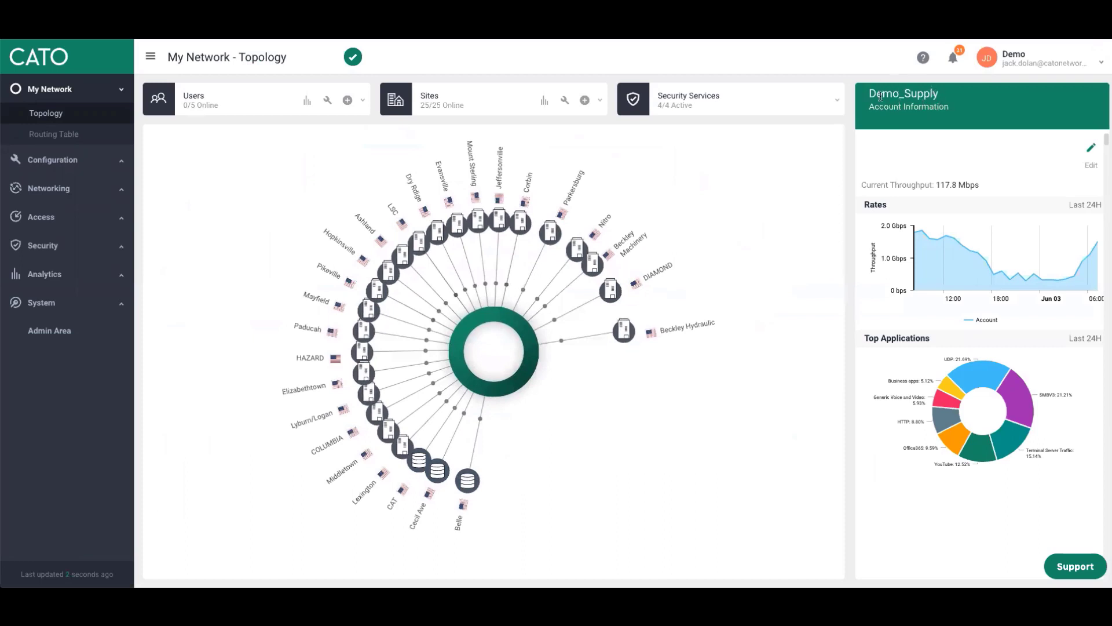
pyautogui.moveTo(845, 158)
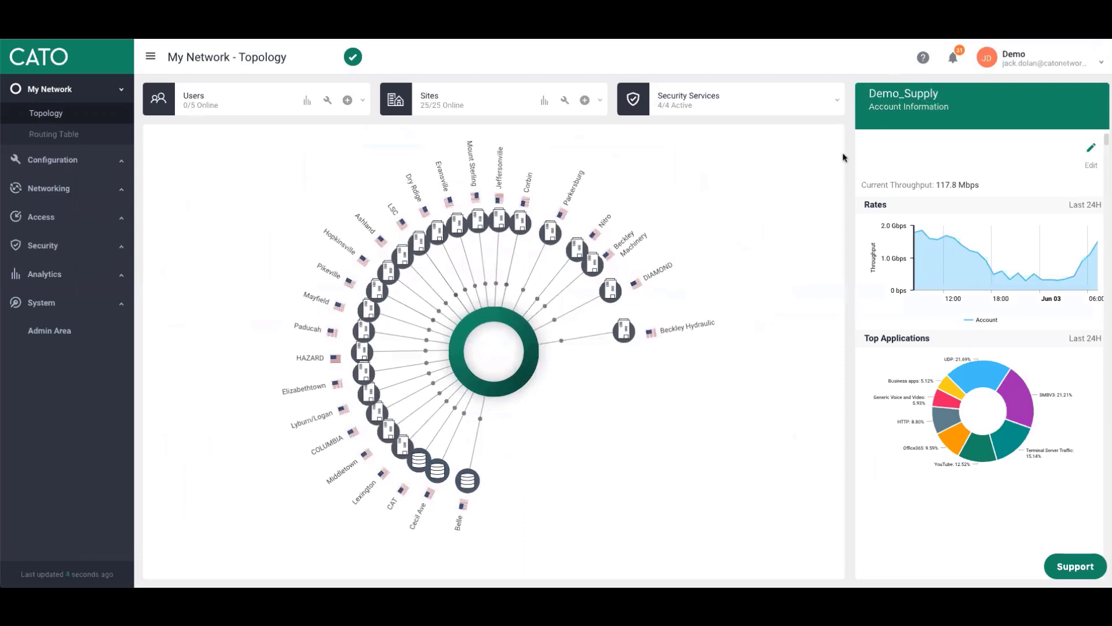
pyautogui.moveTo(783, 204)
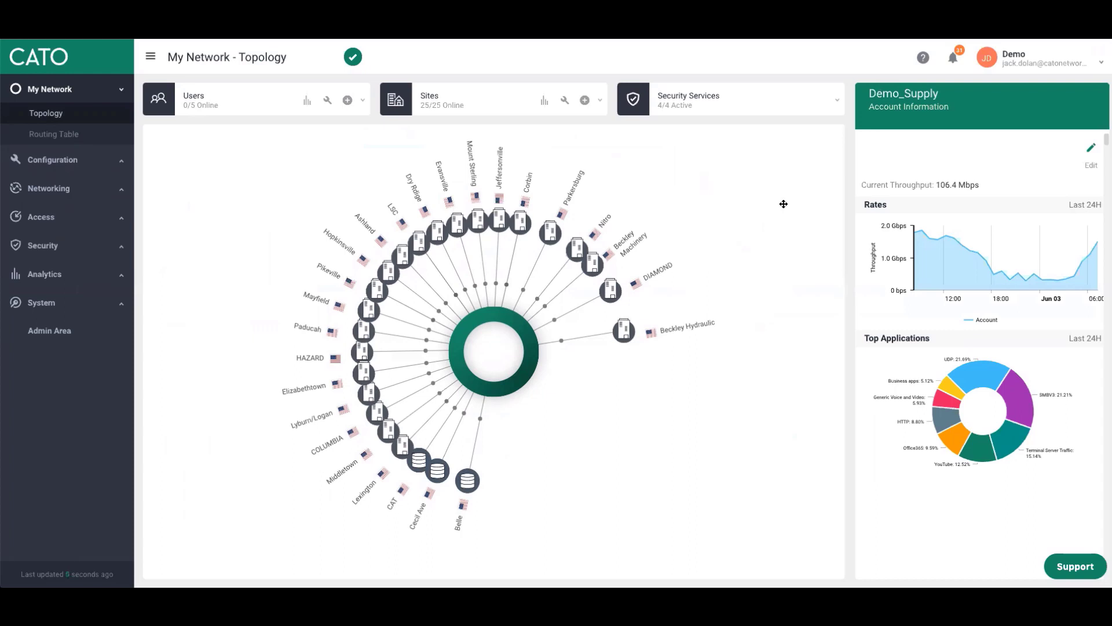
pyautogui.moveTo(768, 254)
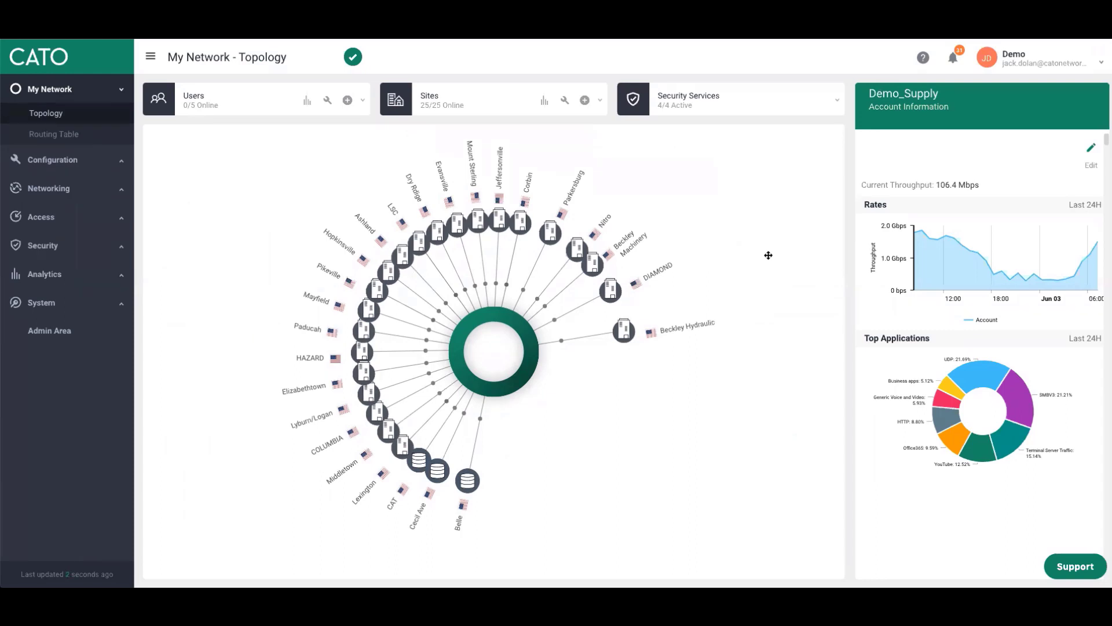
pyautogui.moveTo(772, 251)
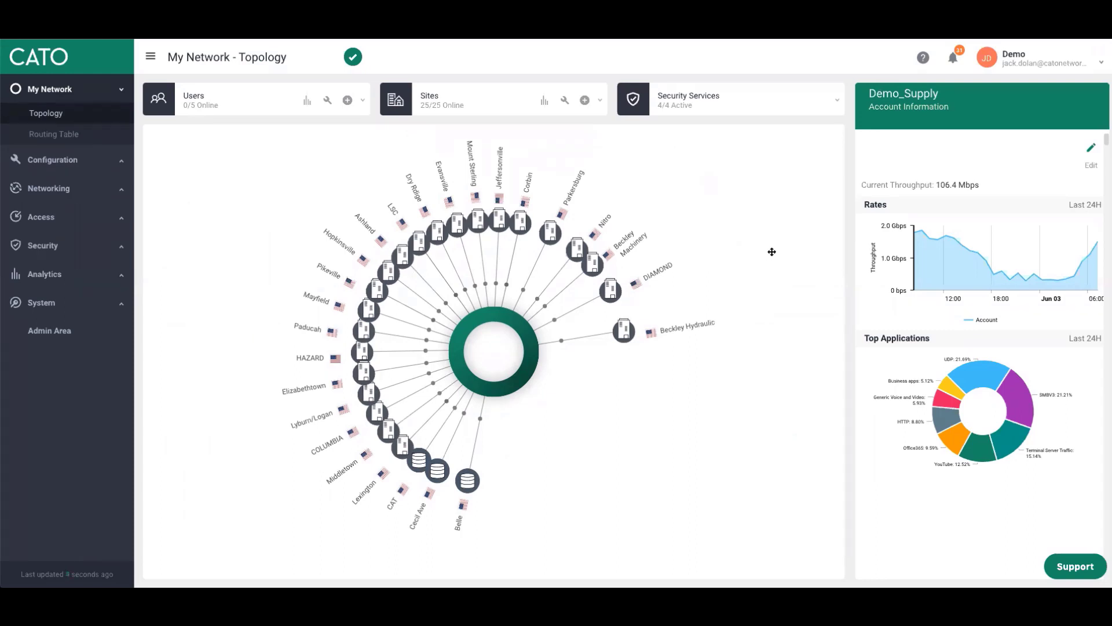
pyautogui.moveTo(795, 297)
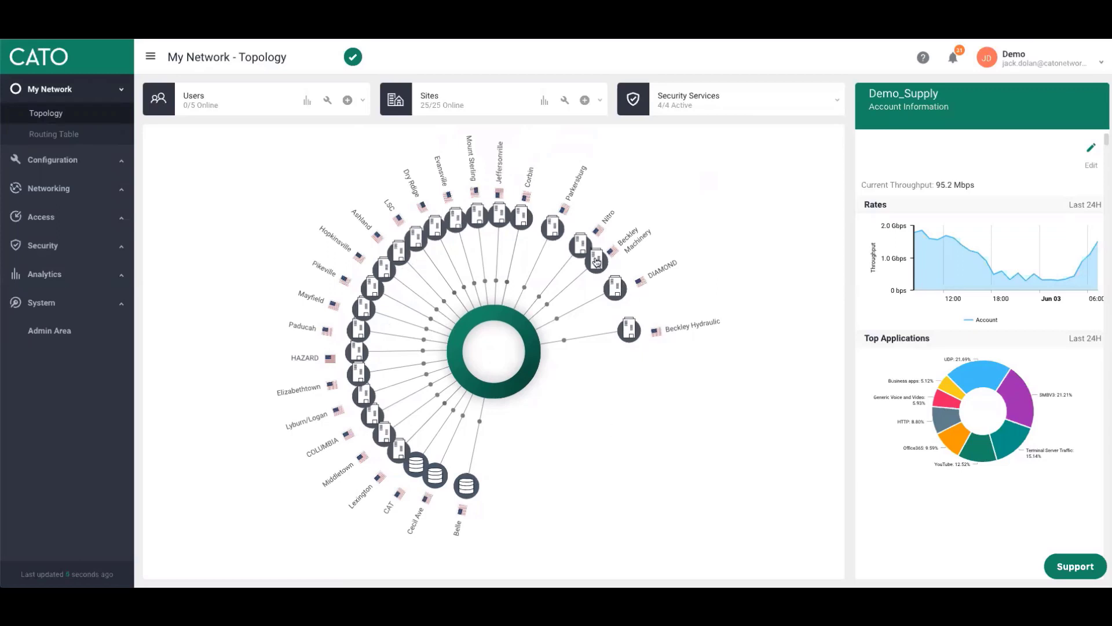
# - Show the Beckley Machinery site's details panel and scroll to its Known Hosts section
pyautogui.click(588, 252)
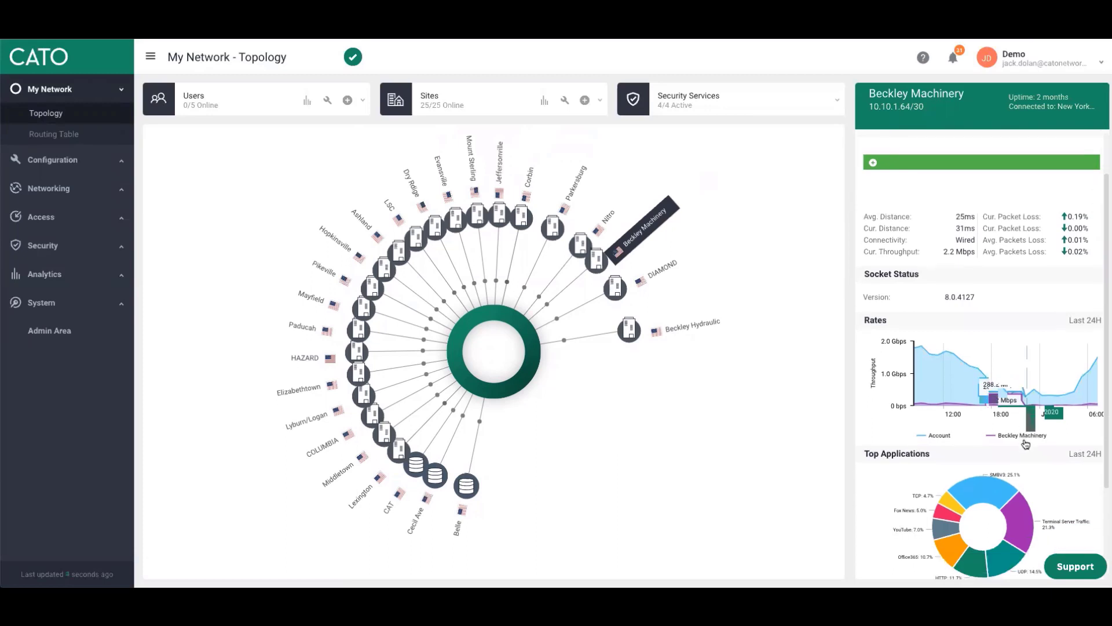
pyautogui.scroll(-3)
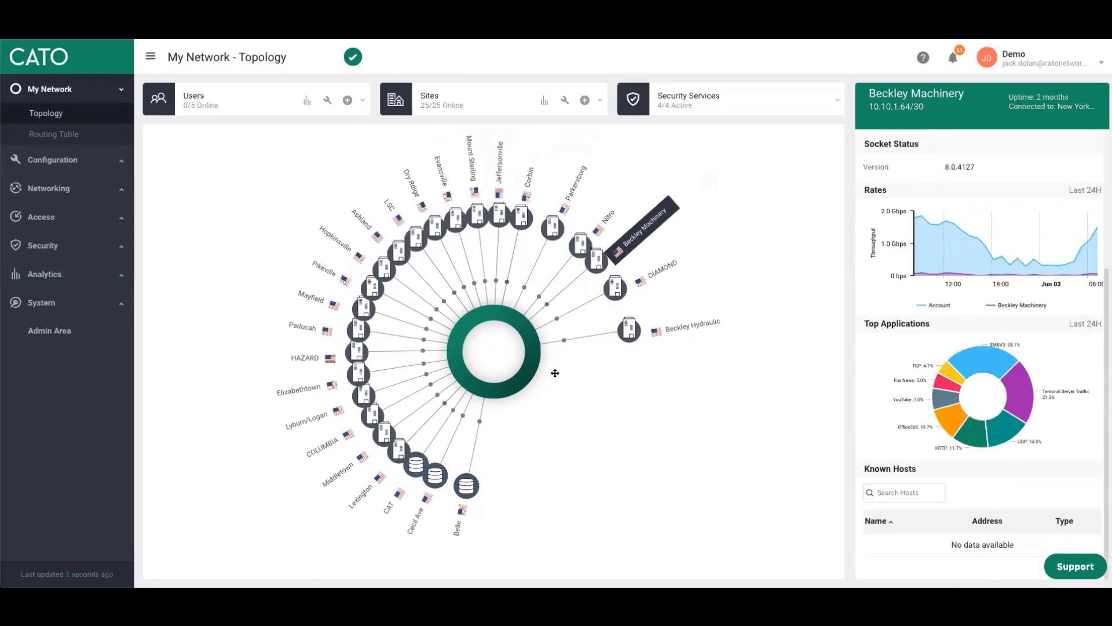
pyautogui.moveTo(619, 333)
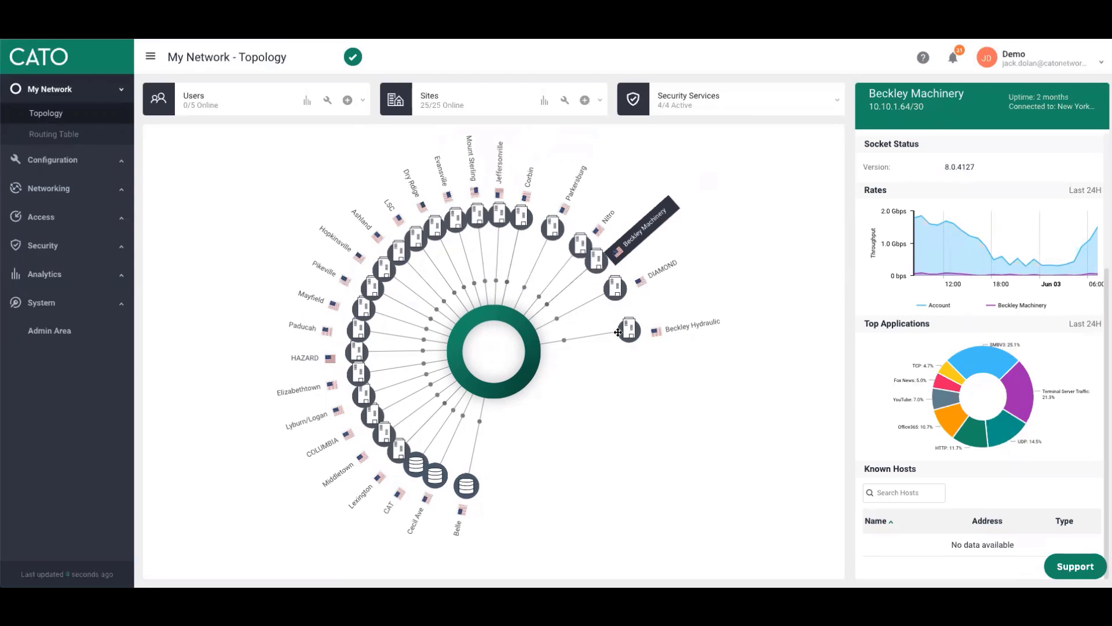
pyautogui.moveTo(302, 318)
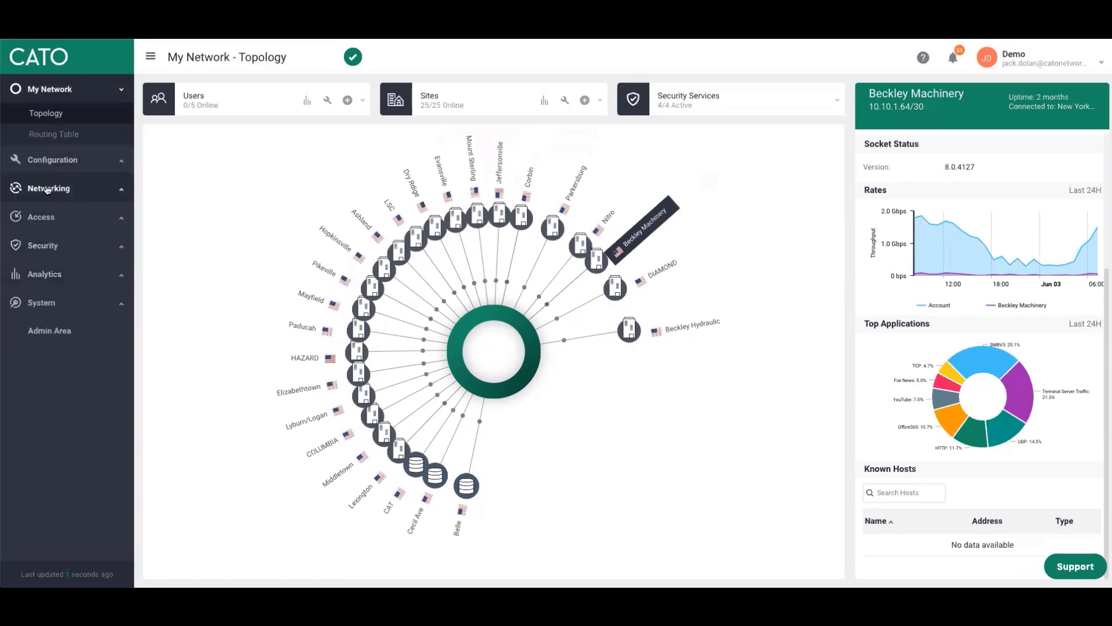
# - Go to Networking > BW Management to list bandwidth priorities with their limits and classes
pyautogui.click(49, 188)
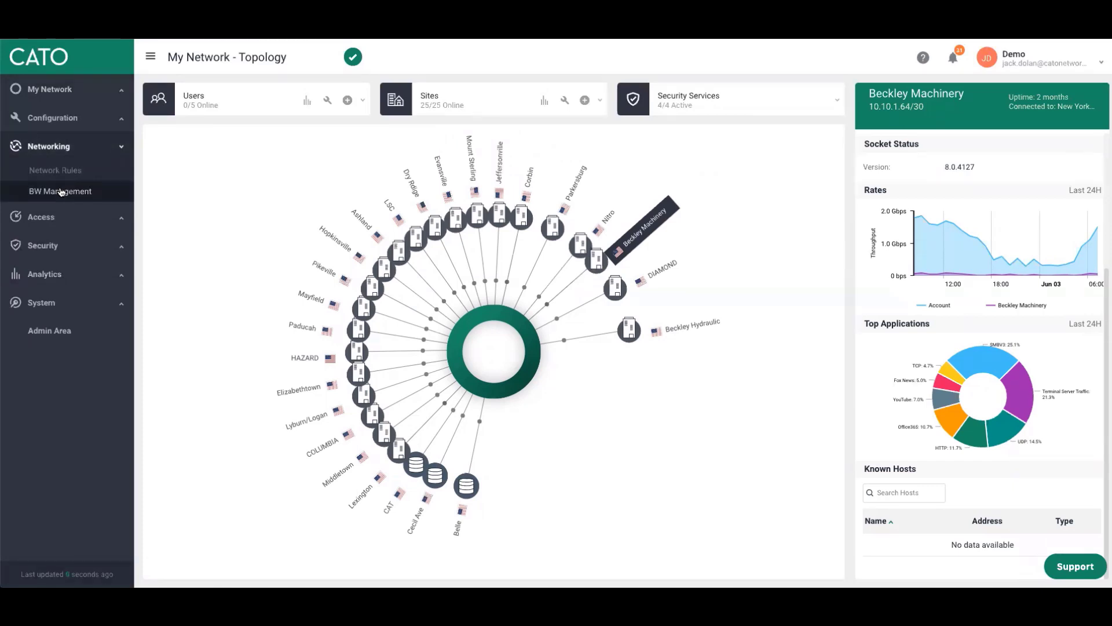
pyautogui.click(61, 191)
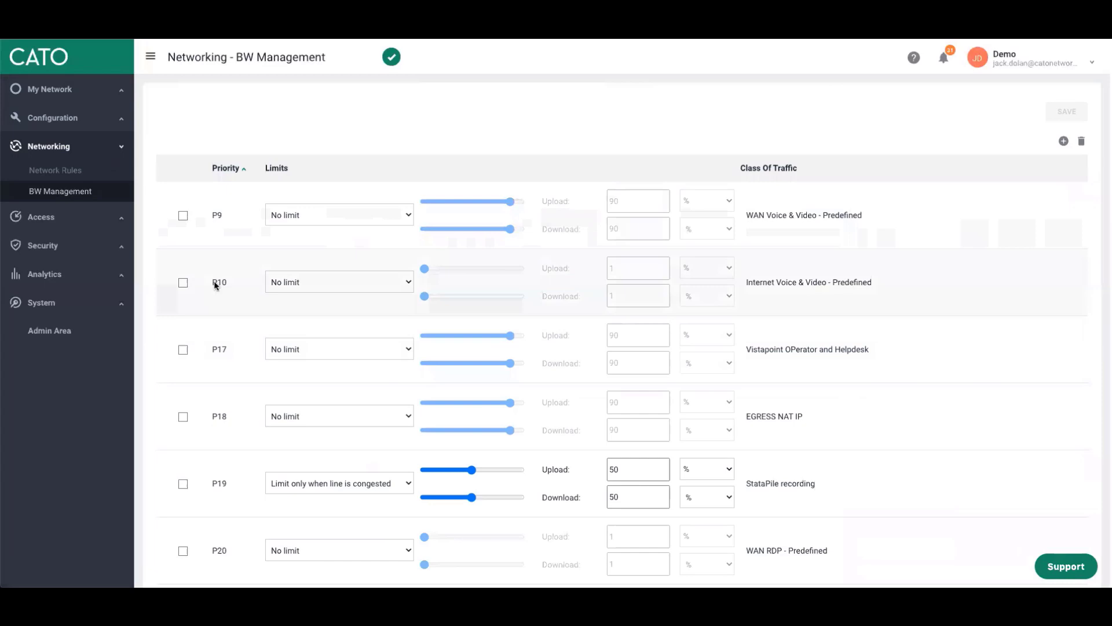
pyautogui.scroll(-3)
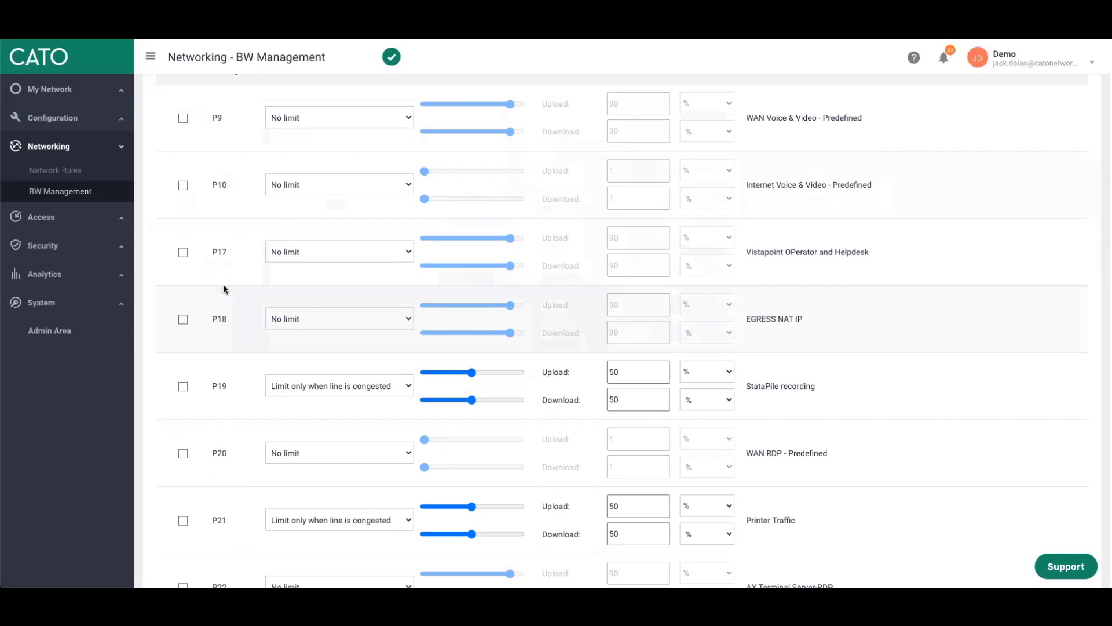
pyautogui.moveTo(234, 308)
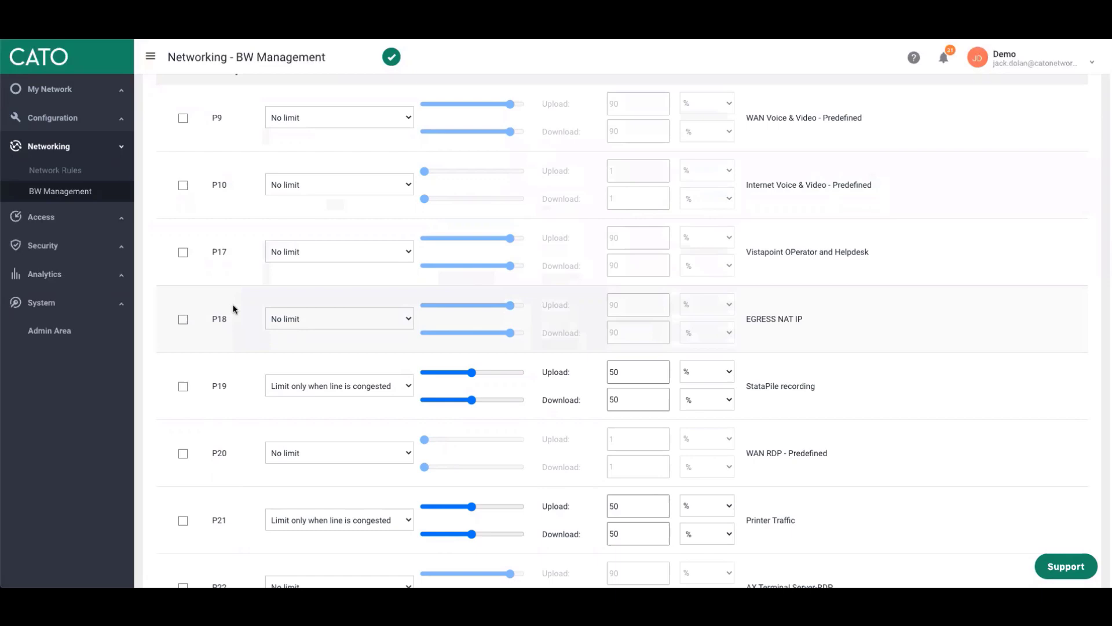
pyautogui.moveTo(236, 314)
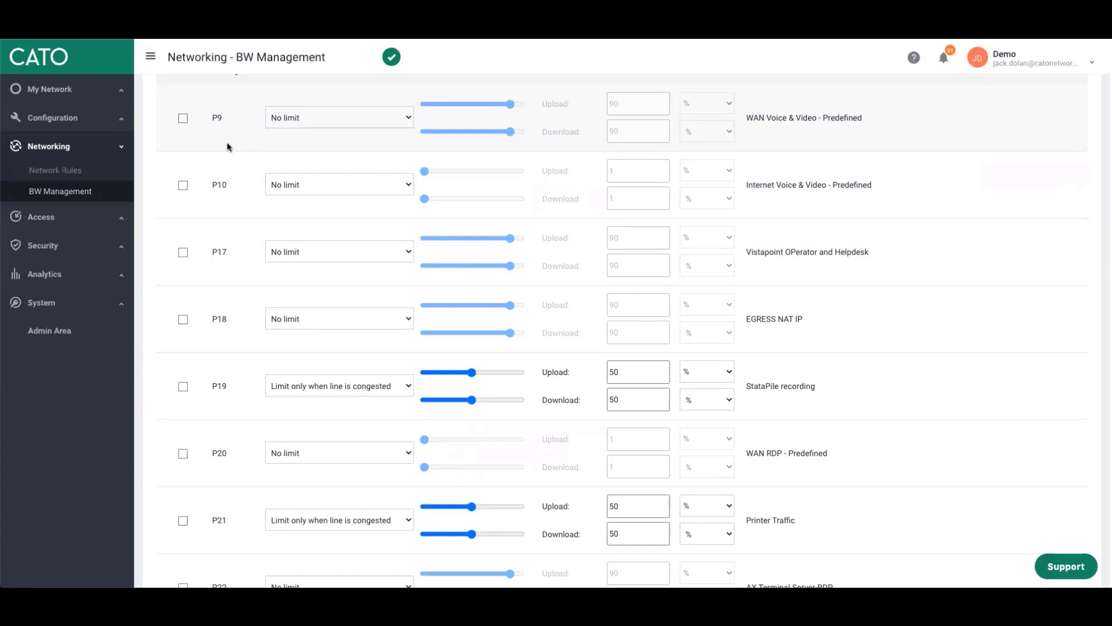
pyautogui.moveTo(81, 200)
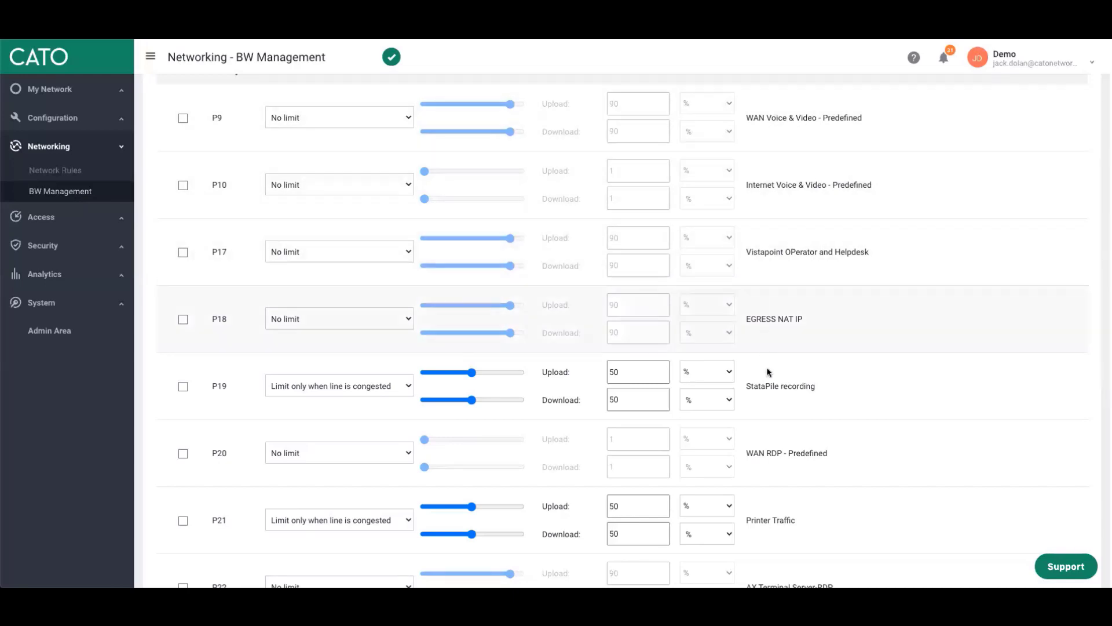
pyautogui.scroll(-3)
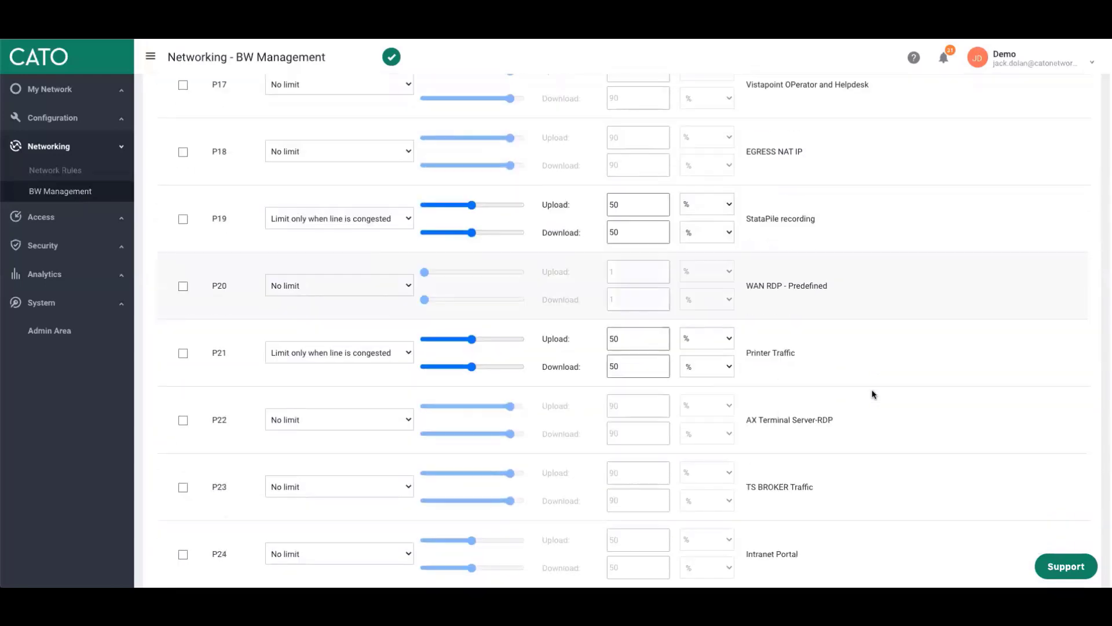
pyautogui.scroll(-3)
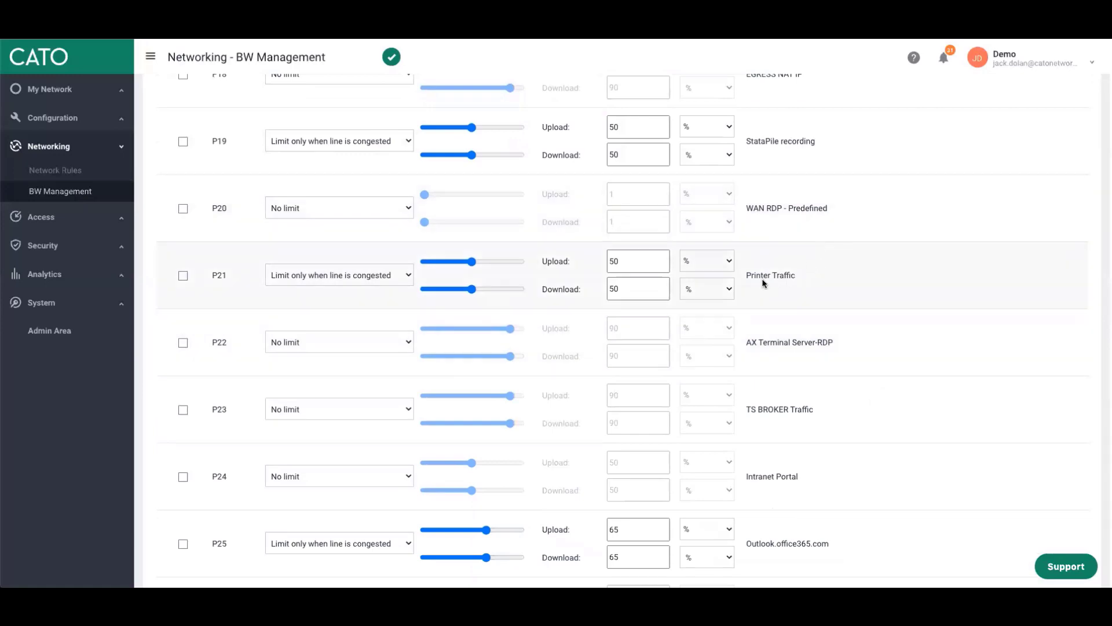
pyautogui.moveTo(354, 297)
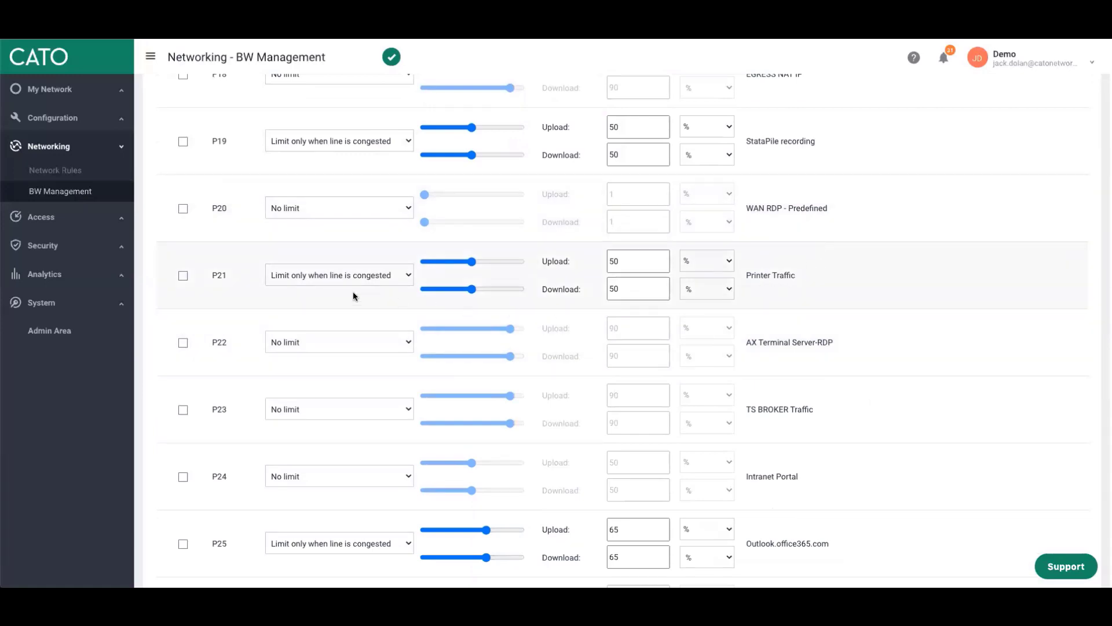
pyautogui.moveTo(368, 287)
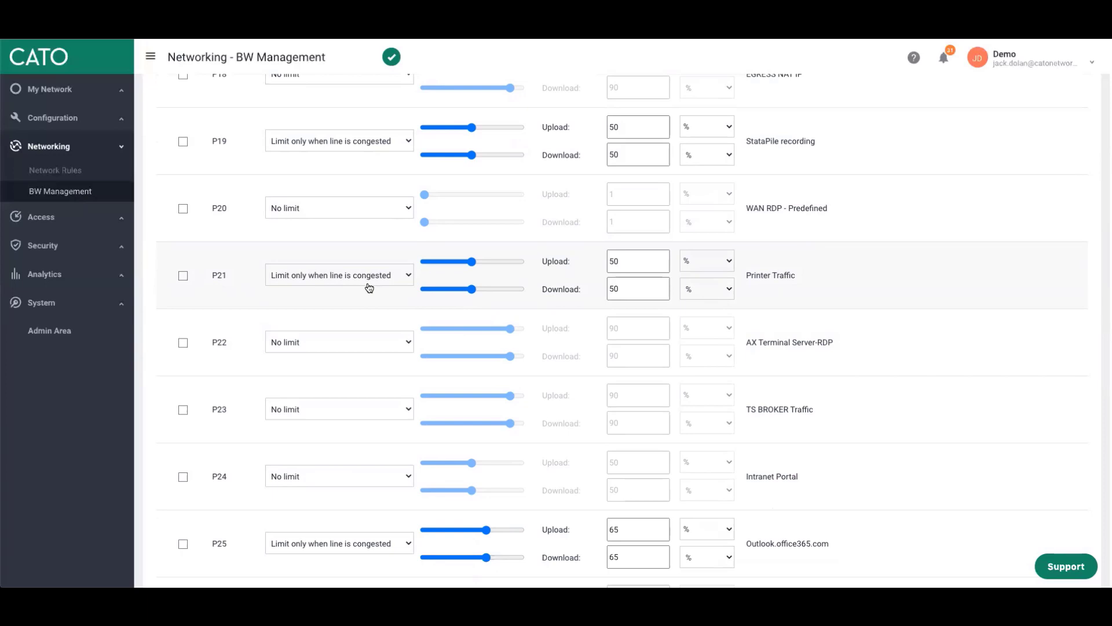
pyautogui.moveTo(375, 283)
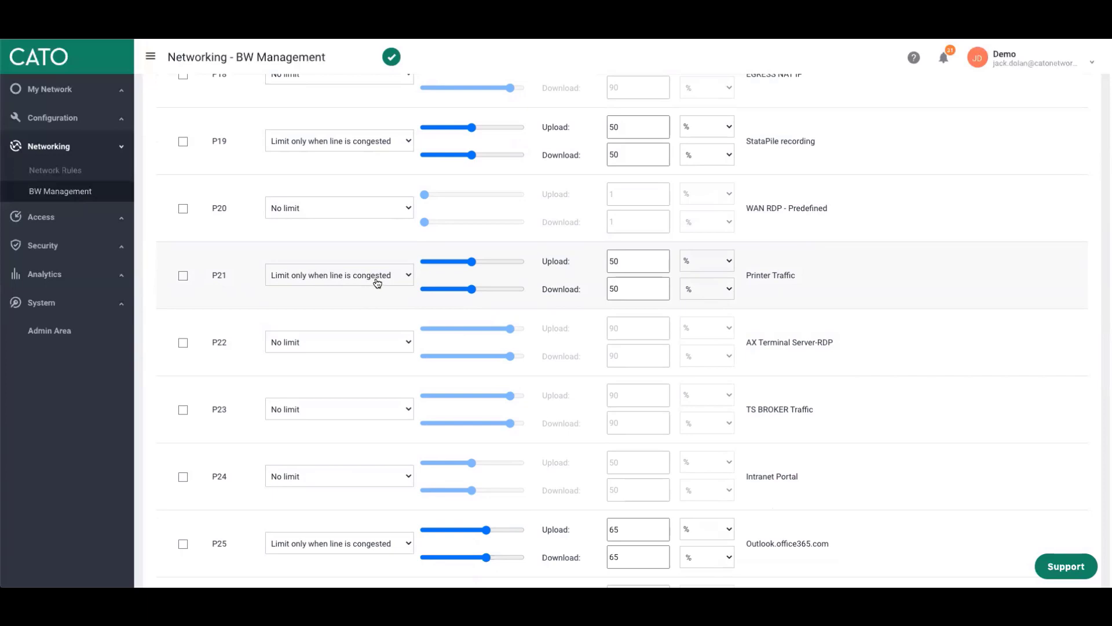
pyautogui.moveTo(604, 293)
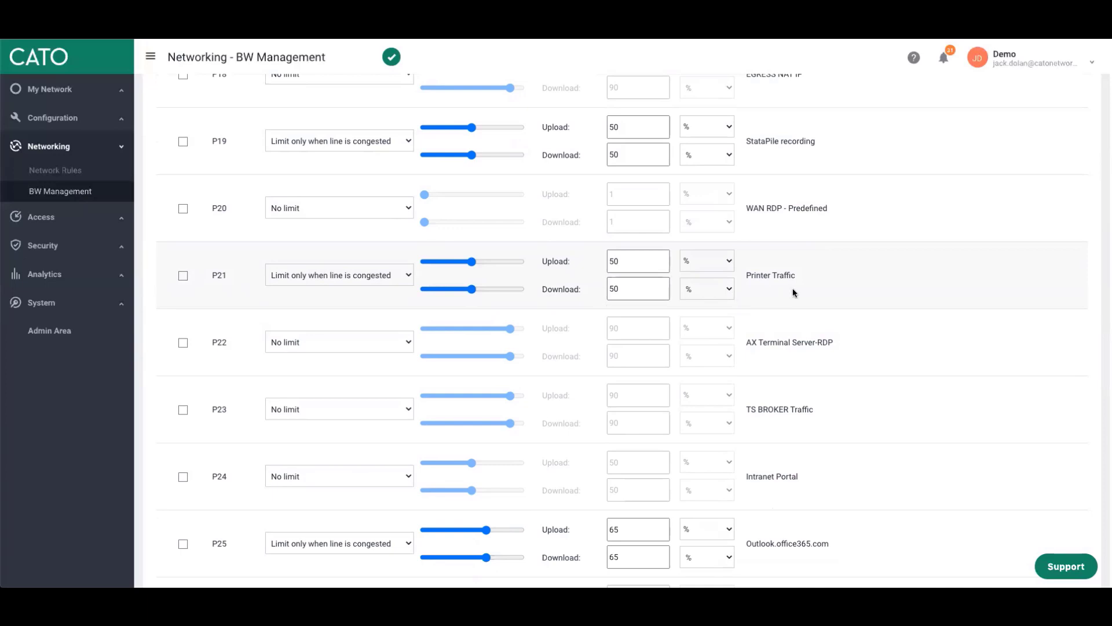
pyautogui.moveTo(776, 286)
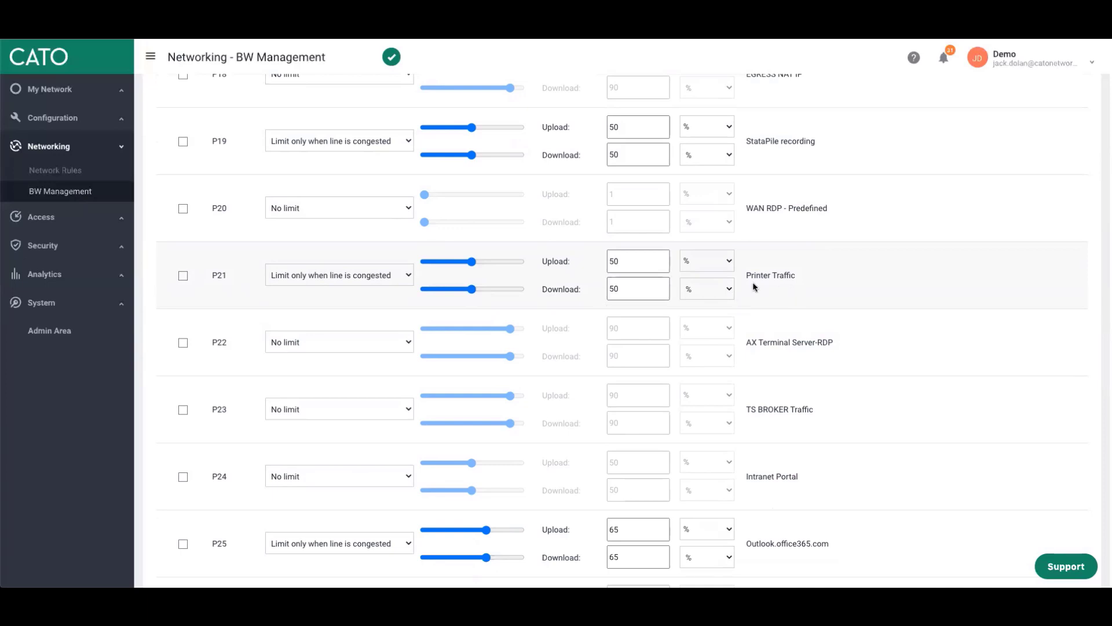
pyautogui.moveTo(206, 270)
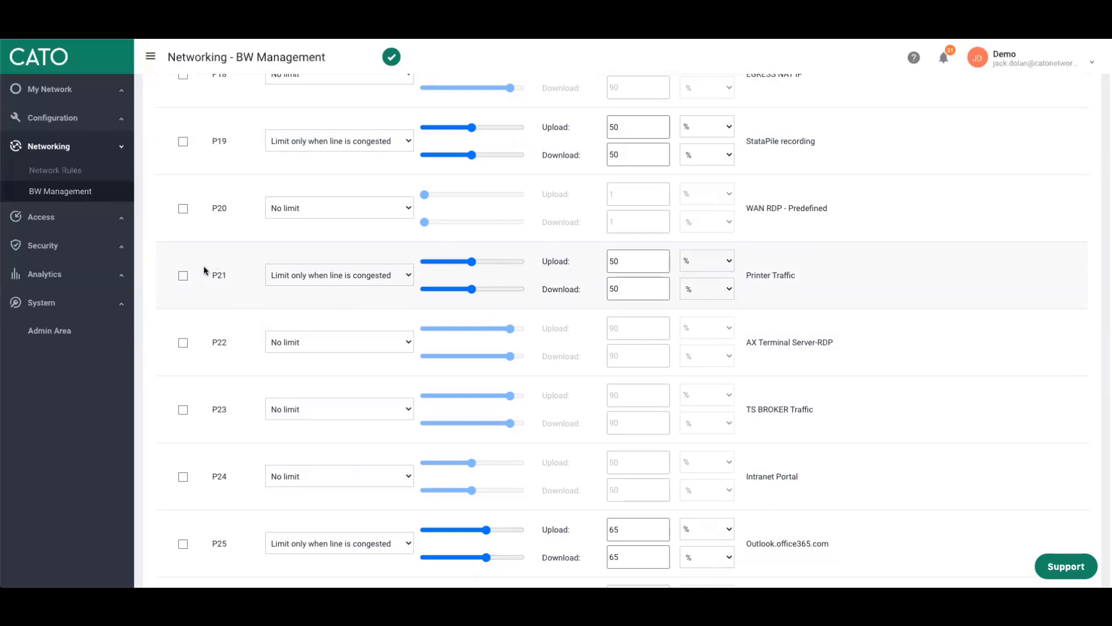
pyautogui.moveTo(233, 283)
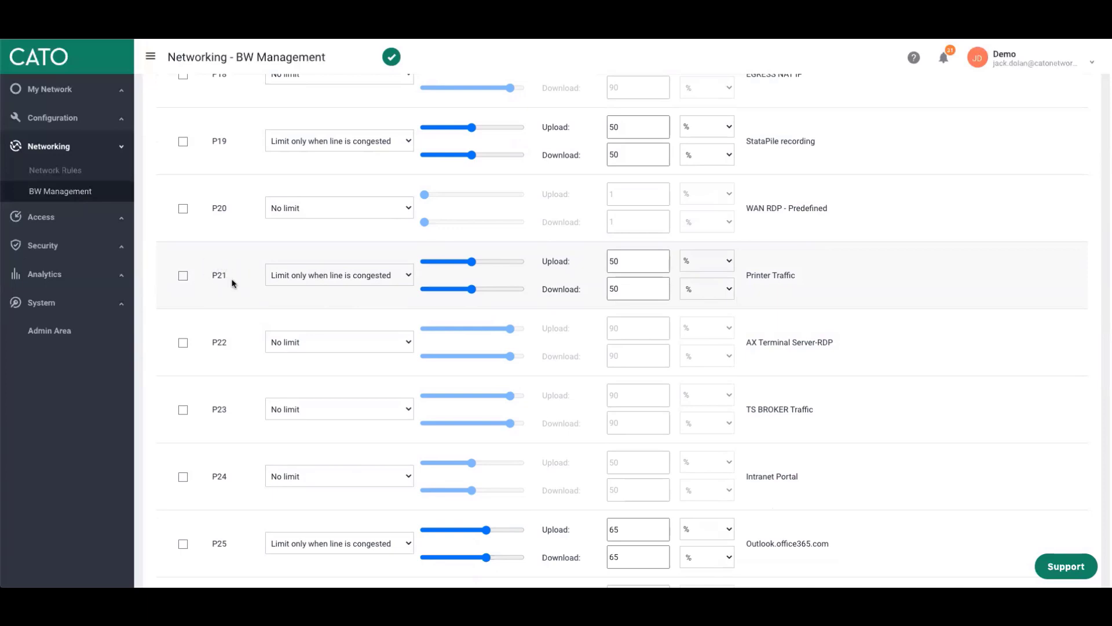
pyautogui.moveTo(229, 277)
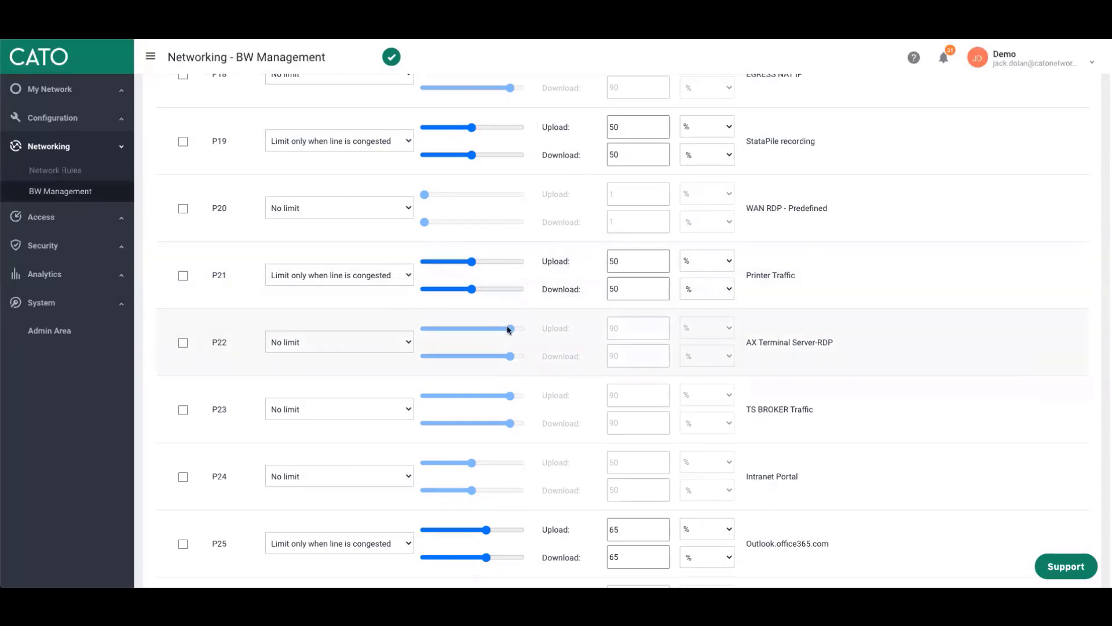
pyautogui.scroll(-3)
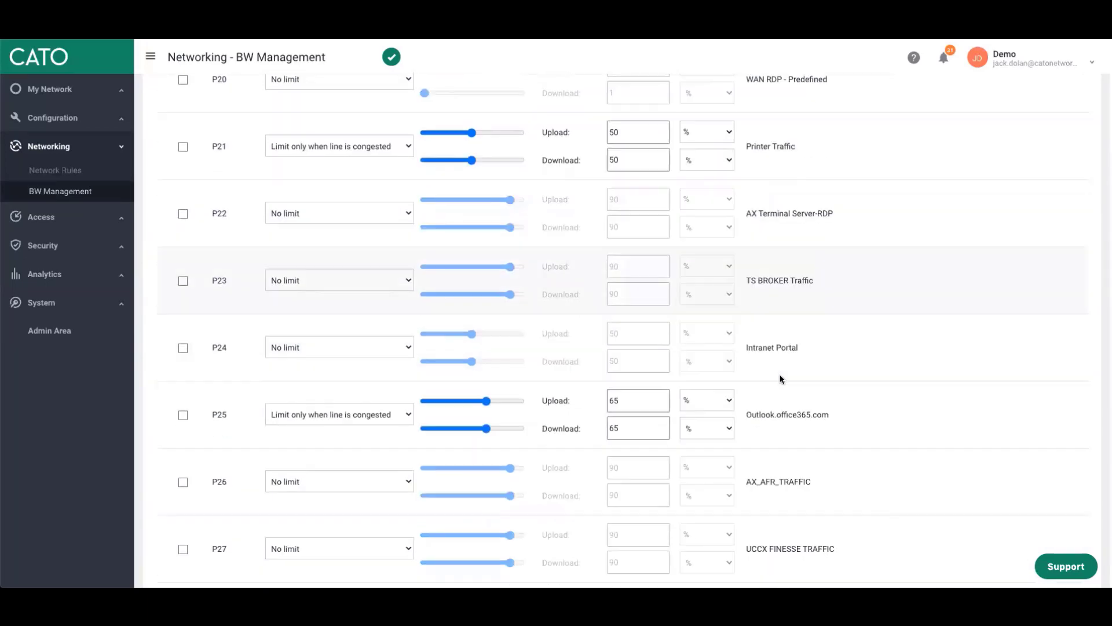
pyautogui.scroll(-3)
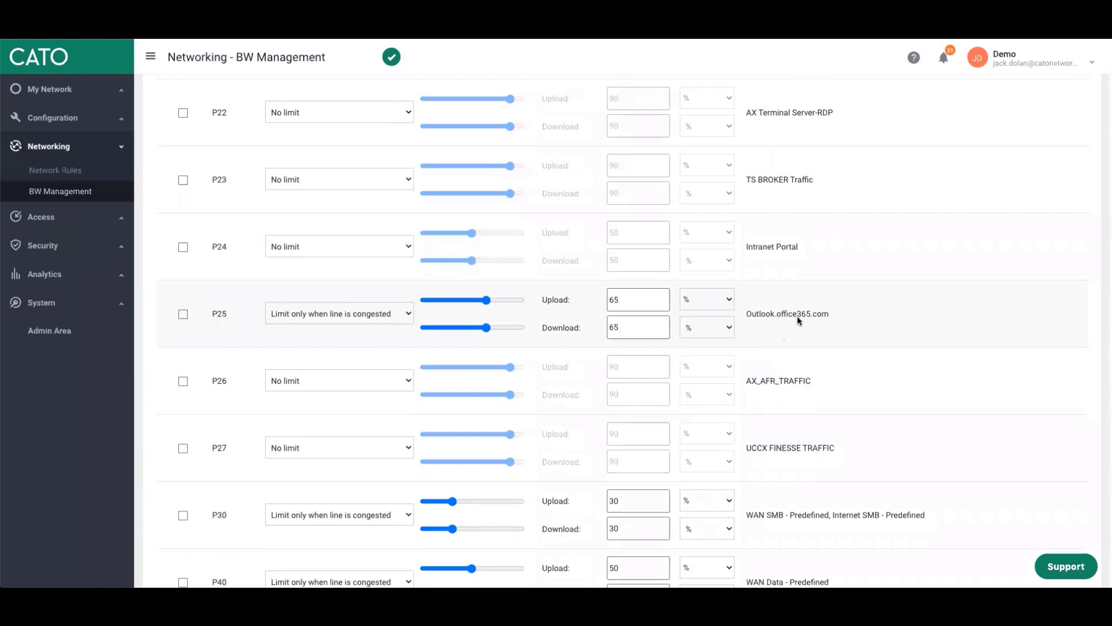
pyautogui.moveTo(375, 325)
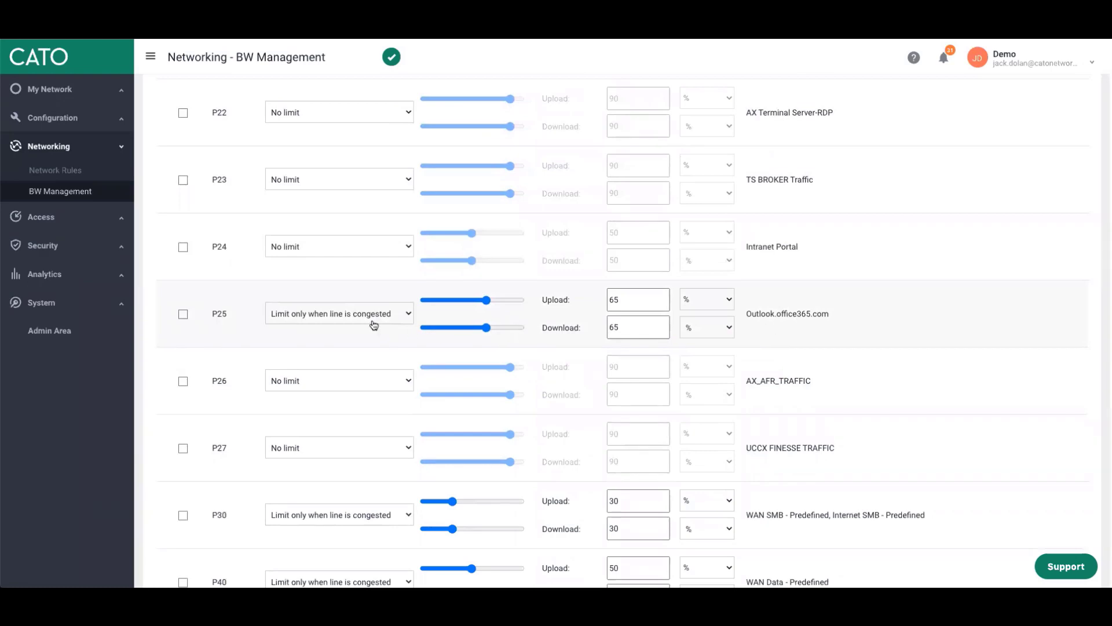
pyautogui.click(636, 327)
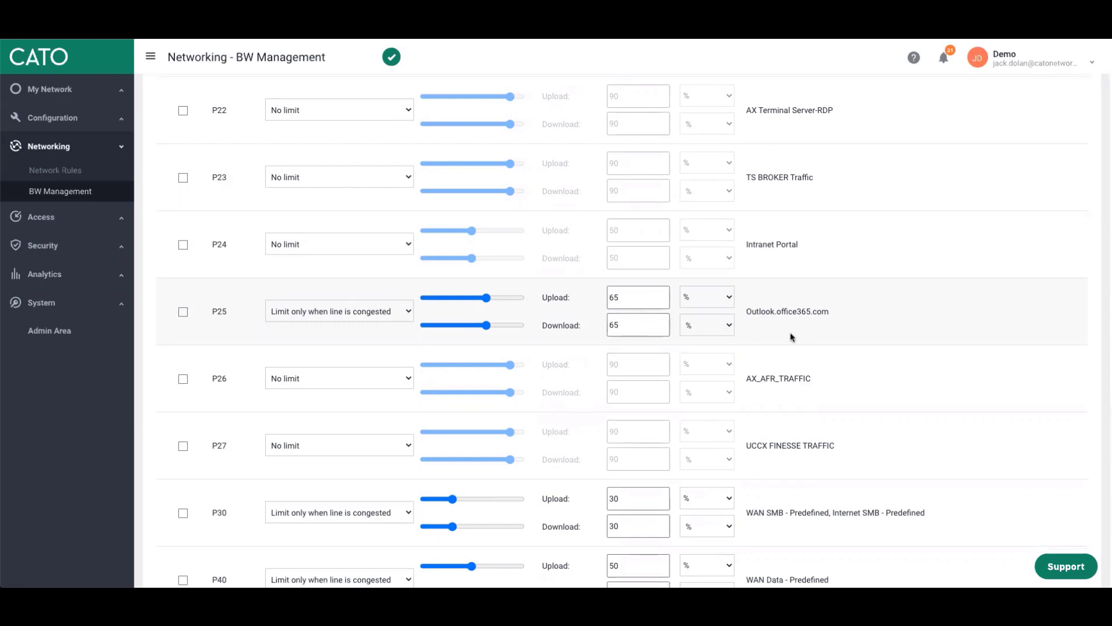
pyautogui.scroll(-3)
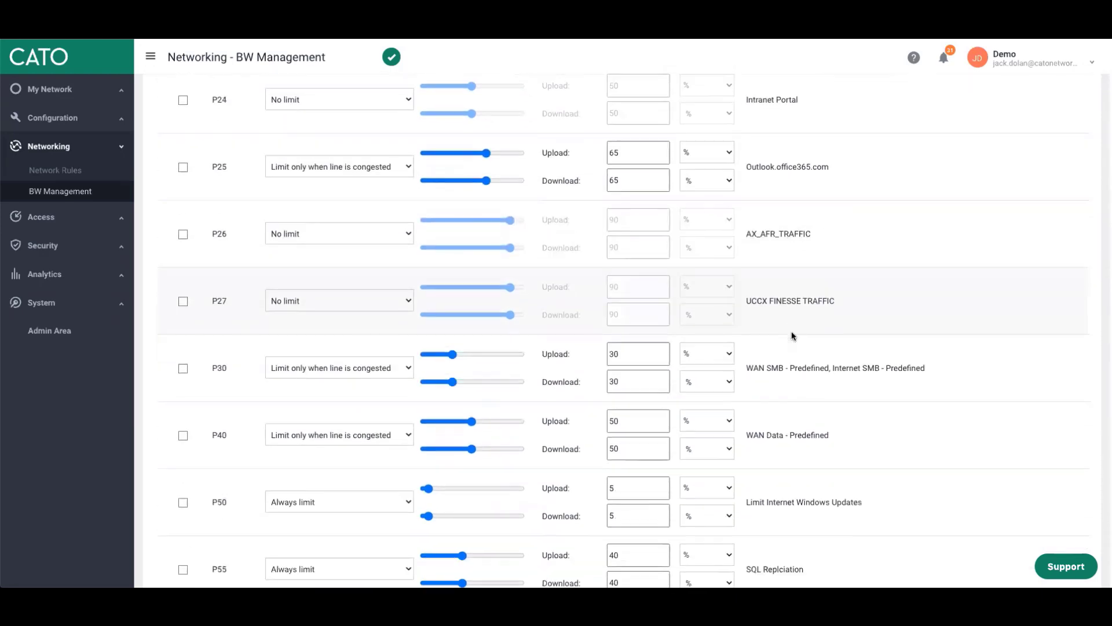
pyautogui.scroll(-3)
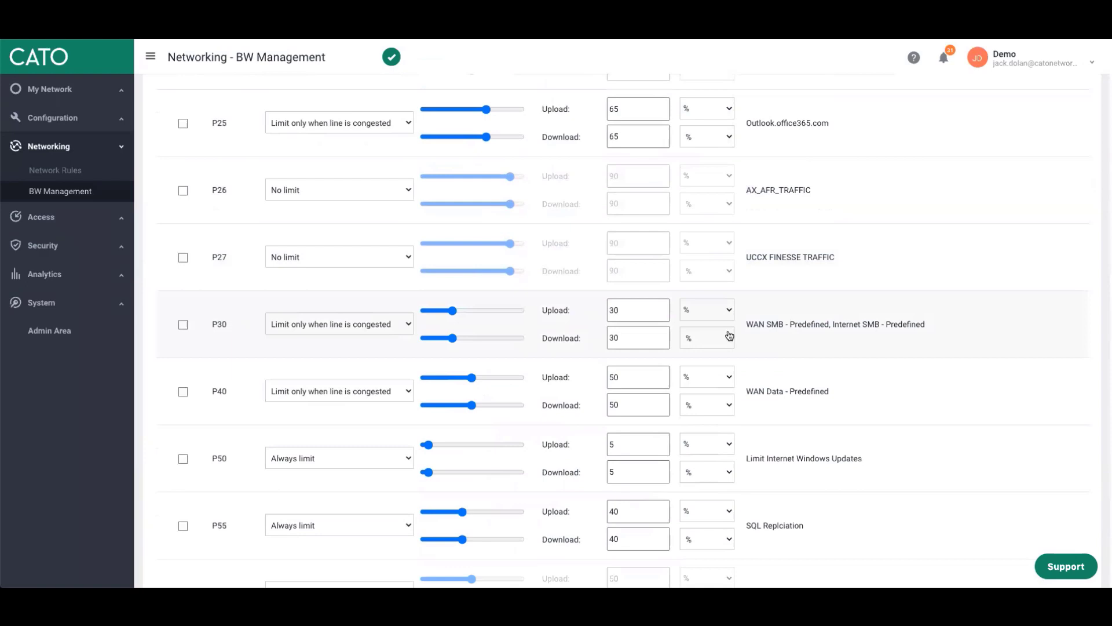
pyautogui.moveTo(801, 340)
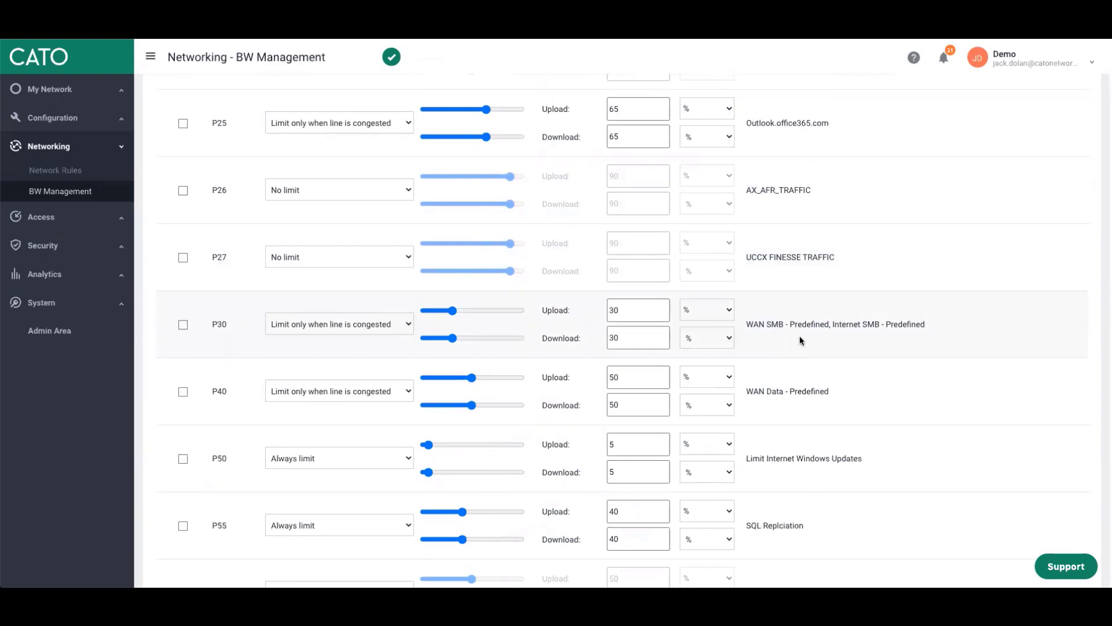
pyautogui.click(636, 337)
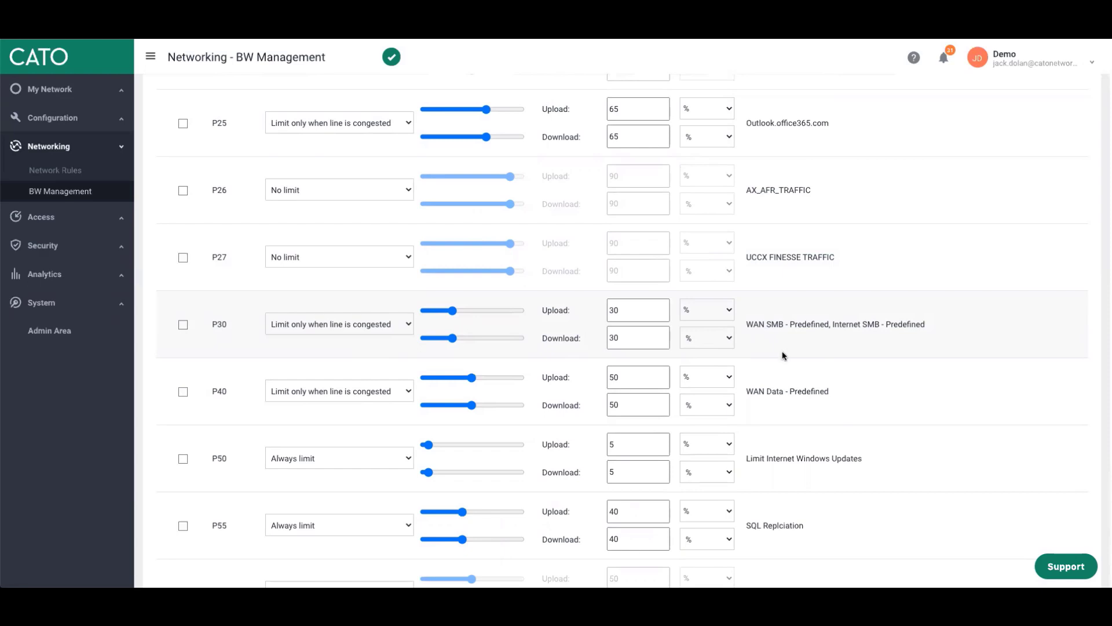
pyautogui.scroll(-3)
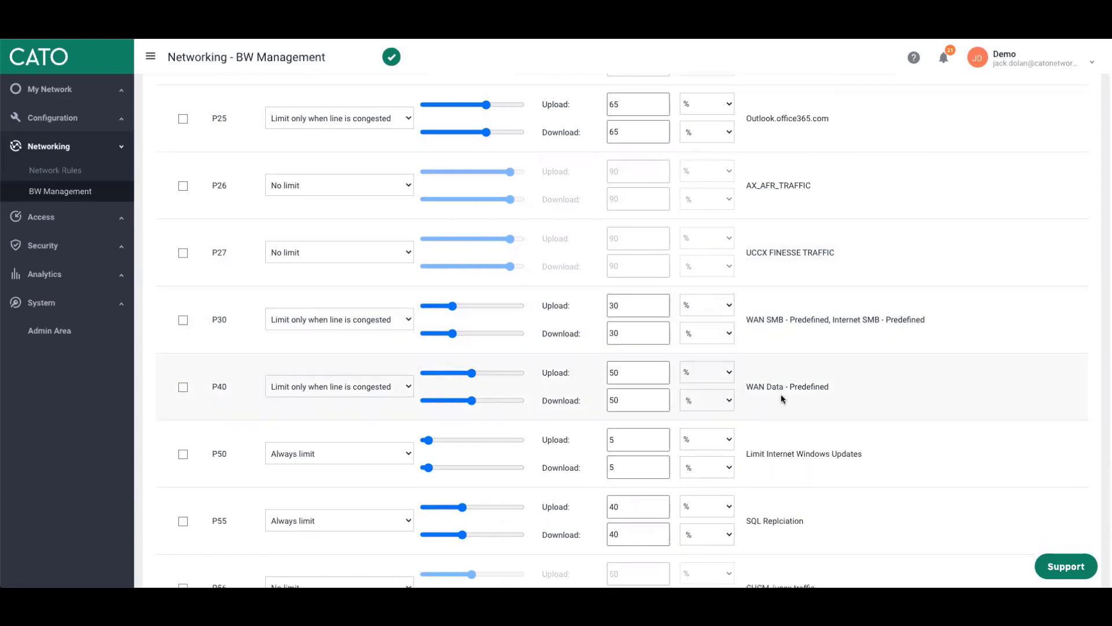
pyautogui.scroll(-3)
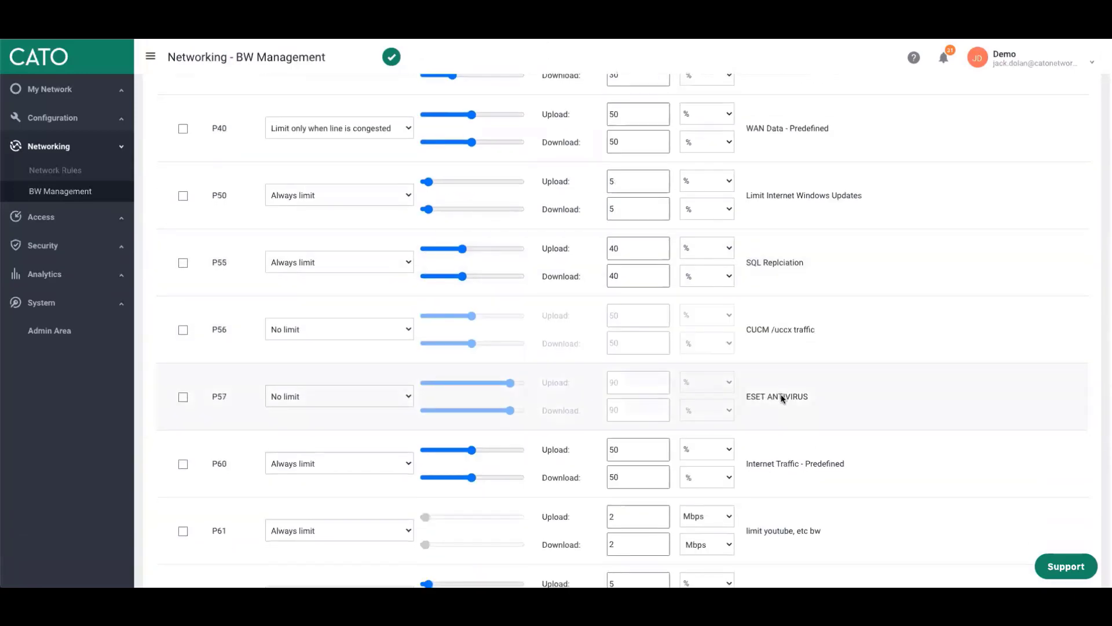
pyautogui.scroll(-3)
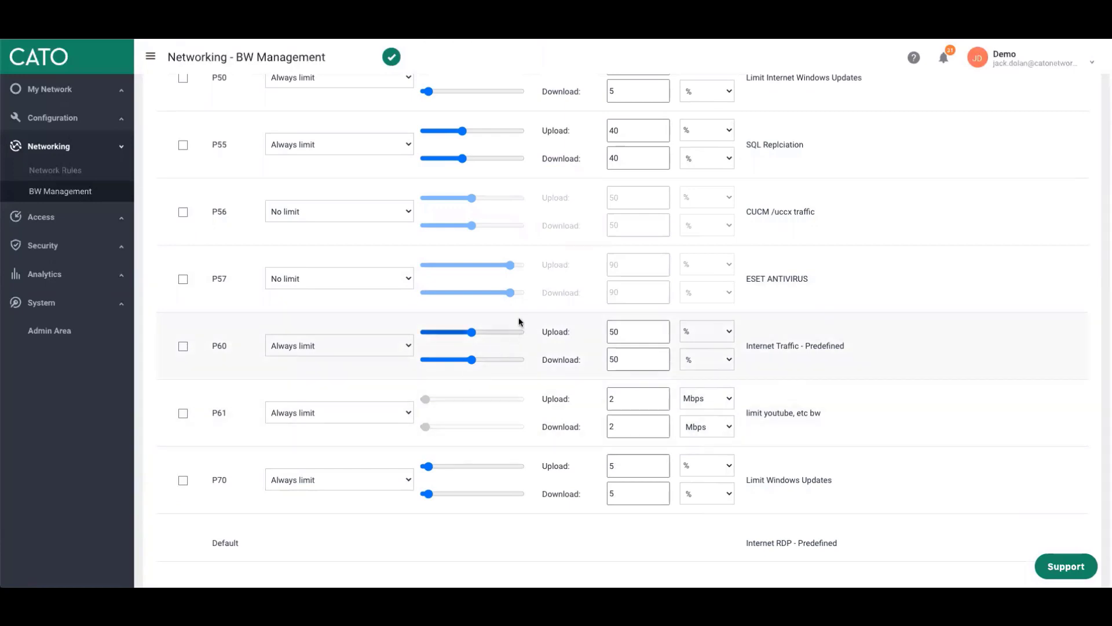
pyautogui.moveTo(598, 369)
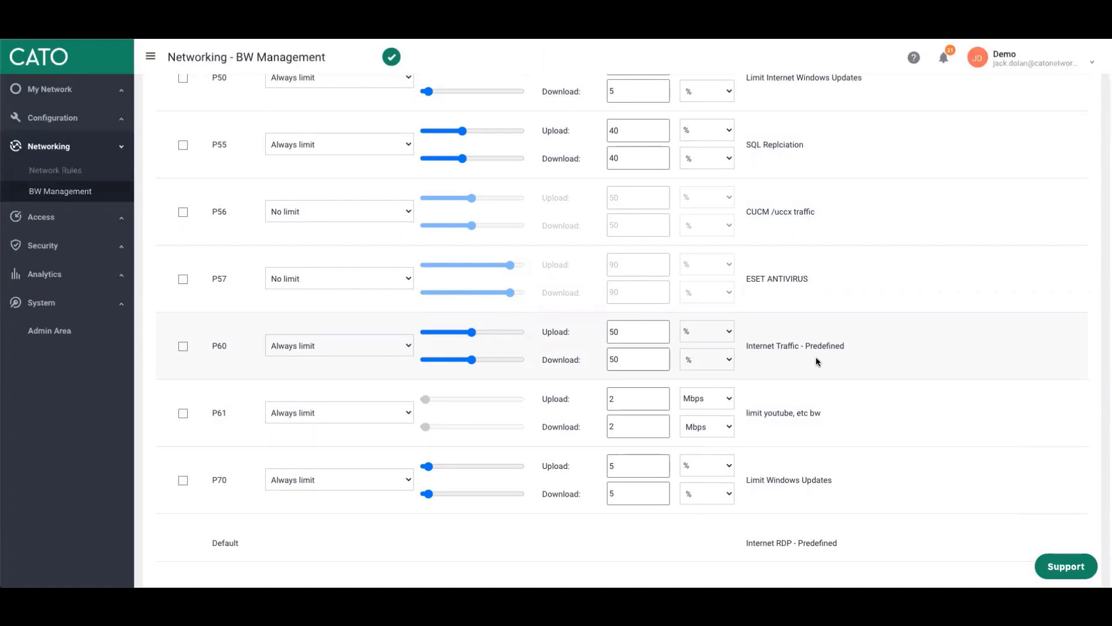
pyautogui.moveTo(780, 364)
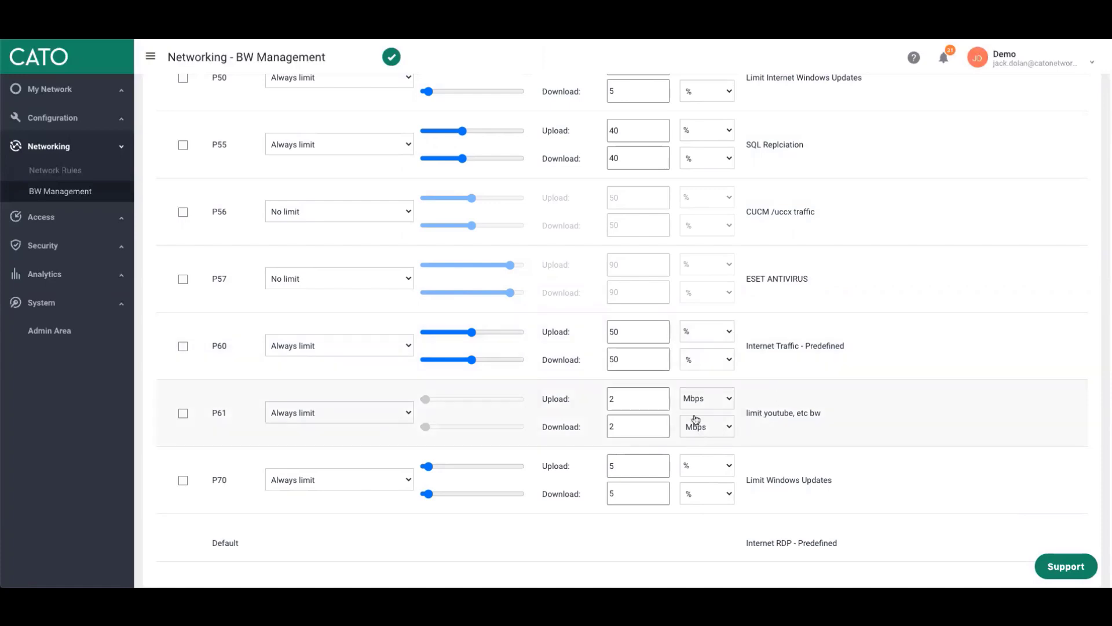
pyautogui.moveTo(599, 444)
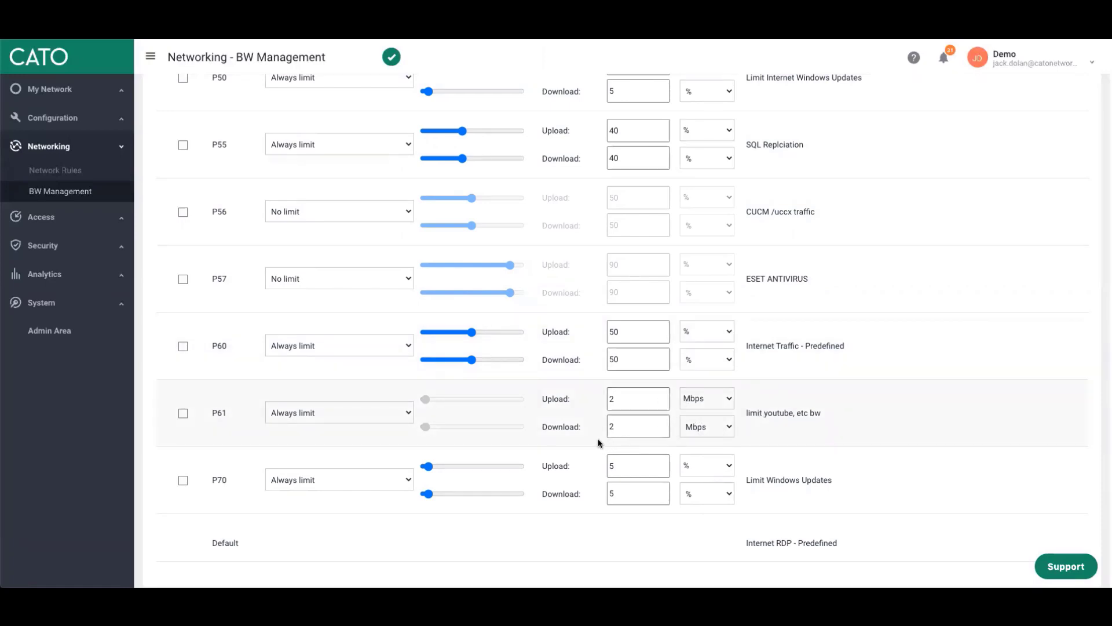
pyautogui.moveTo(453, 440)
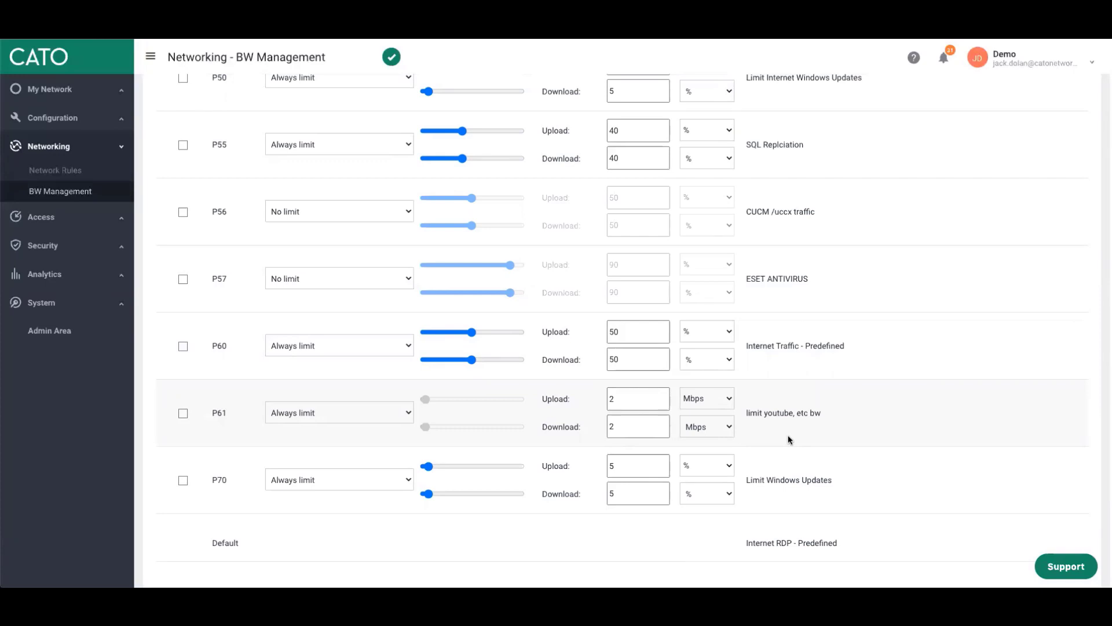
pyautogui.moveTo(593, 448)
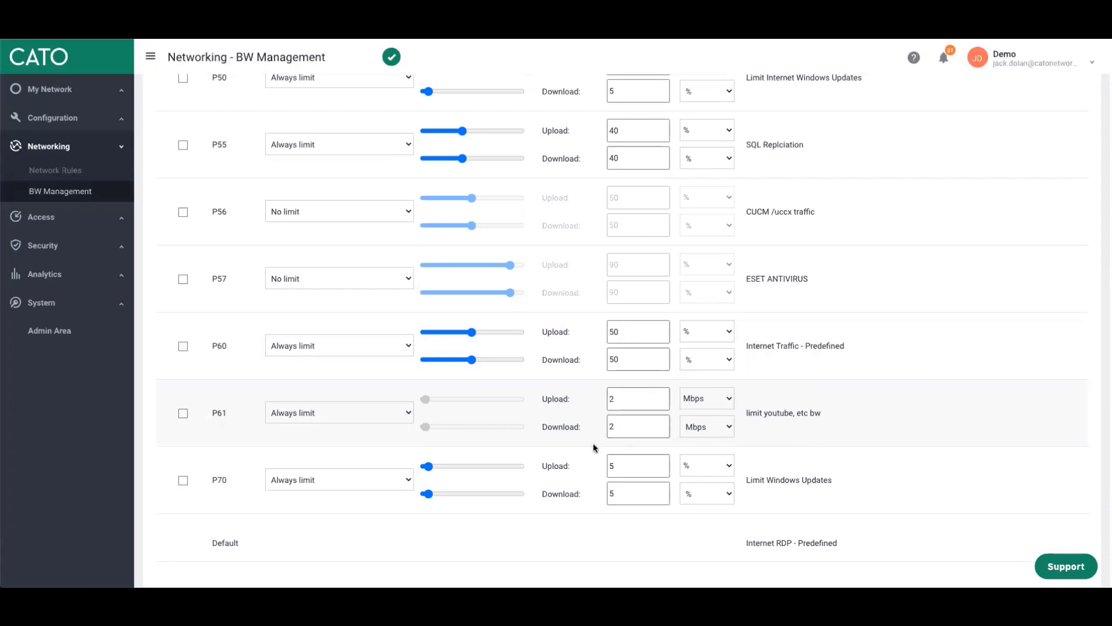
pyautogui.moveTo(762, 426)
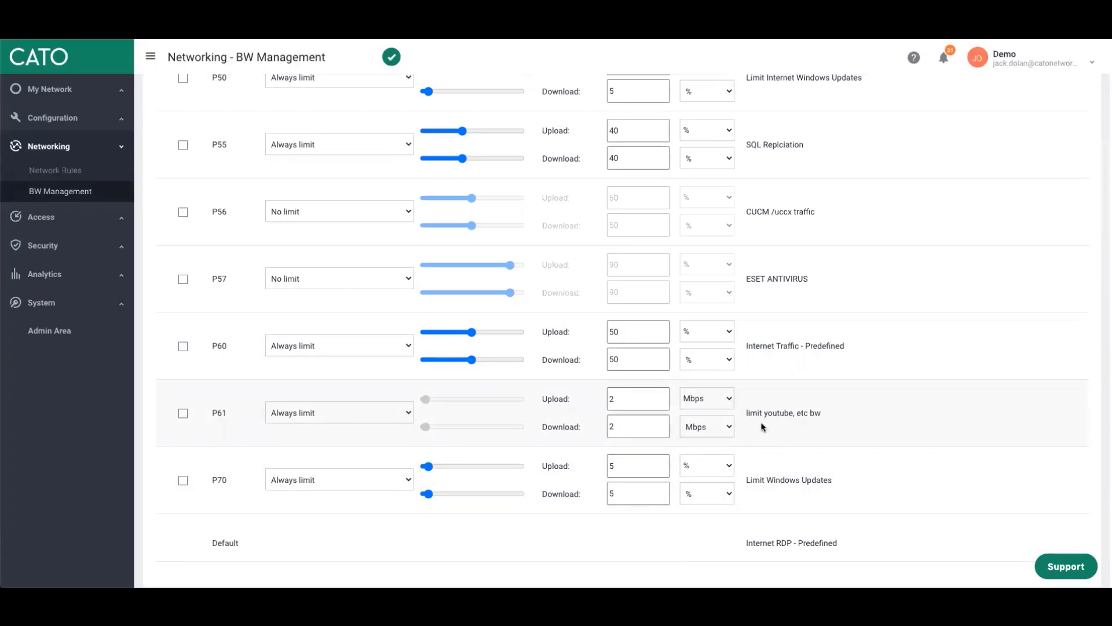
pyautogui.moveTo(807, 419)
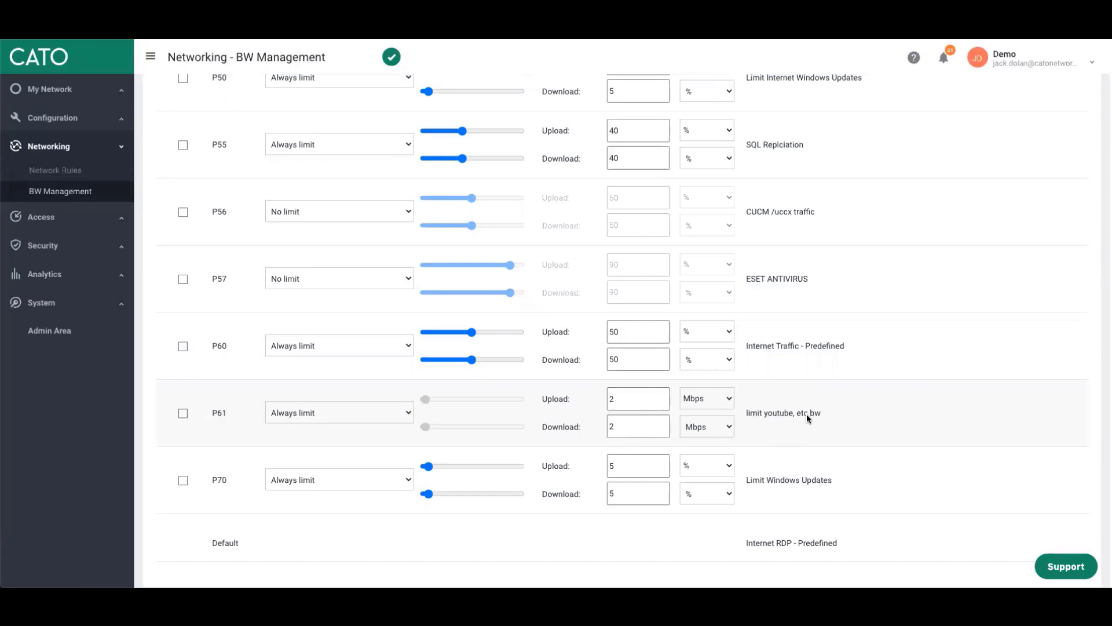
pyautogui.moveTo(811, 416)
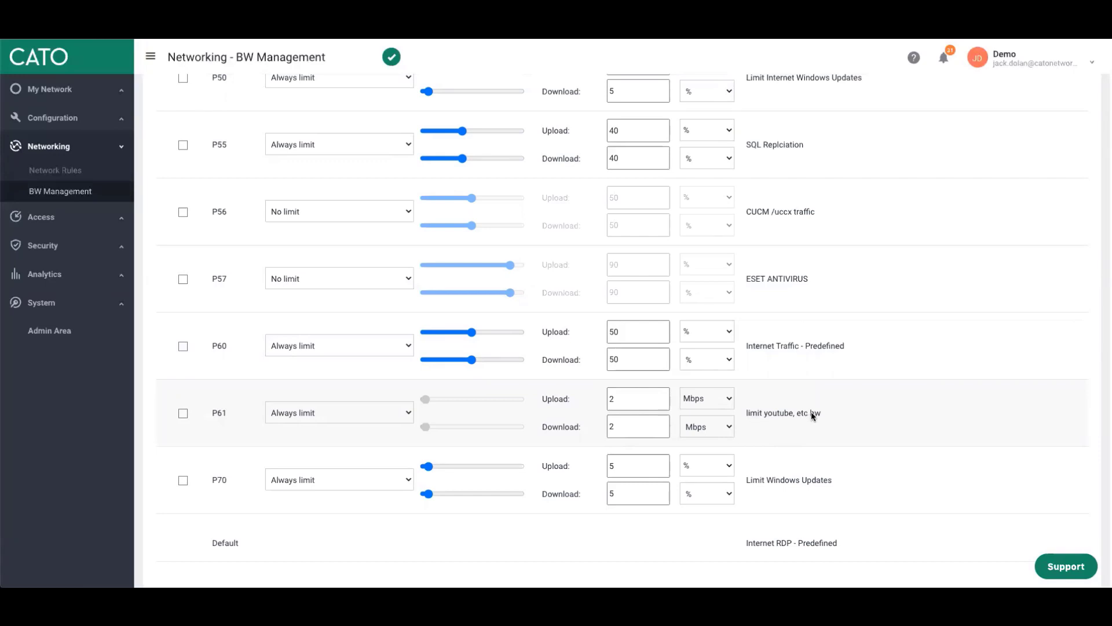
pyautogui.moveTo(815, 420)
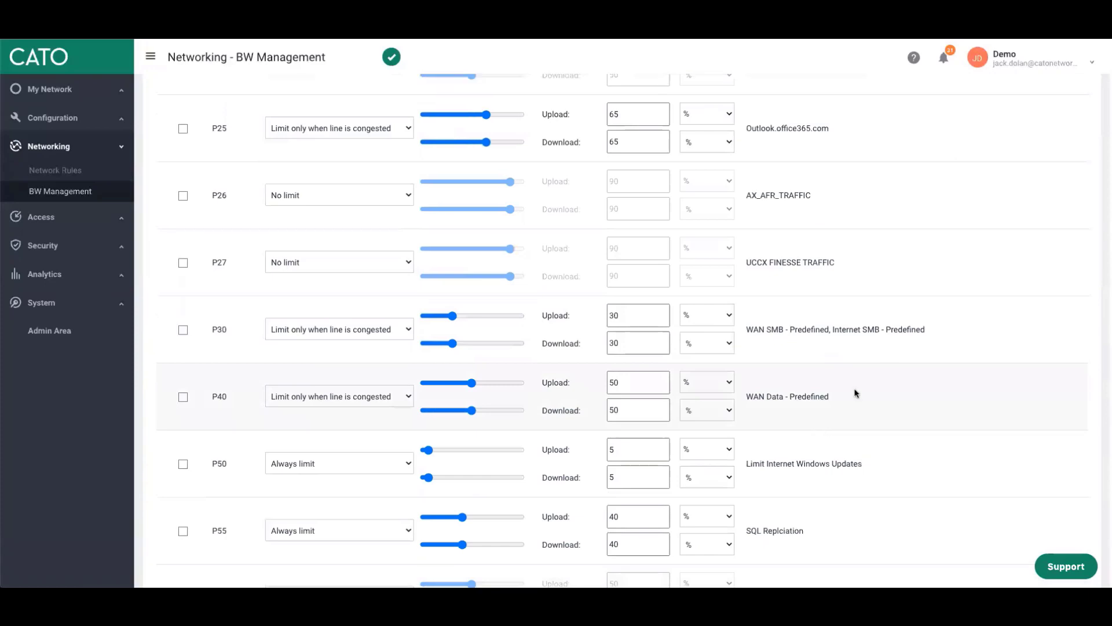
pyautogui.moveTo(836, 277)
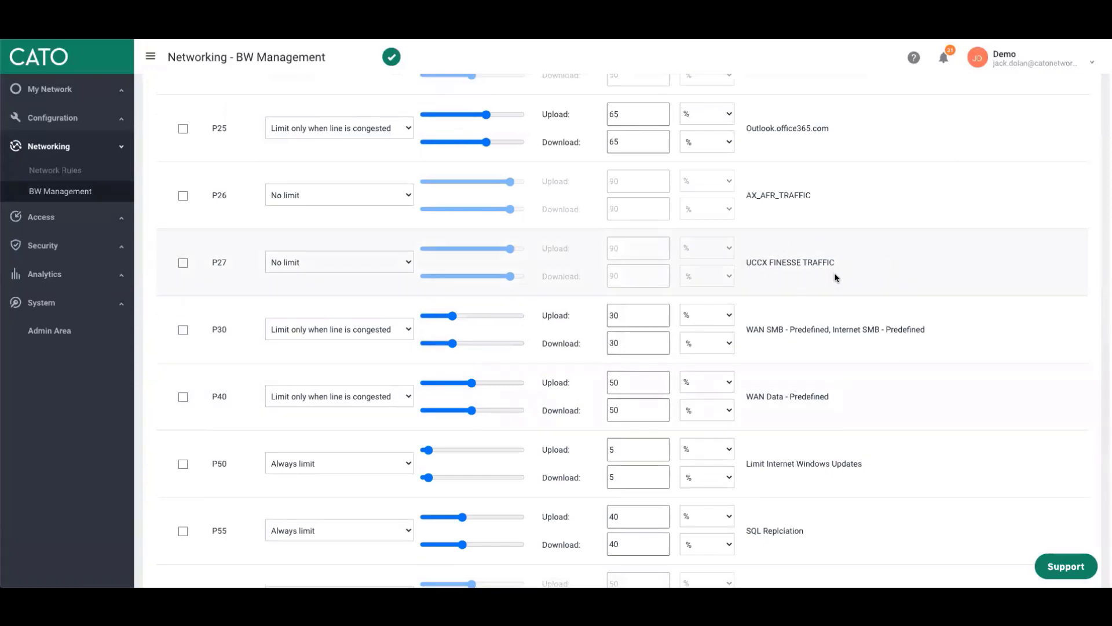
pyautogui.moveTo(197, 263)
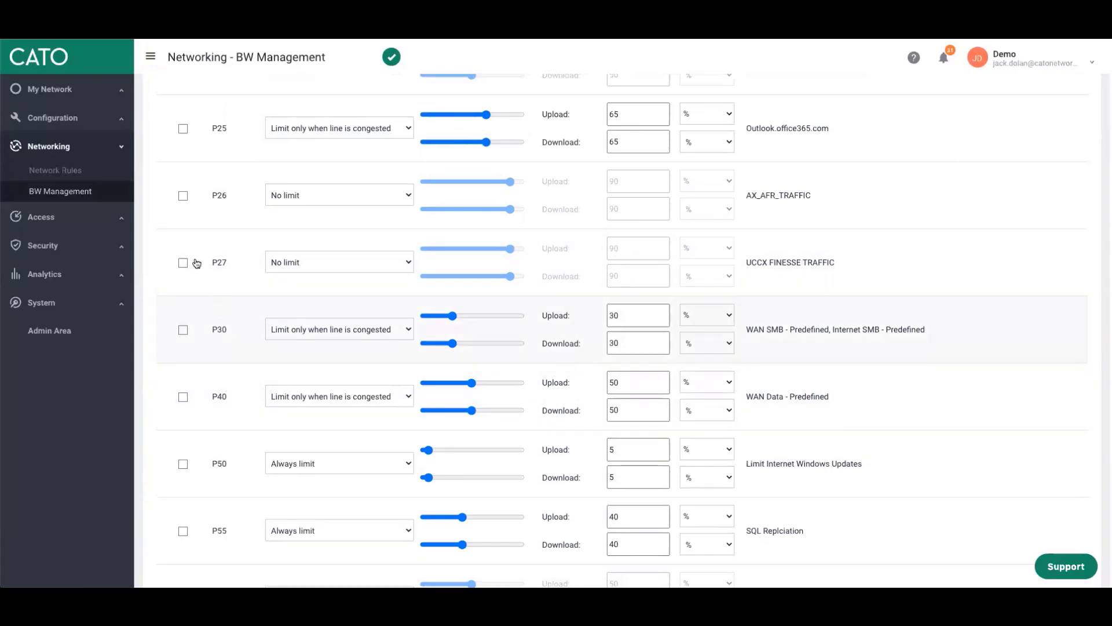
pyautogui.click(56, 170)
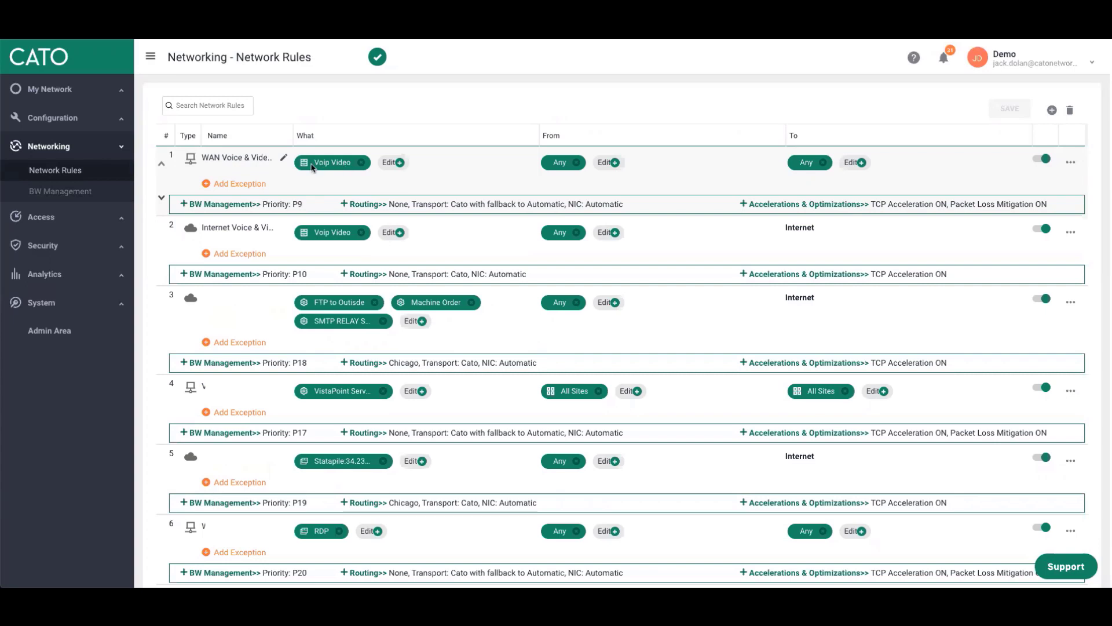
pyautogui.moveTo(248, 173)
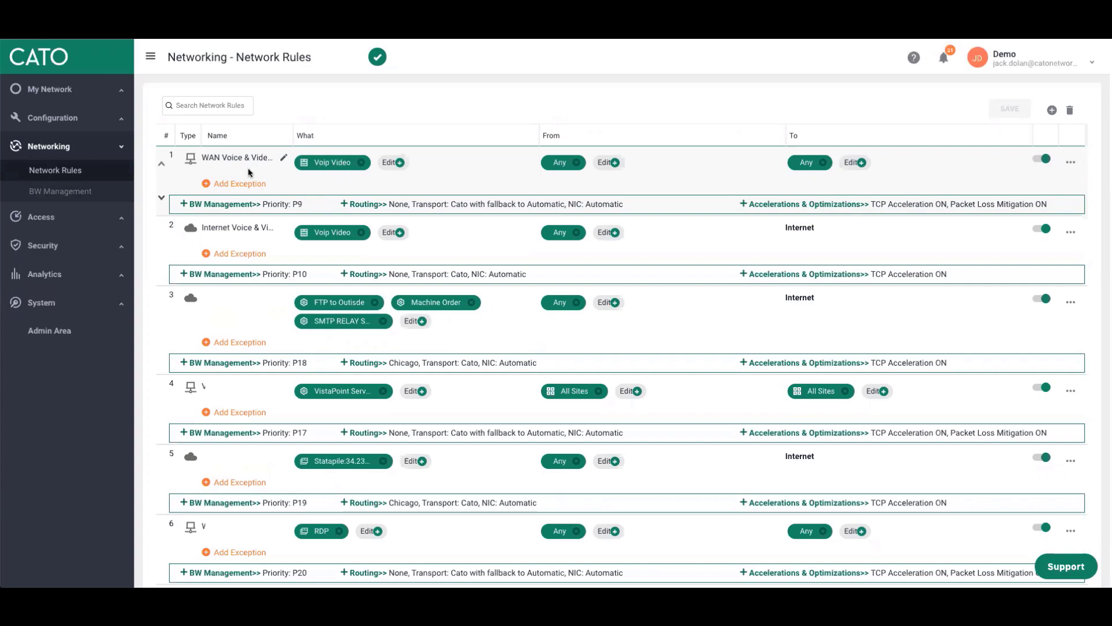
pyautogui.moveTo(241, 235)
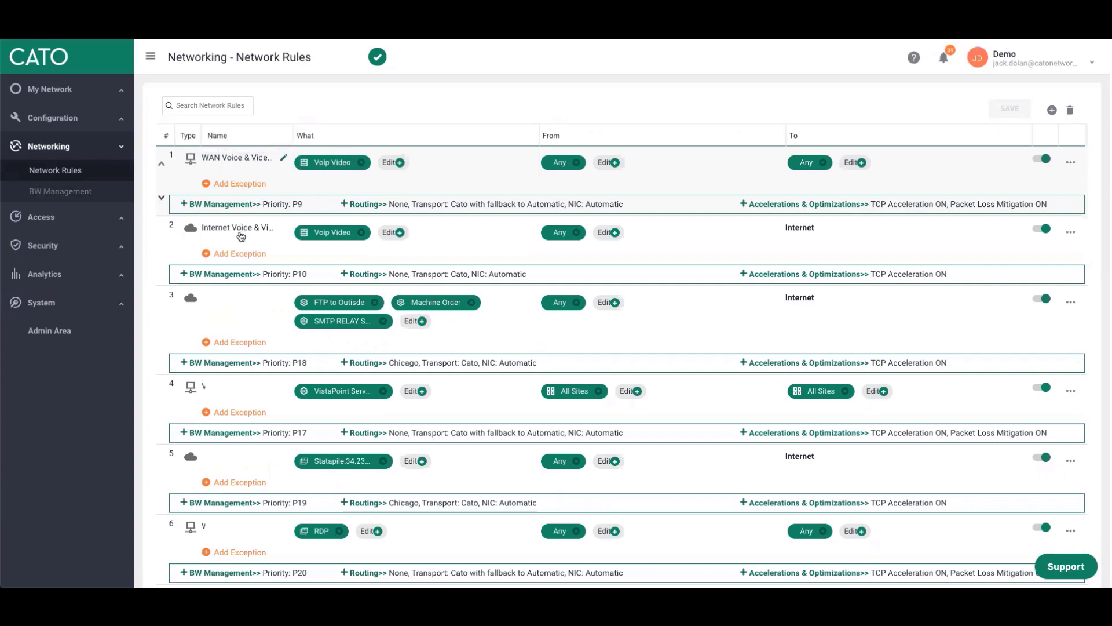
pyautogui.moveTo(239, 227)
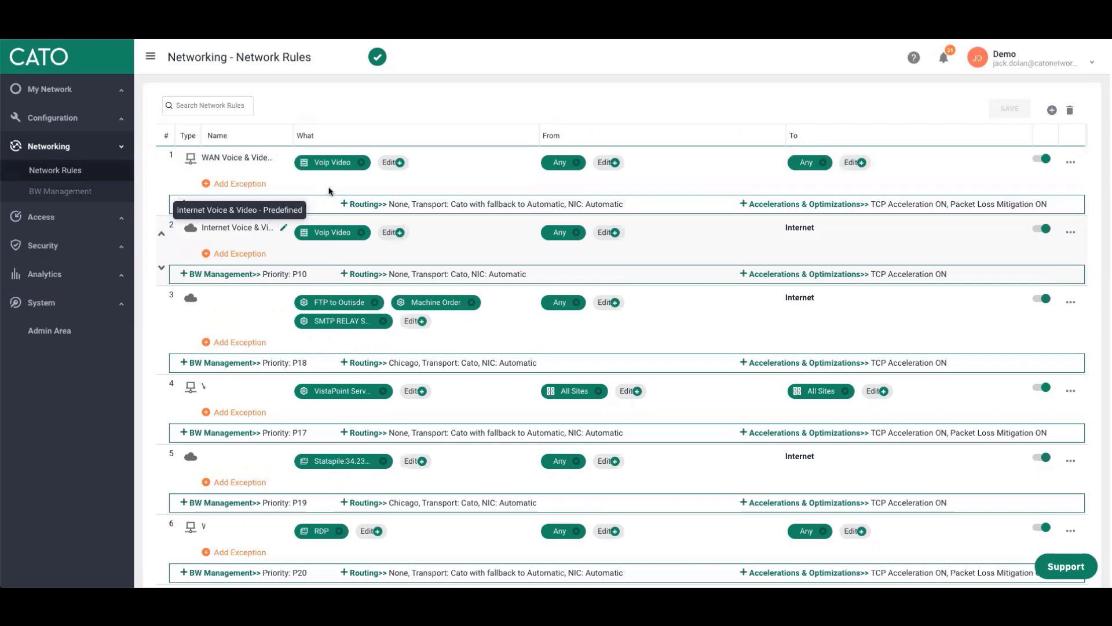
# - Open a network rule's Edit items picker and cancel it without adding anything
pyautogui.click(162, 158)
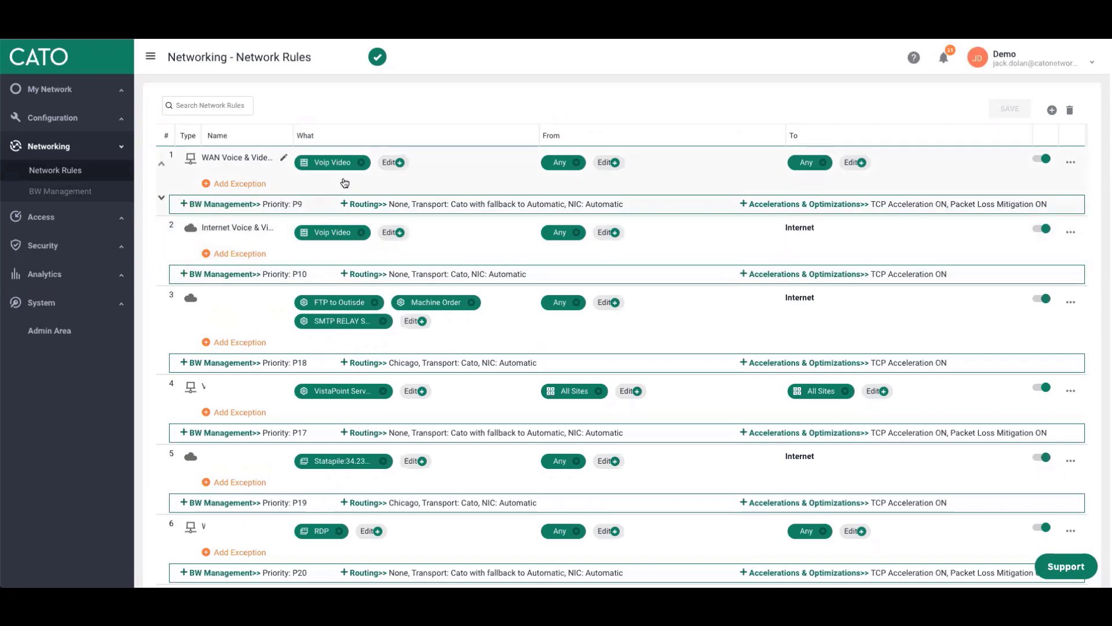
pyautogui.moveTo(429, 180)
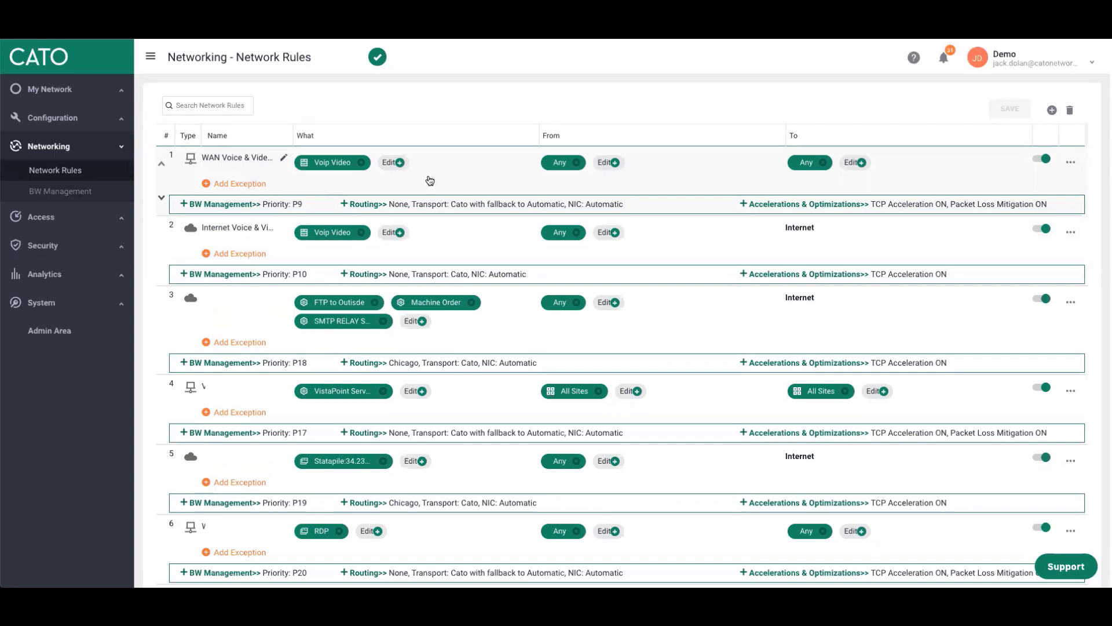
pyautogui.moveTo(567, 169)
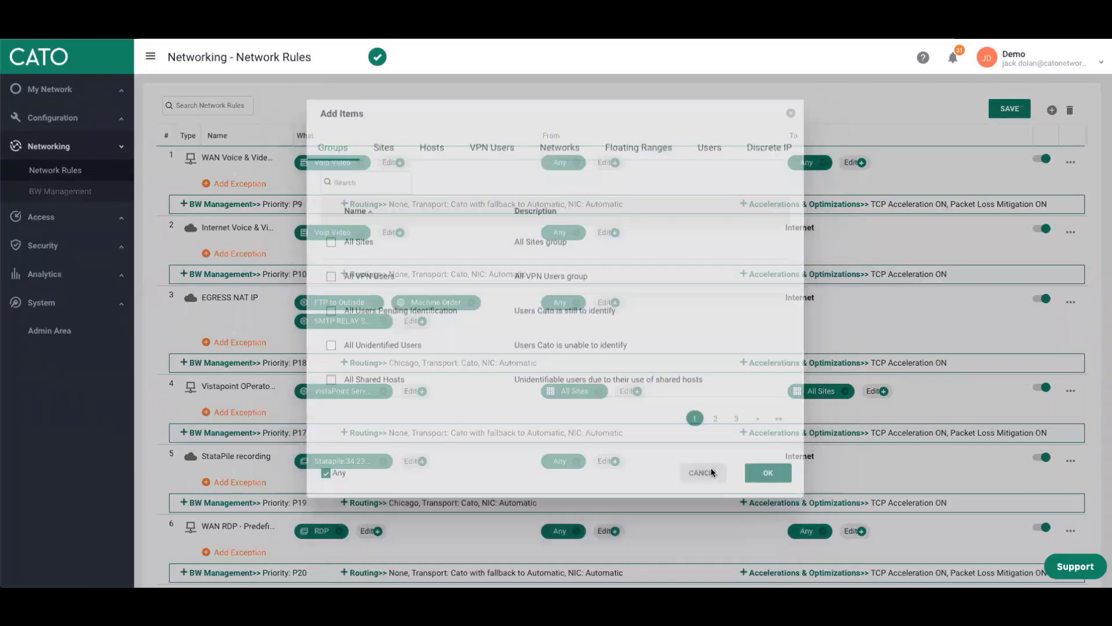
pyautogui.click(702, 473)
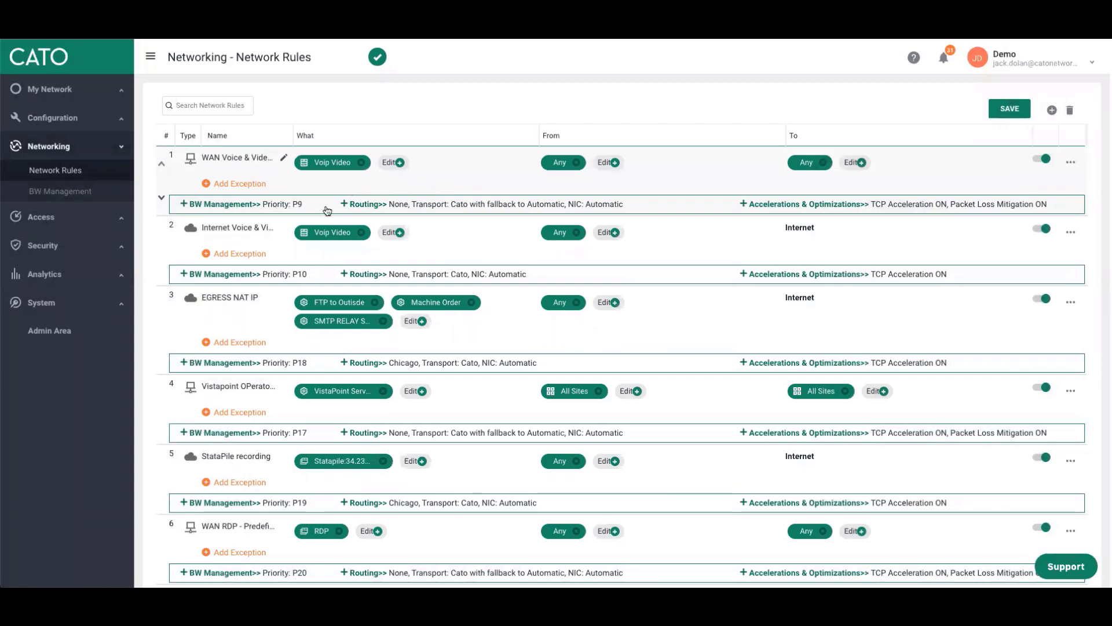
pyautogui.moveTo(367, 208)
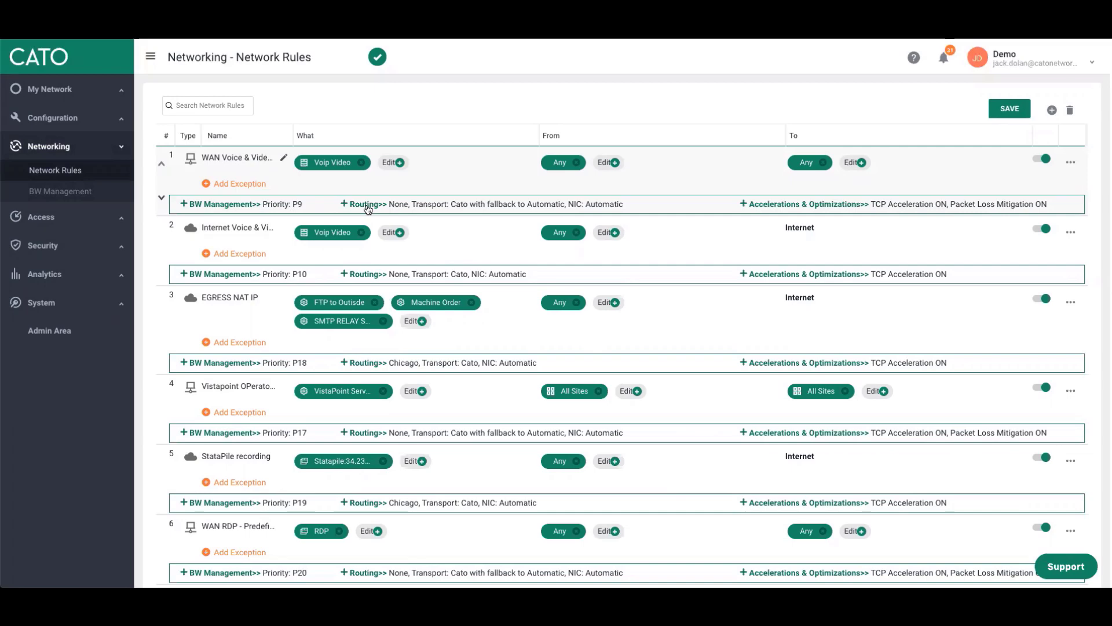
# - Expand rule 1's Routing and Accelerations & Optimizations sections
pyautogui.click(363, 204)
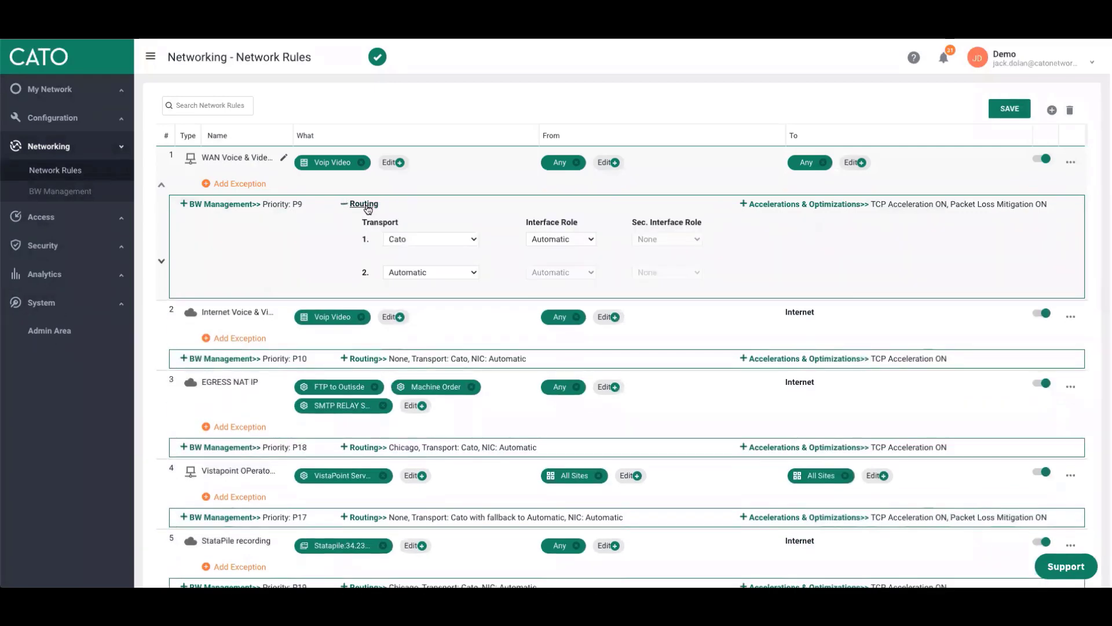
pyautogui.click(804, 204)
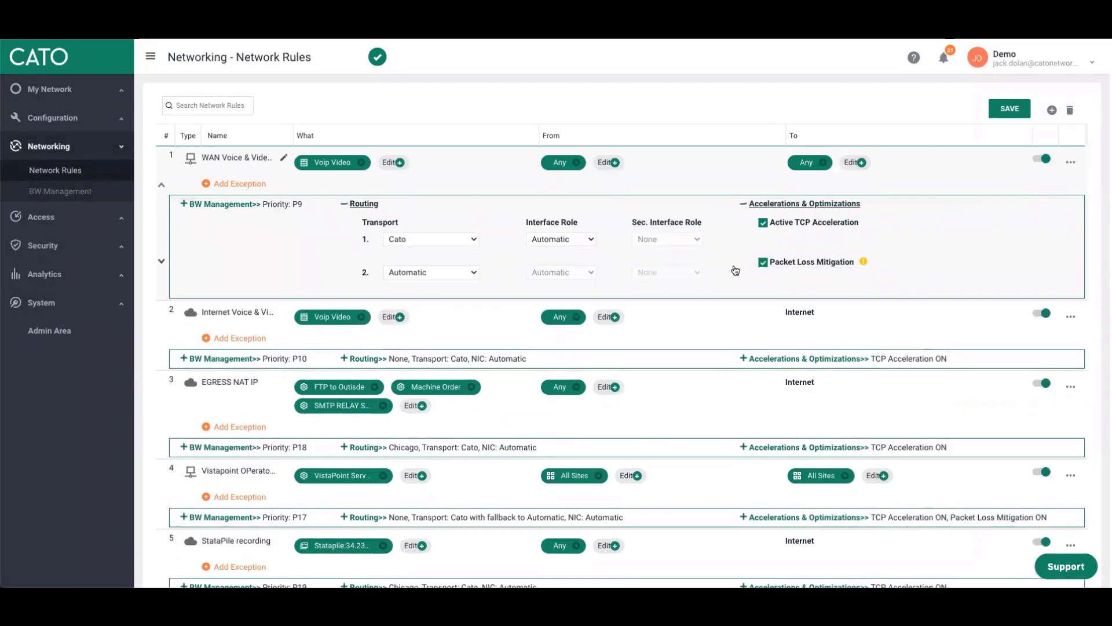
pyautogui.moveTo(443, 253)
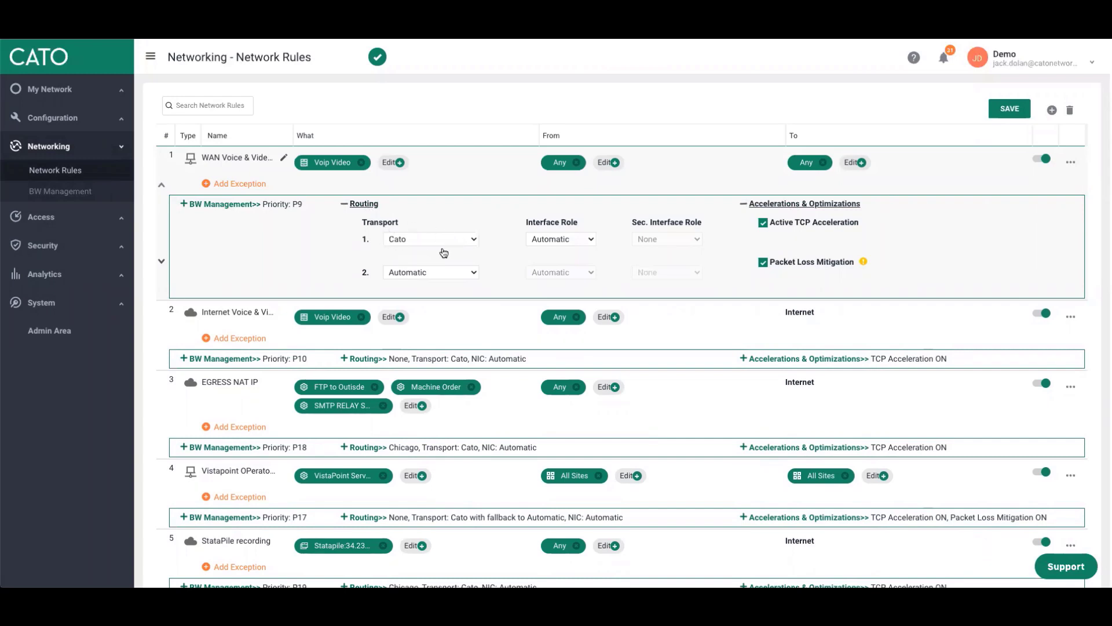
pyautogui.moveTo(799, 231)
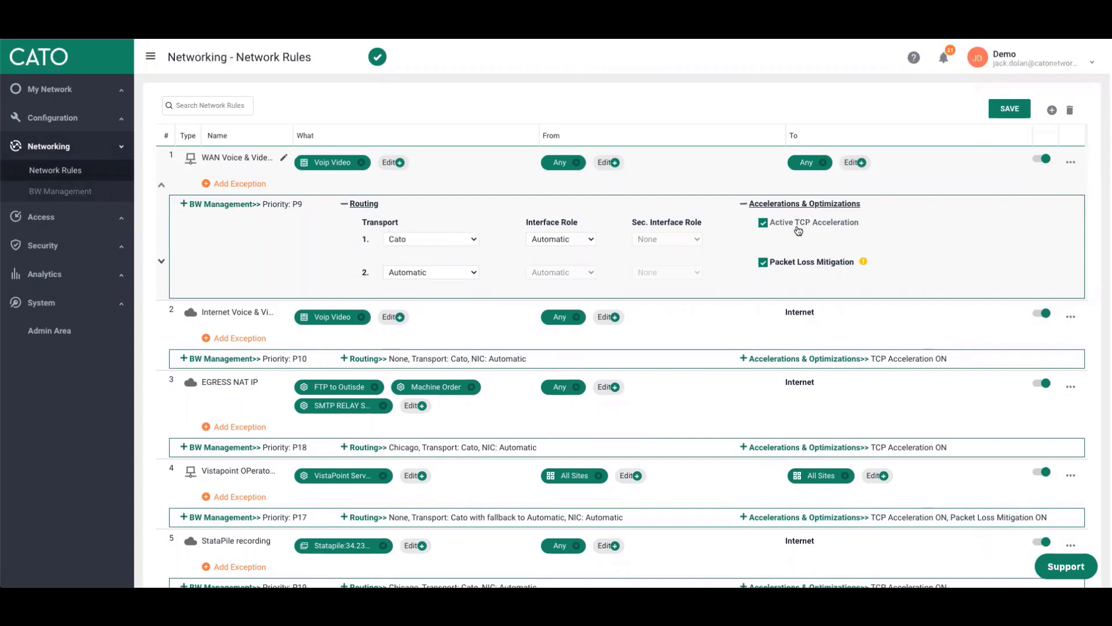
pyautogui.moveTo(782, 232)
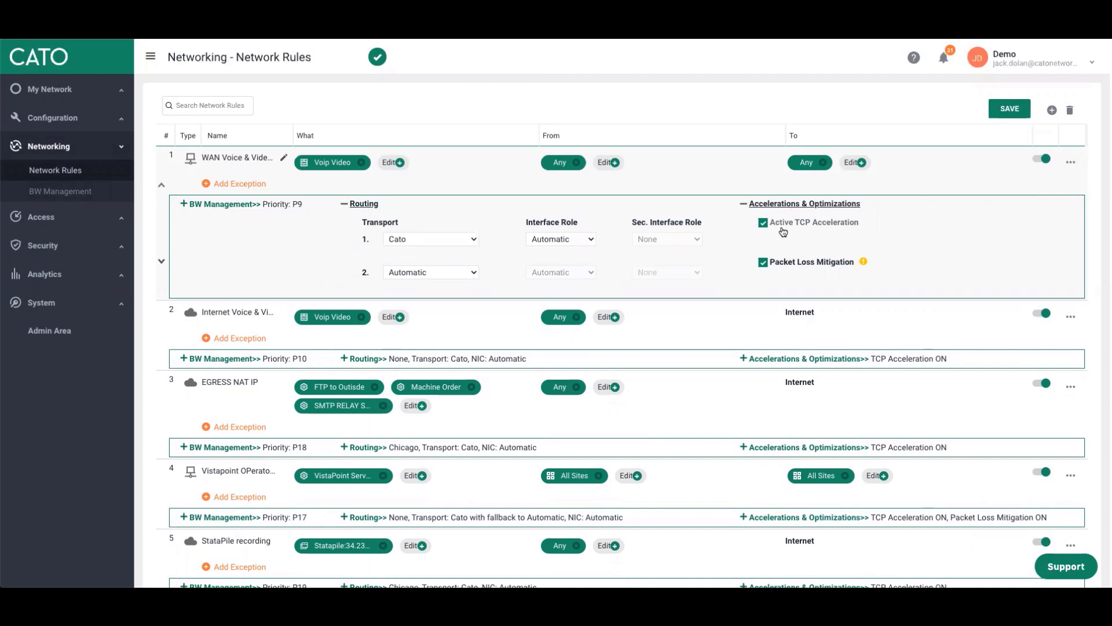
pyautogui.moveTo(832, 277)
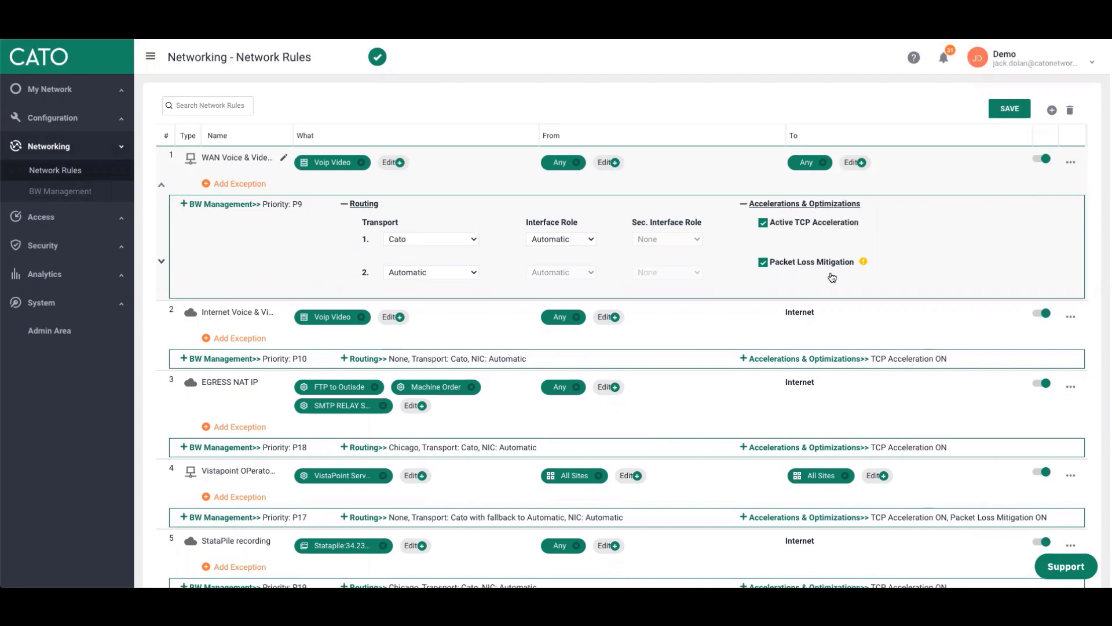
pyautogui.moveTo(836, 276)
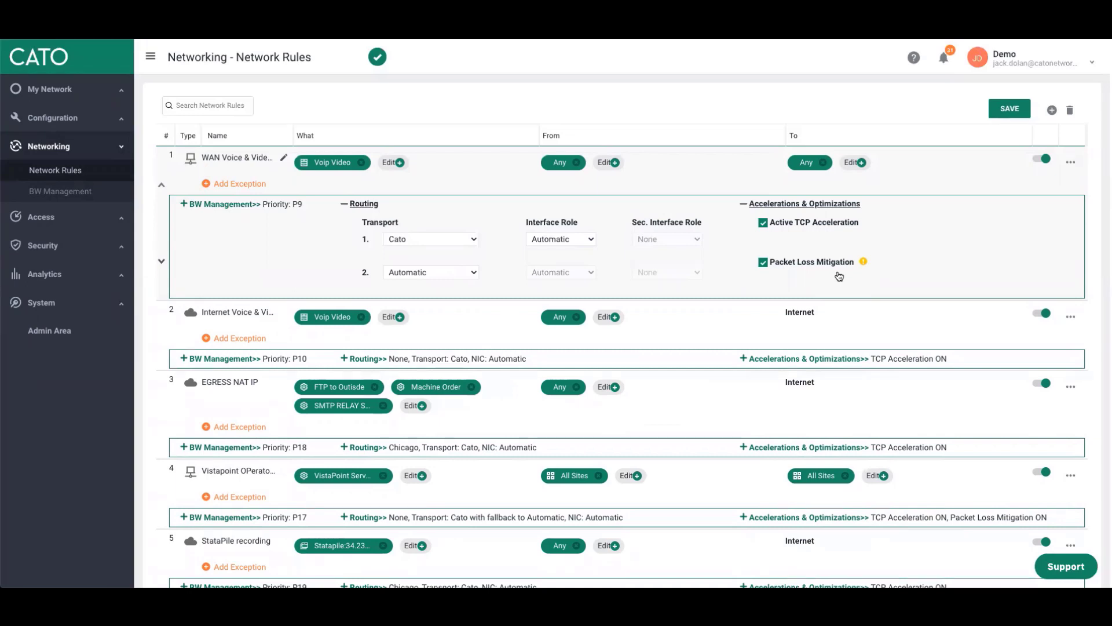
pyautogui.moveTo(667, 271)
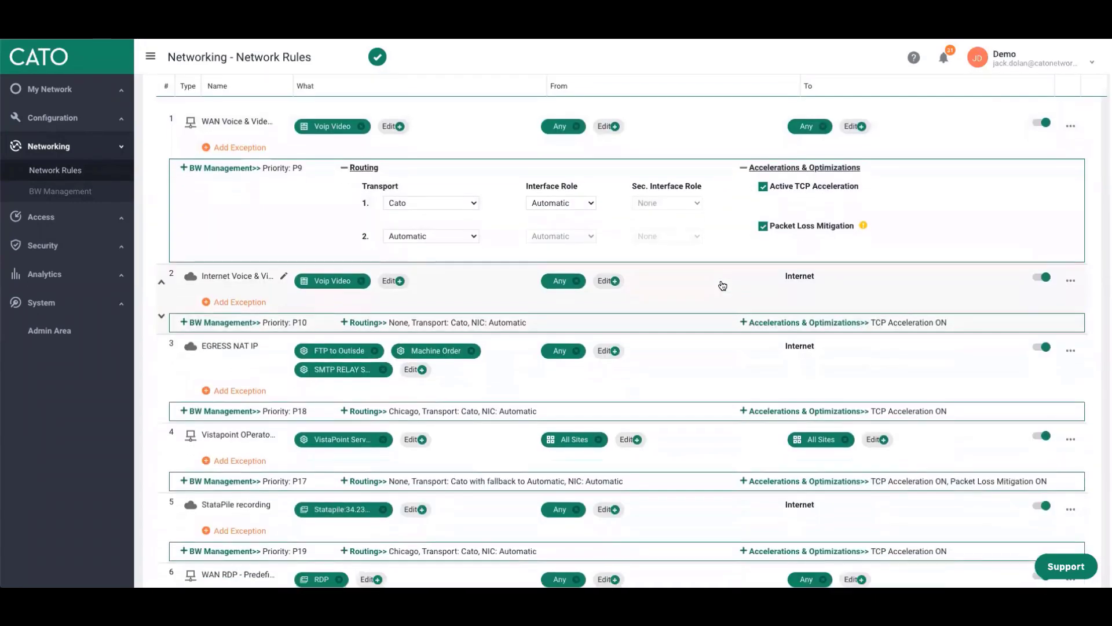
pyautogui.scroll(-3)
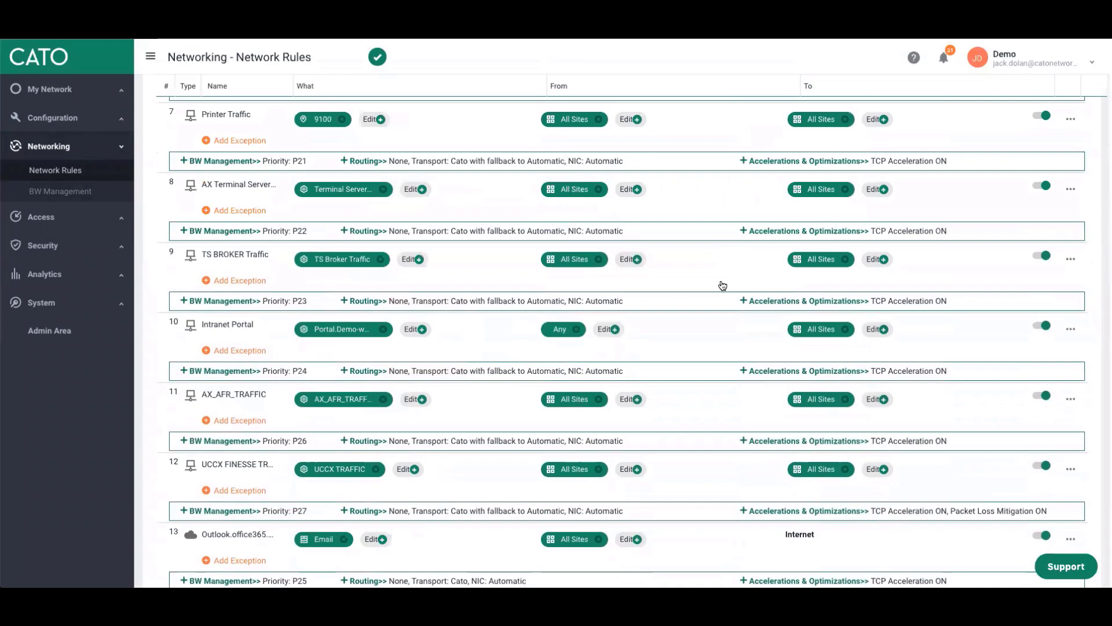
pyautogui.scroll(-3)
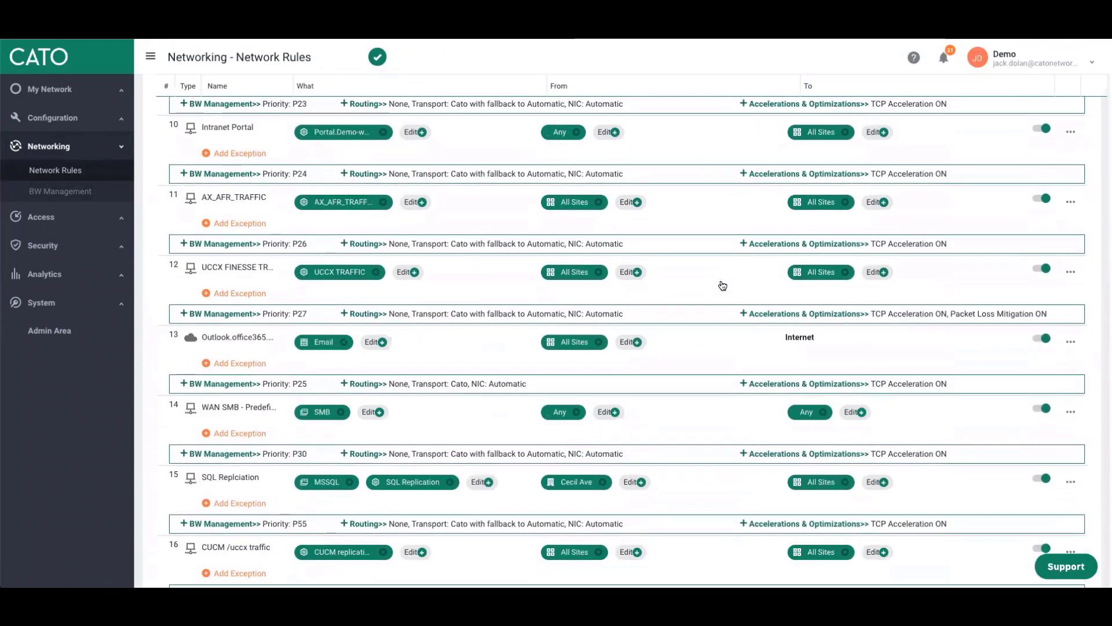
pyautogui.scroll(-3)
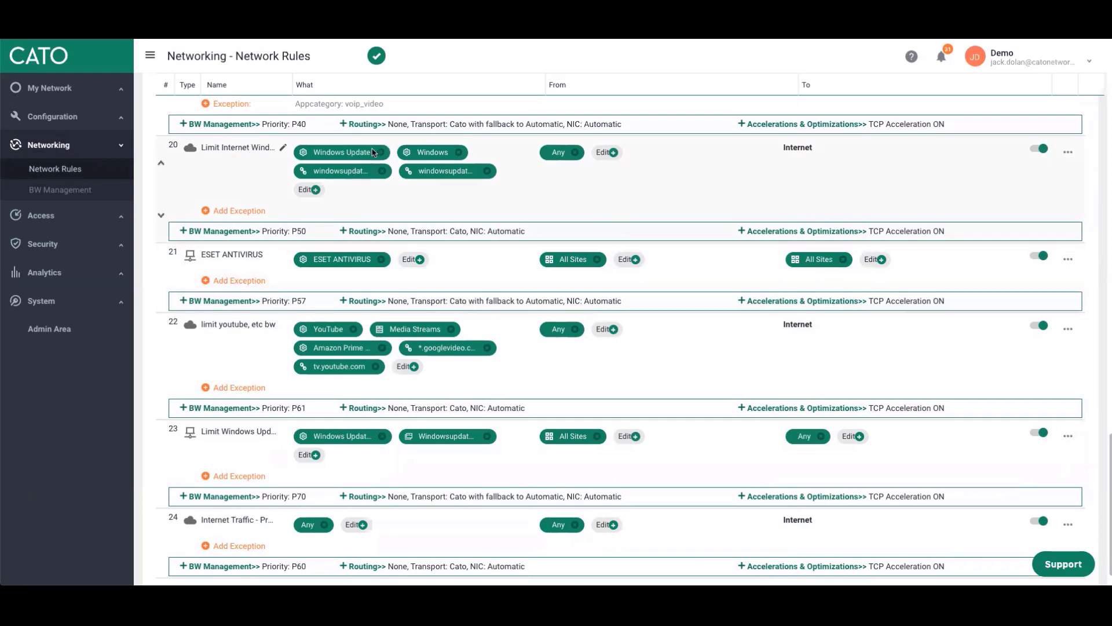
pyautogui.moveTo(227, 325)
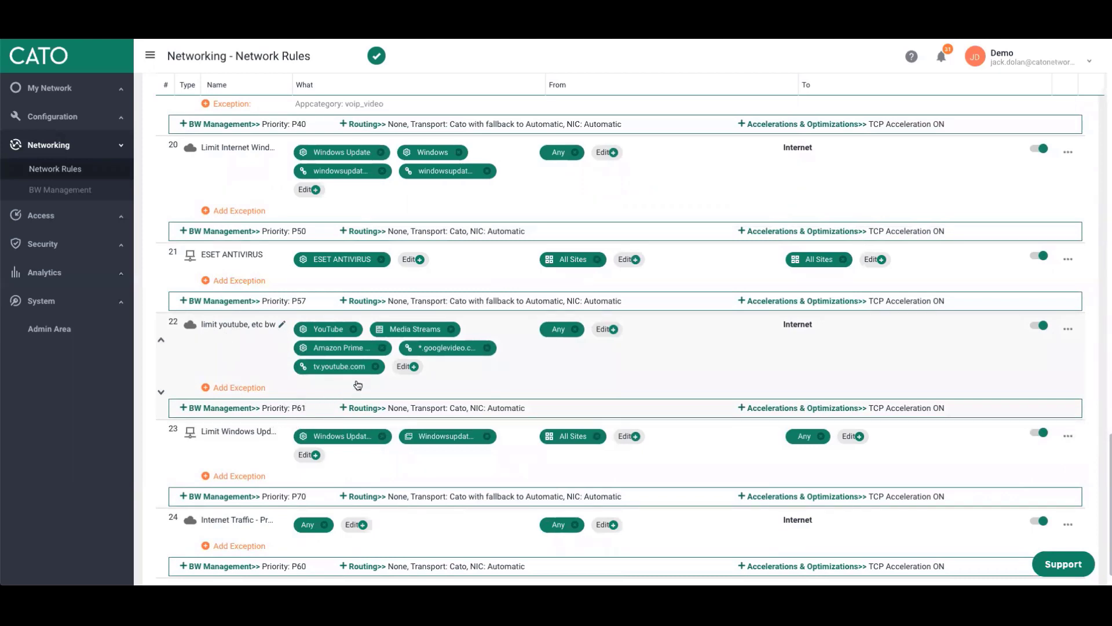
pyautogui.moveTo(415, 328)
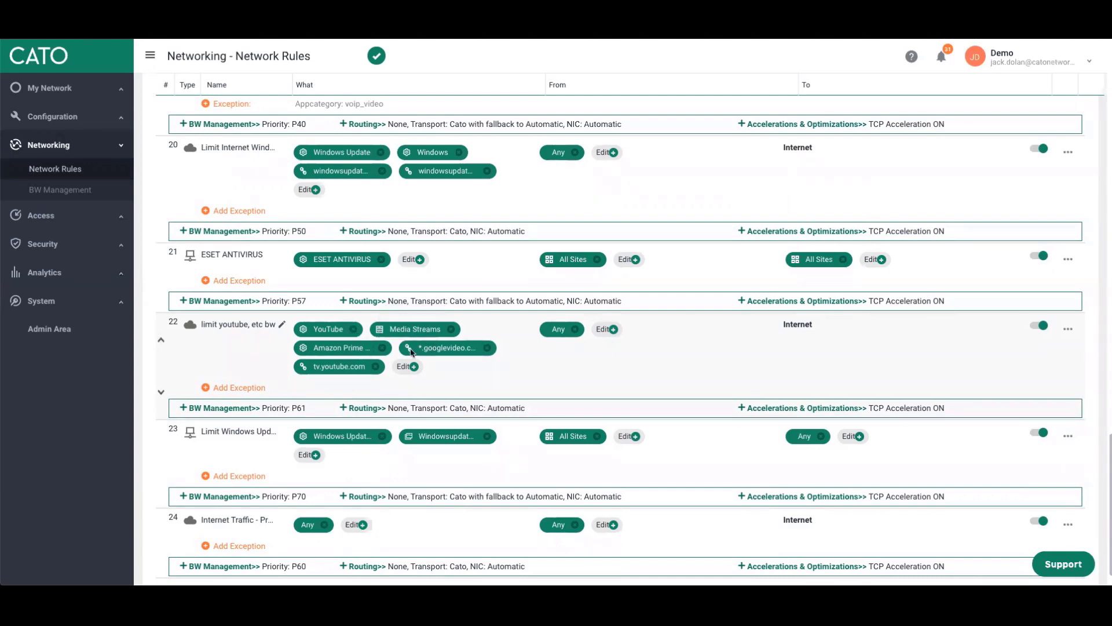
pyautogui.moveTo(343, 363)
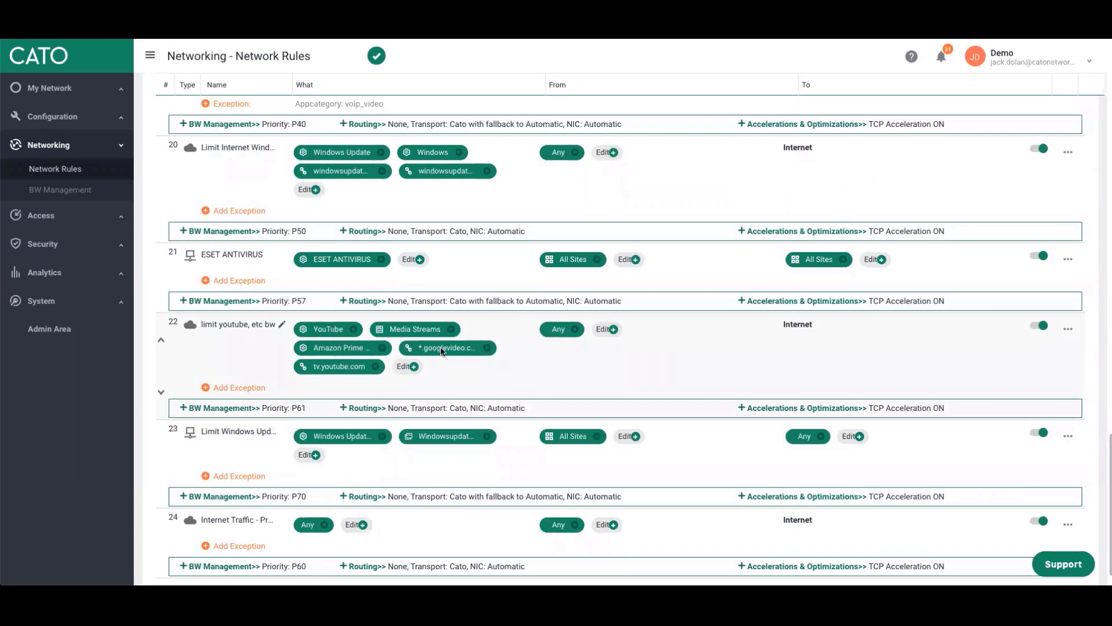
pyautogui.moveTo(415, 328)
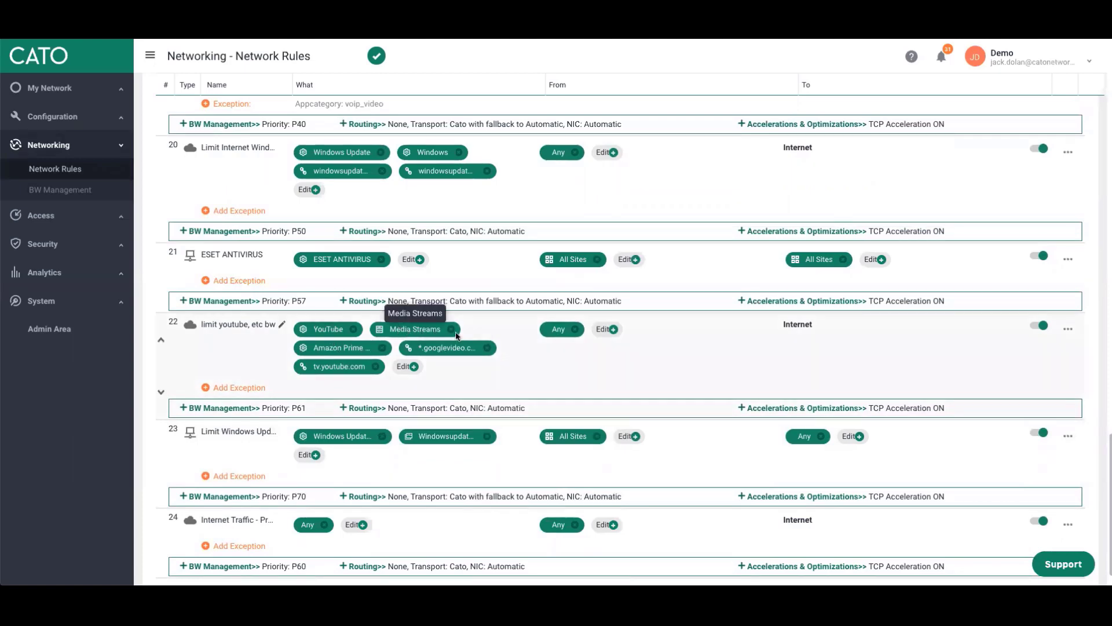
pyautogui.moveTo(358, 391)
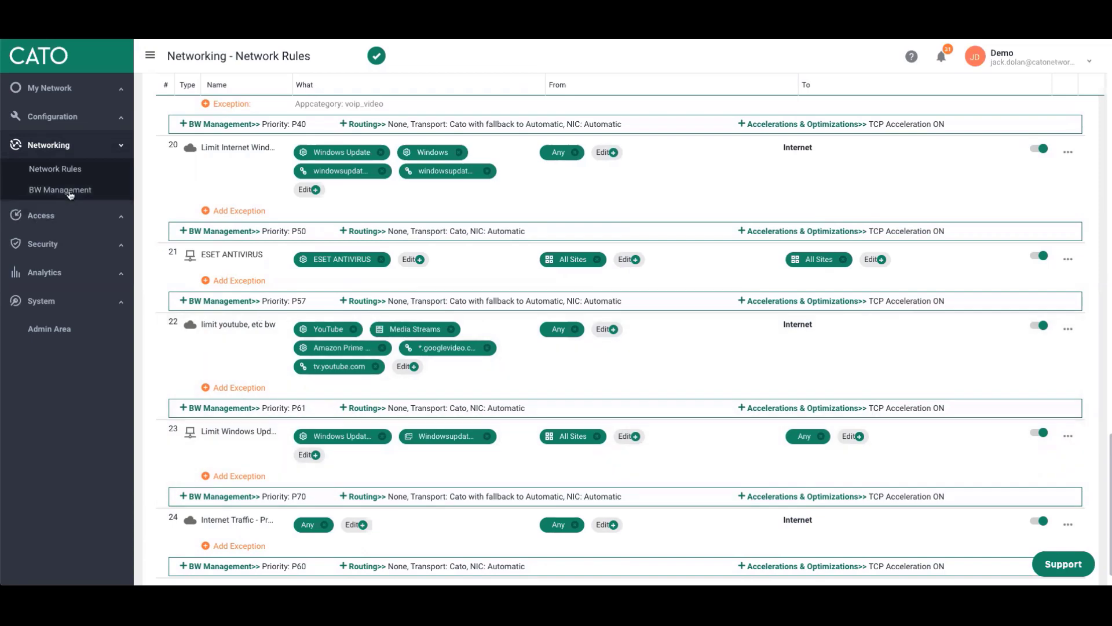
# - Leave Network Rules for BW Management, discarding the unsaved rule changes
pyautogui.click(61, 188)
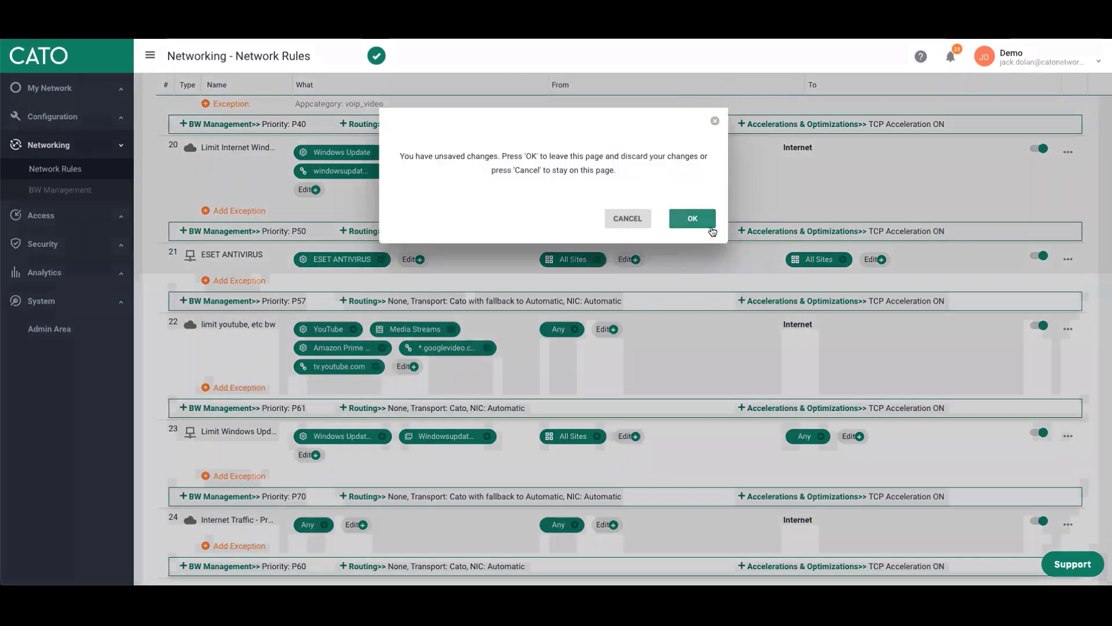
pyautogui.moveTo(150, 213)
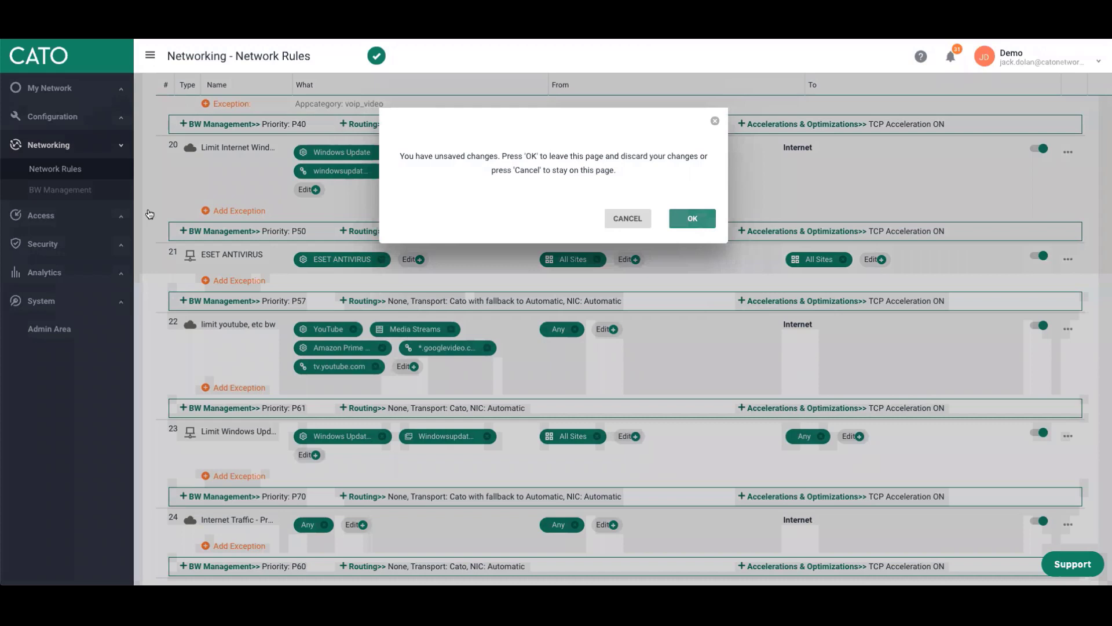
pyautogui.click(690, 217)
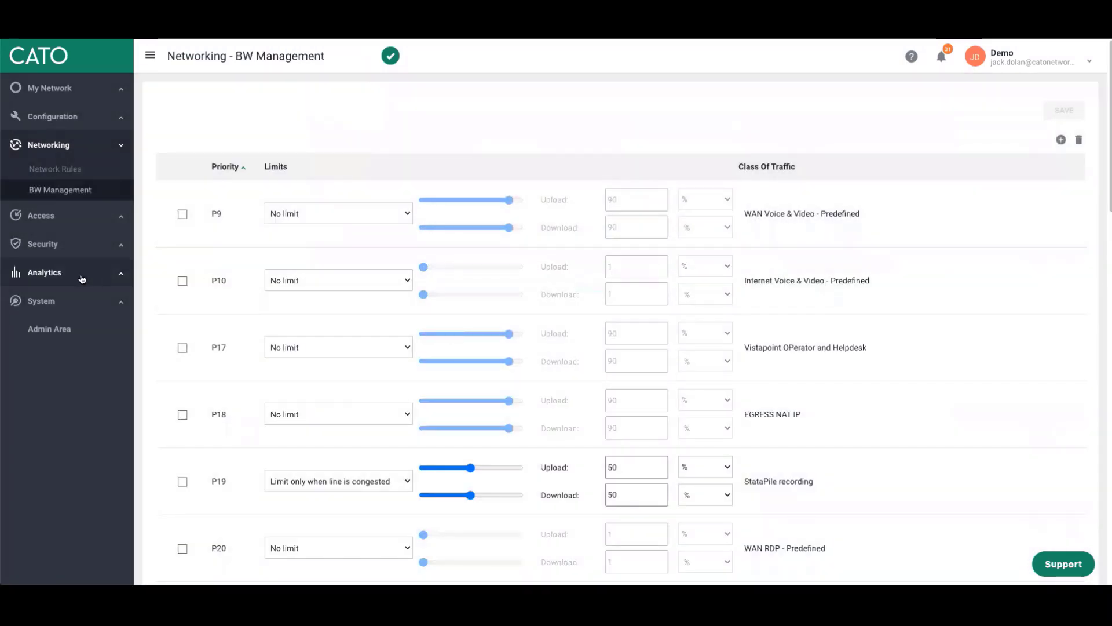
# - Go to Analytics > Sites to load the site analytics page
pyautogui.click(52, 116)
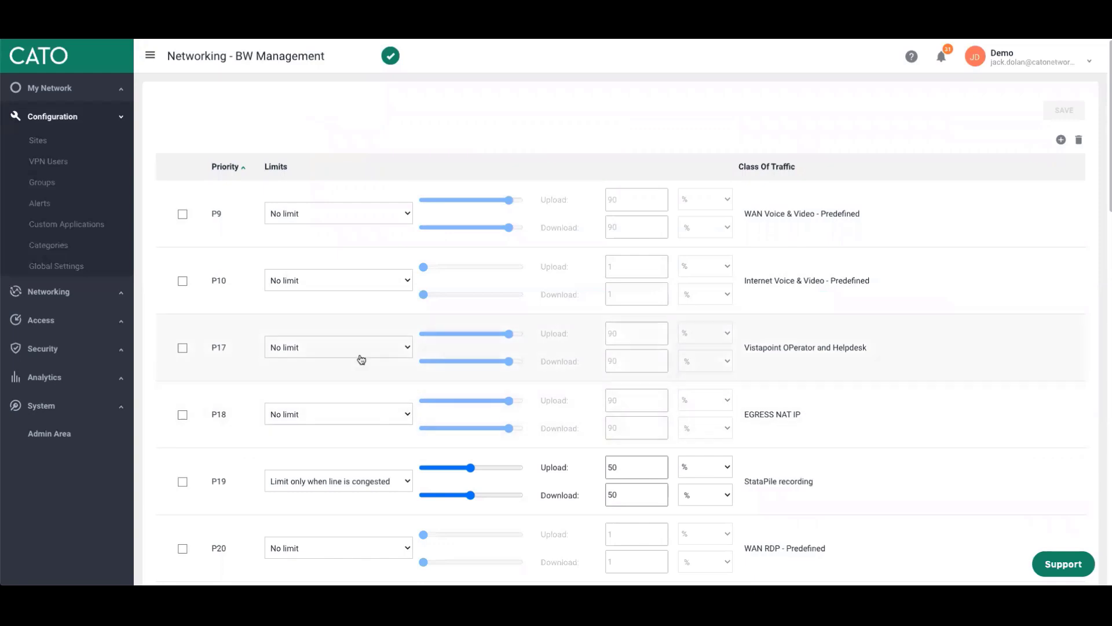
pyautogui.scroll(-3)
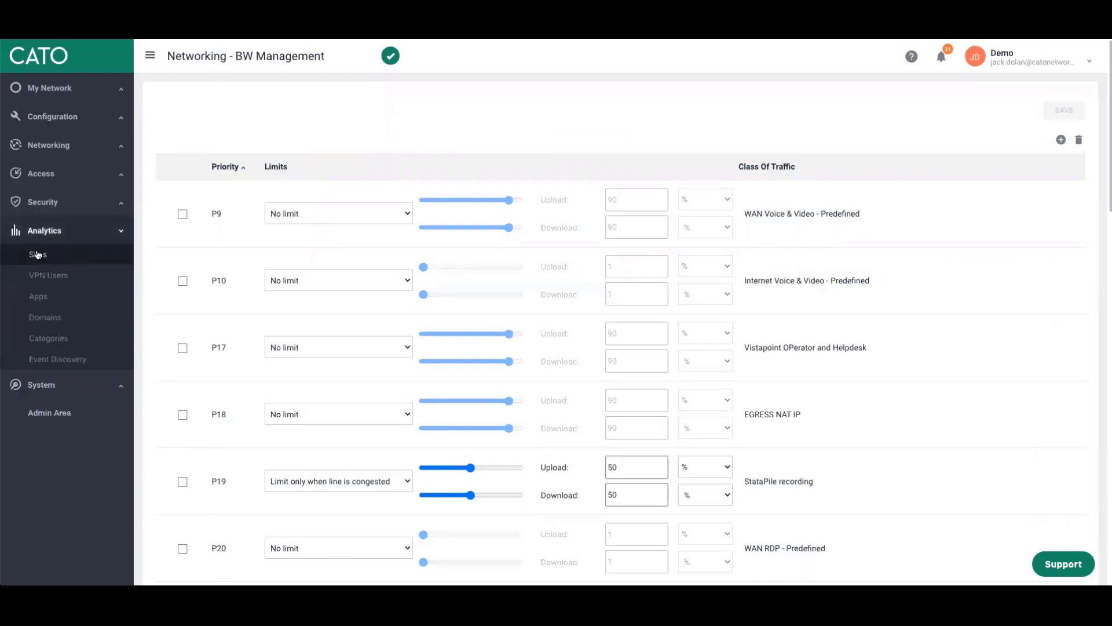
pyautogui.click(37, 254)
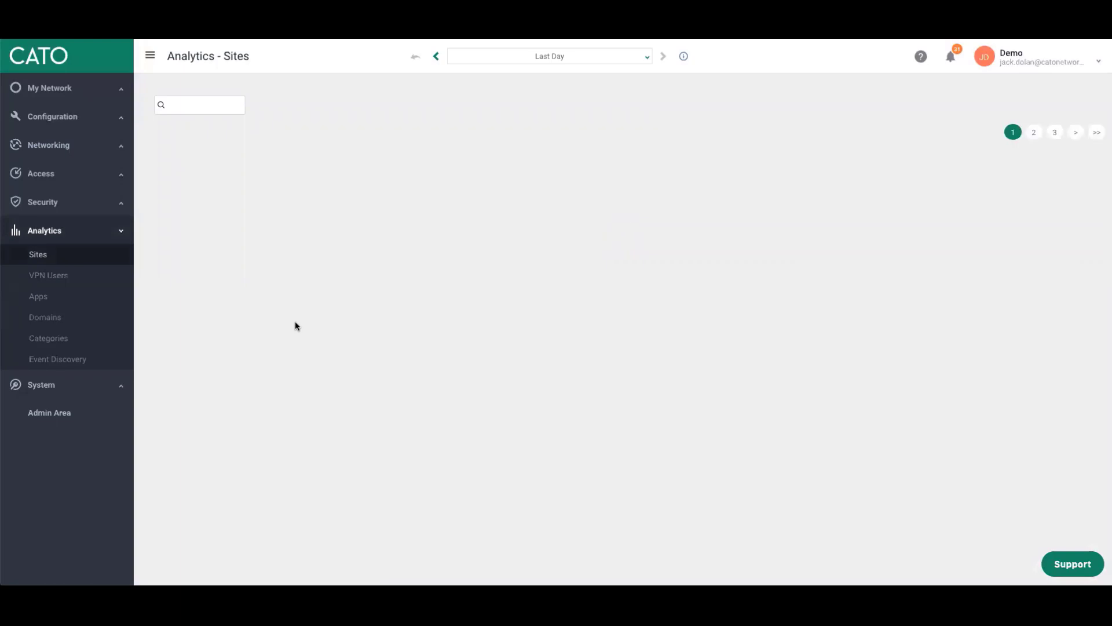
pyautogui.moveTo(197, 93)
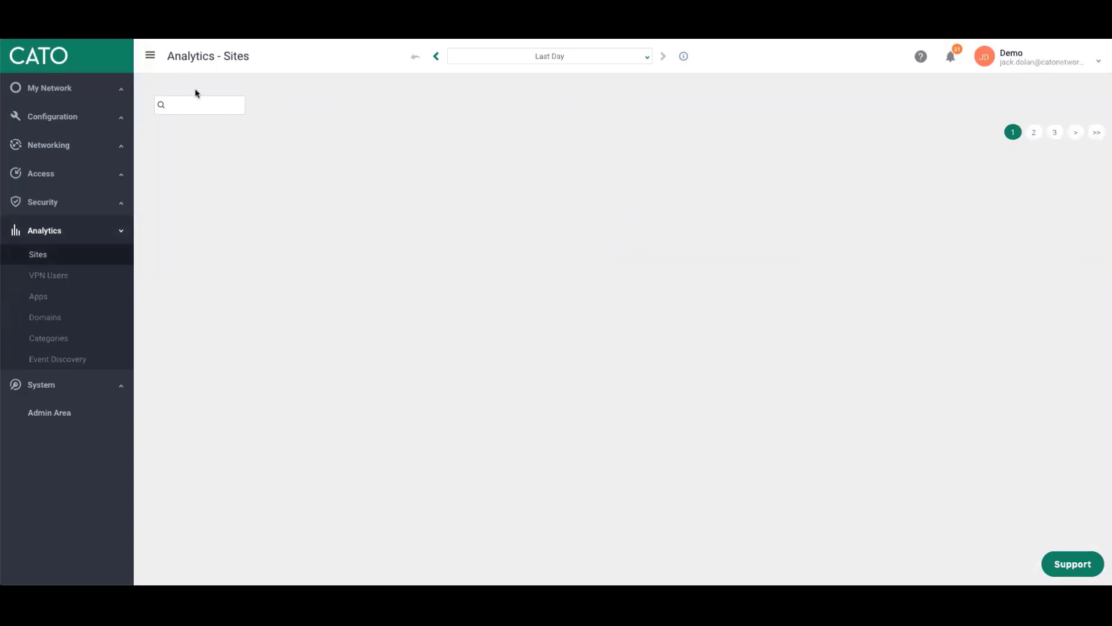
# - Search the sites list for 'be' and open analytics for site Belle
pyautogui.write('belle')
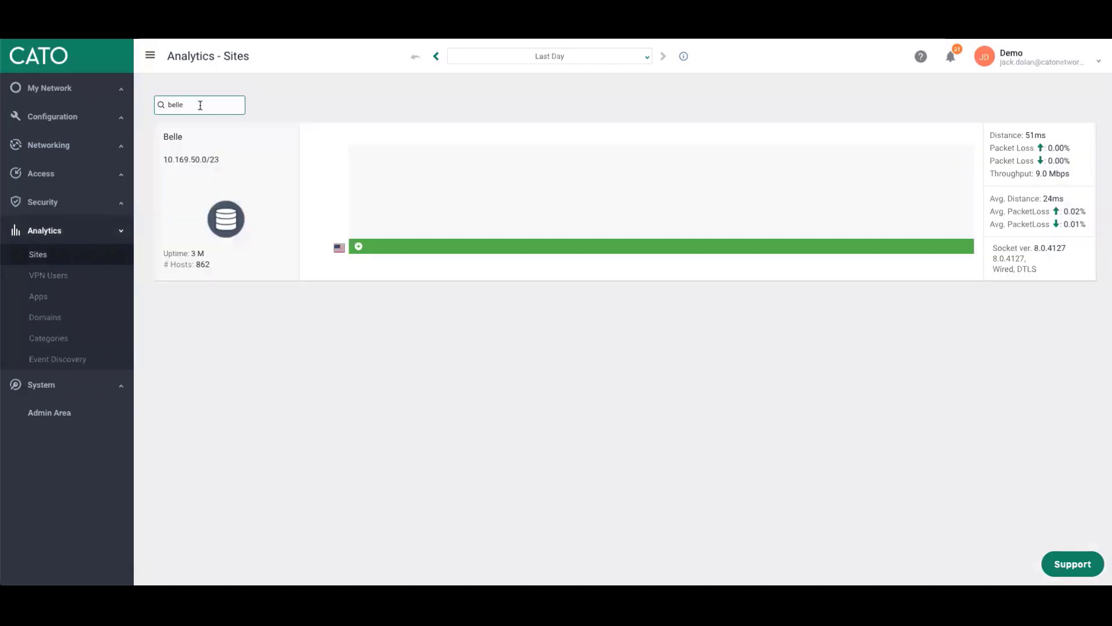
pyautogui.click(173, 137)
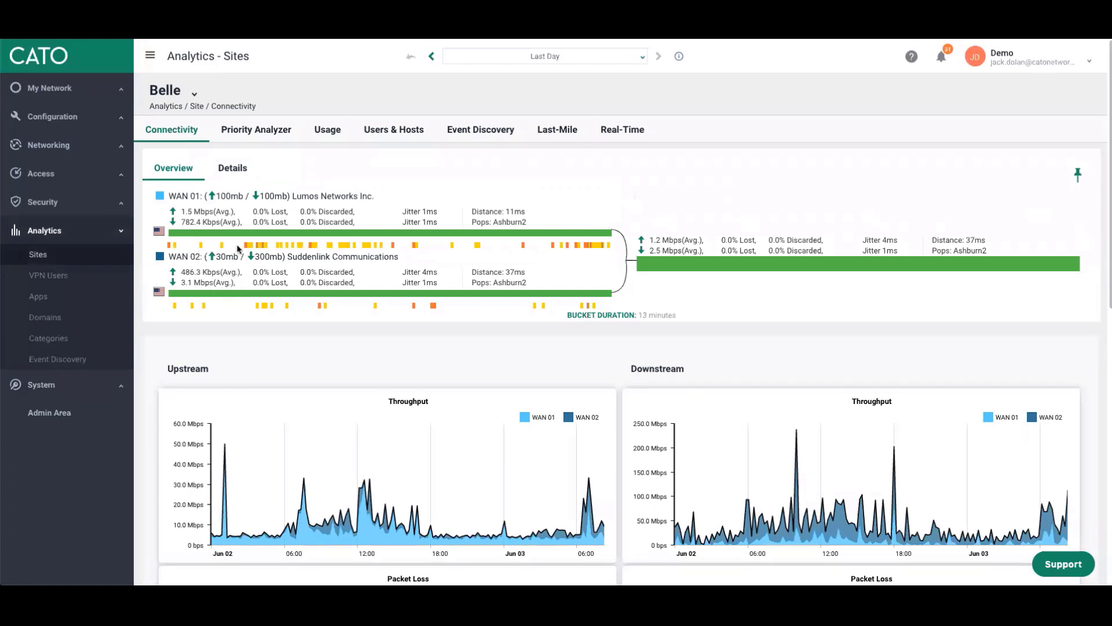
pyautogui.moveTo(511, 272)
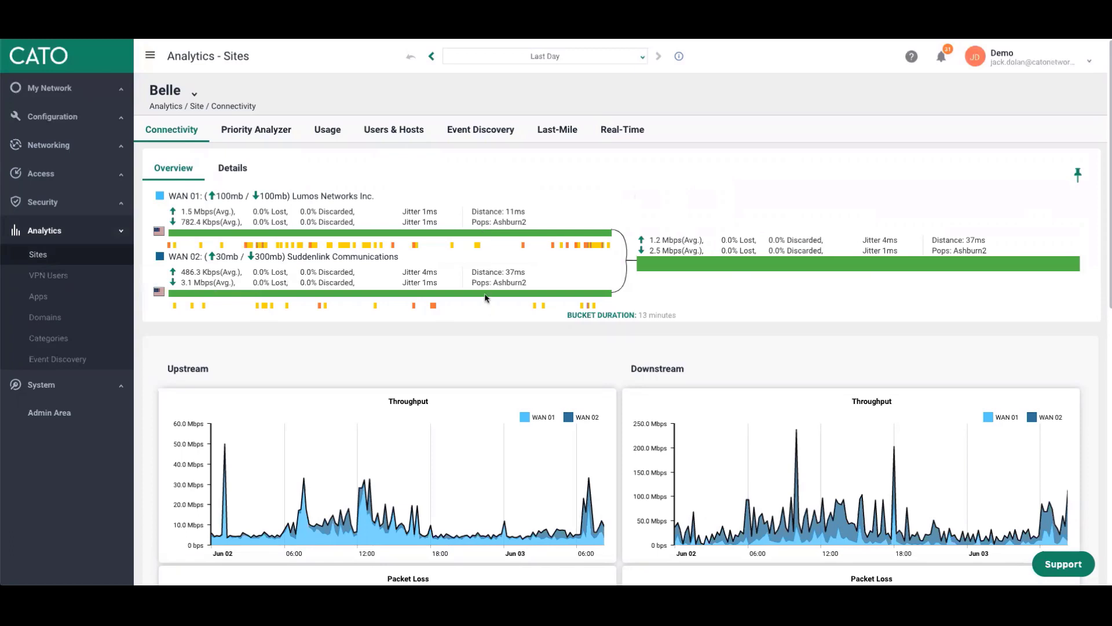
pyautogui.moveTo(698, 282)
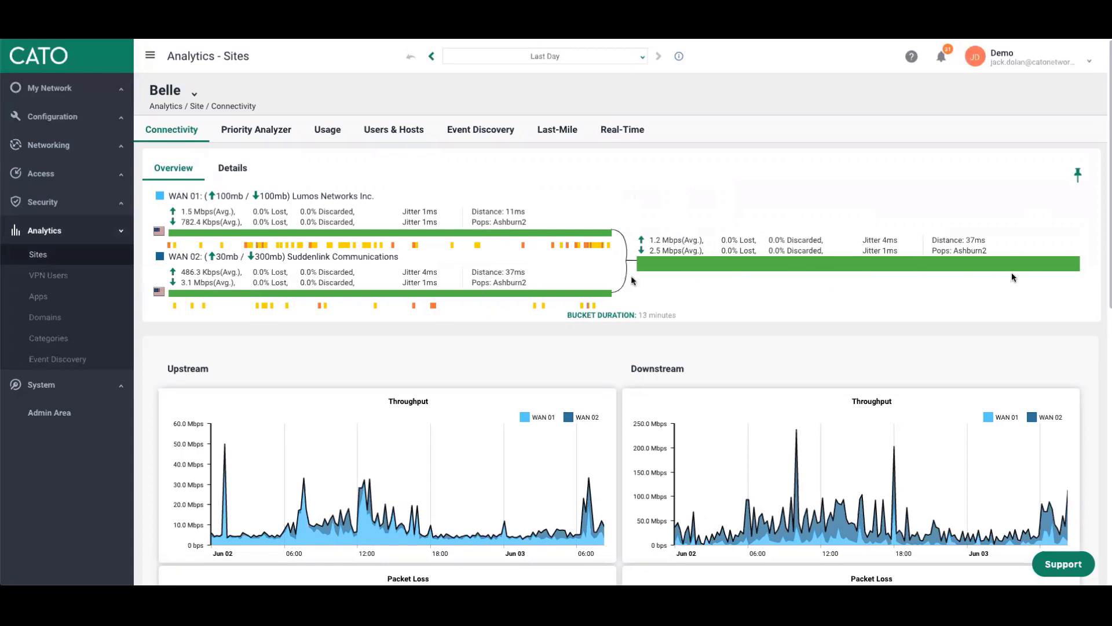
pyautogui.moveTo(467, 260)
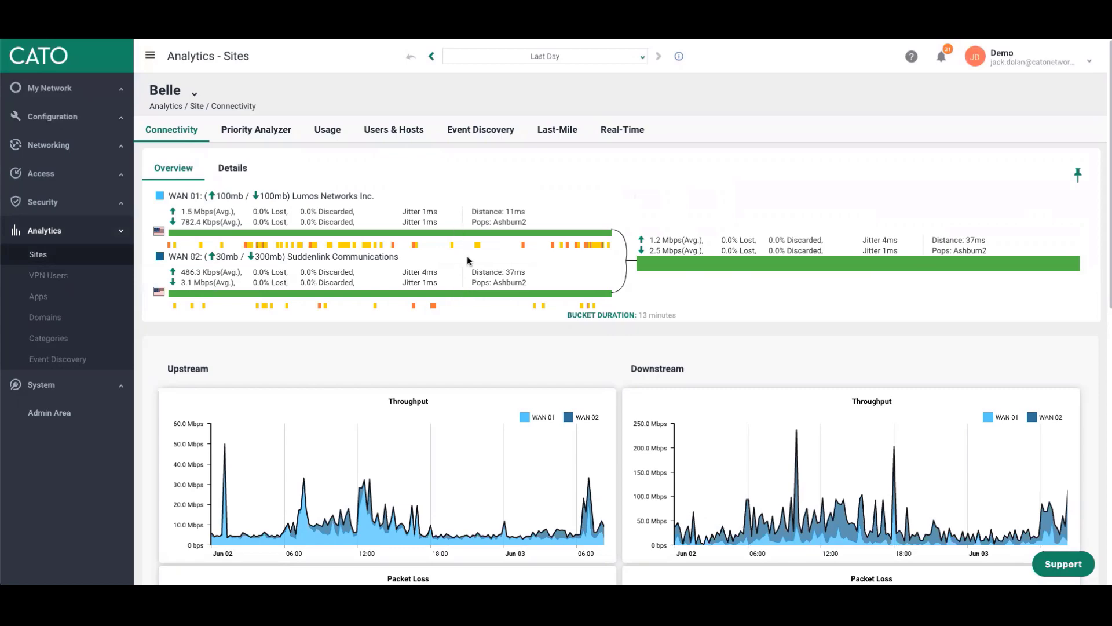
# - Scroll through Belle's Connectivity graphs: throughput, packet loss, jitter and distance for both WAN links
pyautogui.scroll(-3)
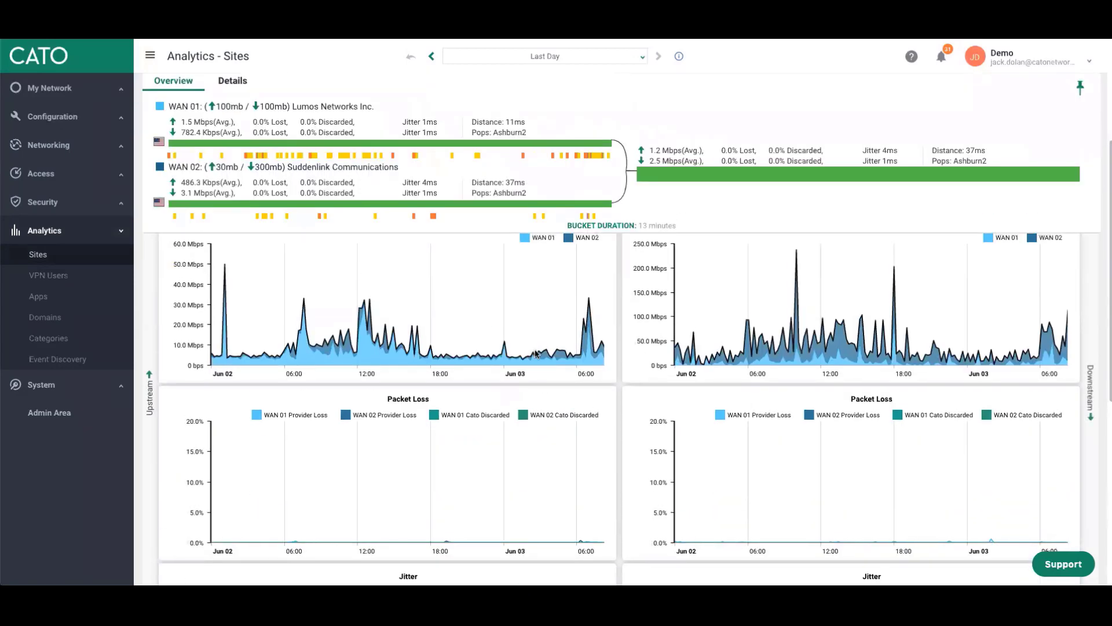
pyautogui.scroll(-3)
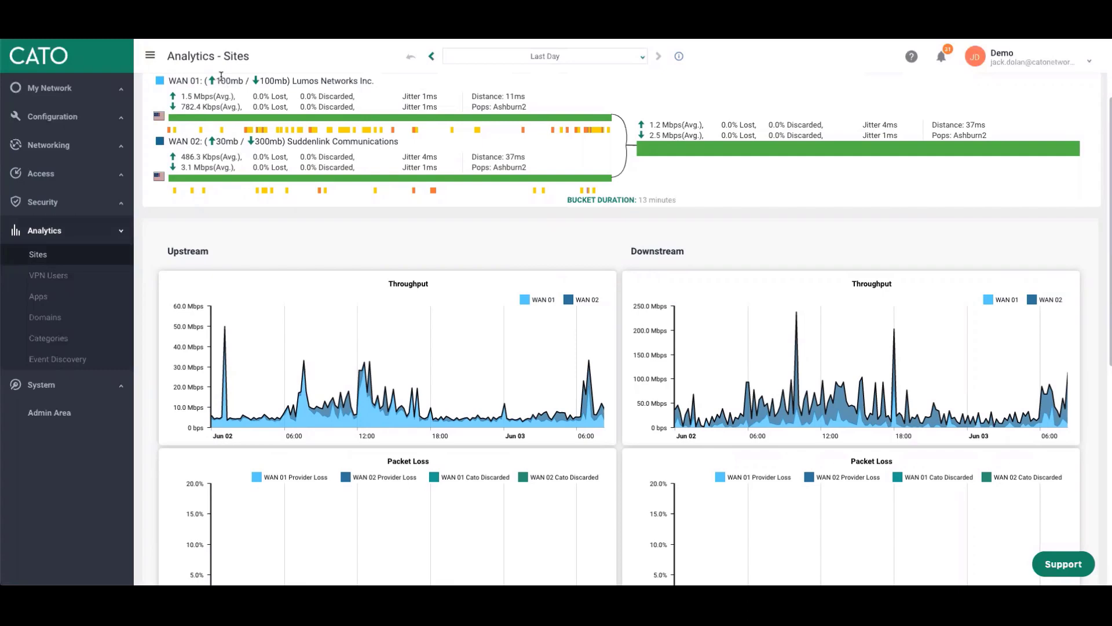
pyautogui.moveTo(346, 381)
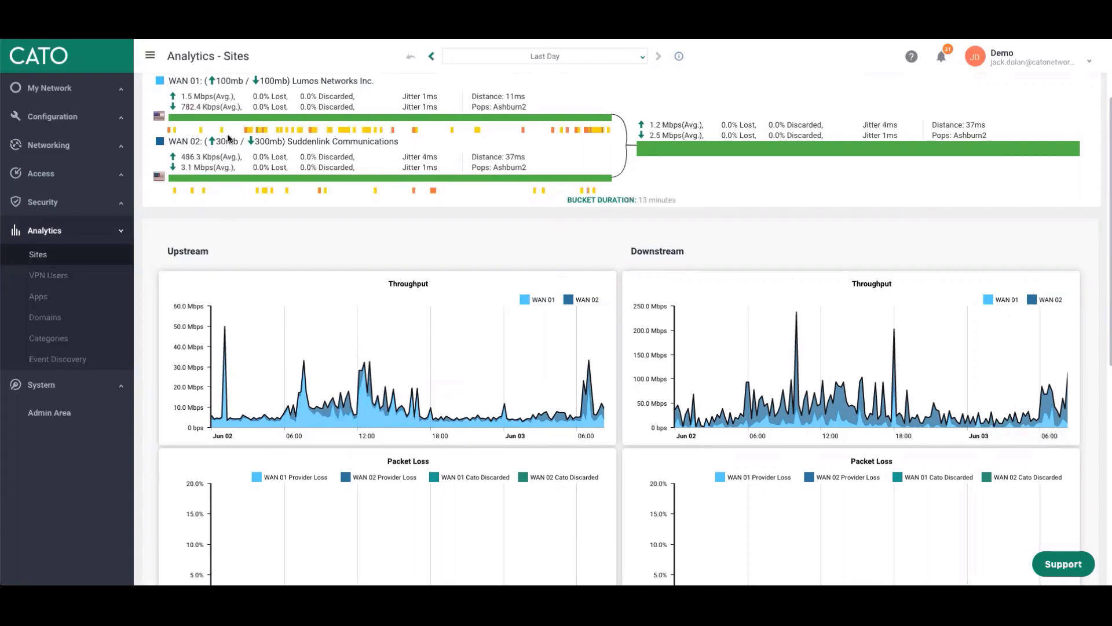
pyautogui.moveTo(364, 311)
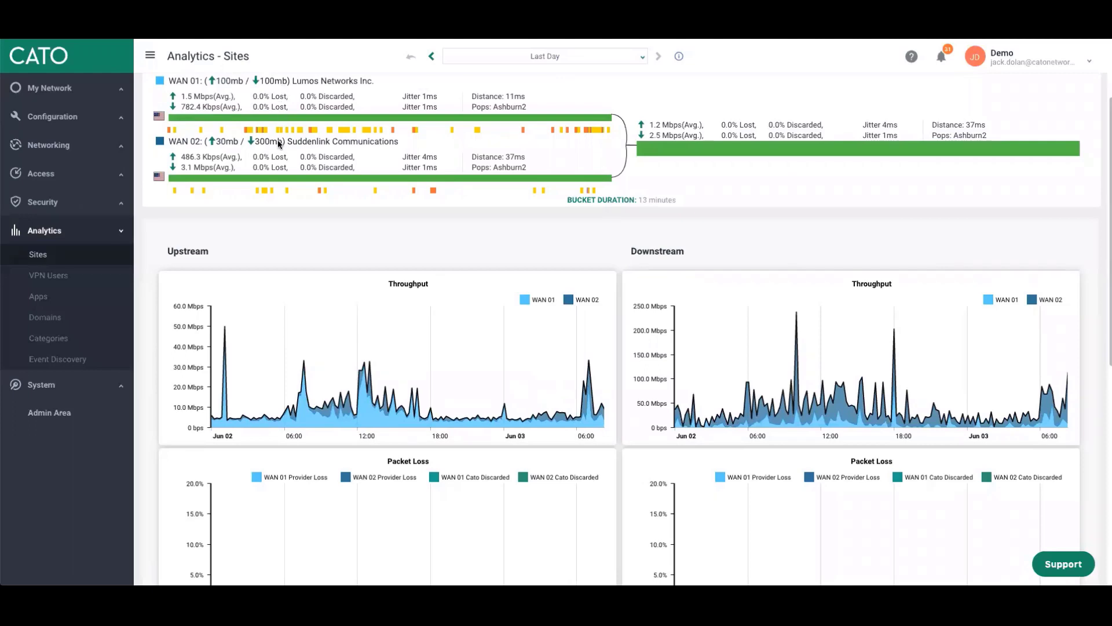
pyautogui.moveTo(271, 147)
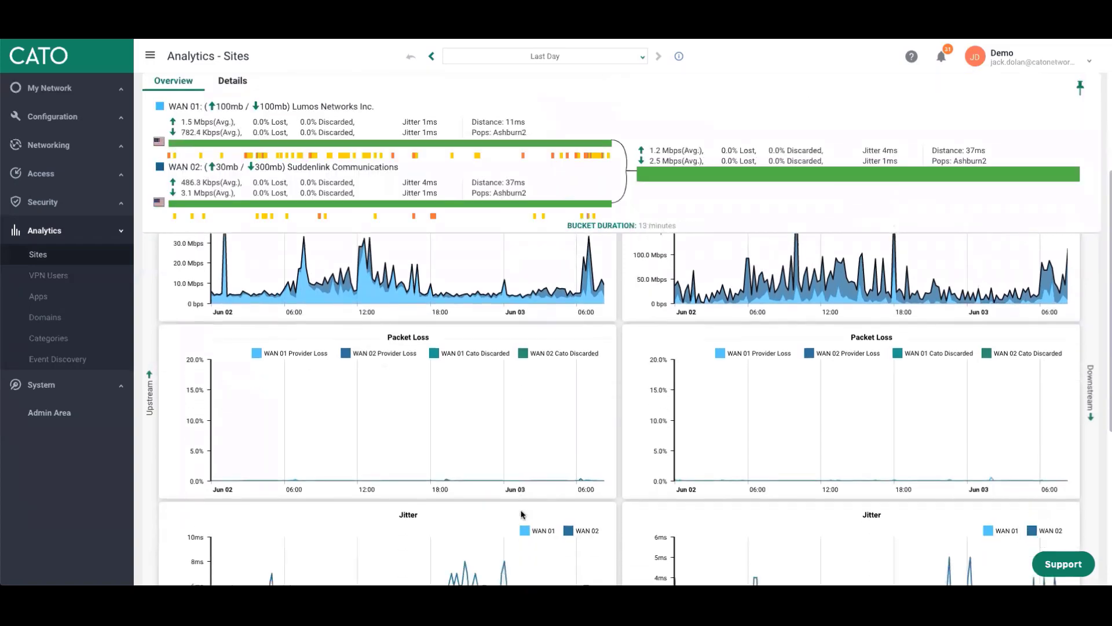
pyautogui.scroll(-3)
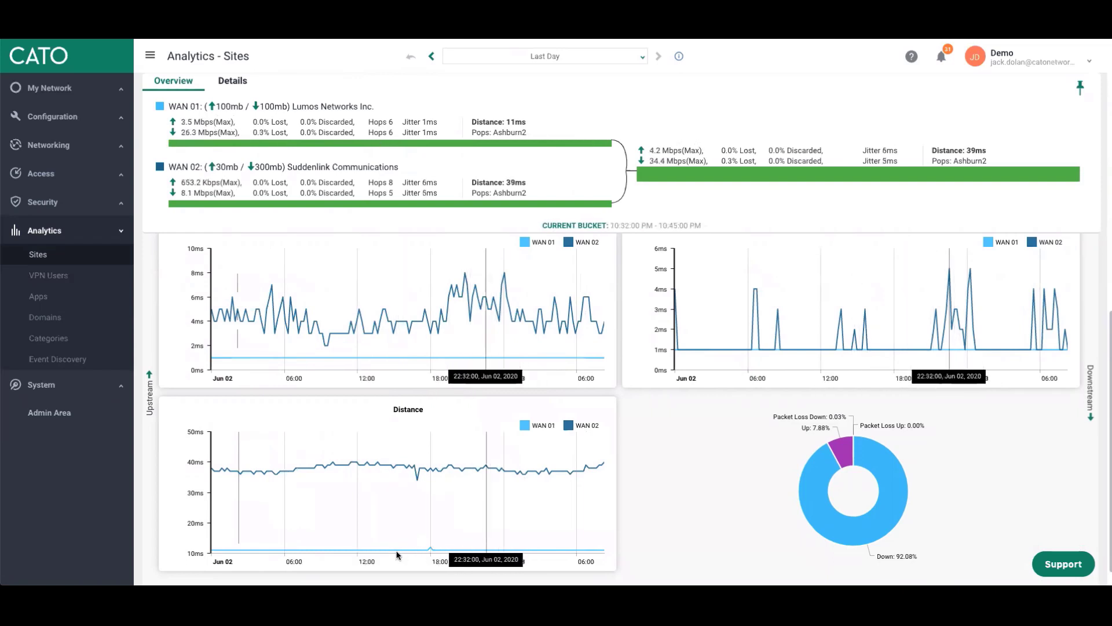
pyautogui.moveTo(435, 469)
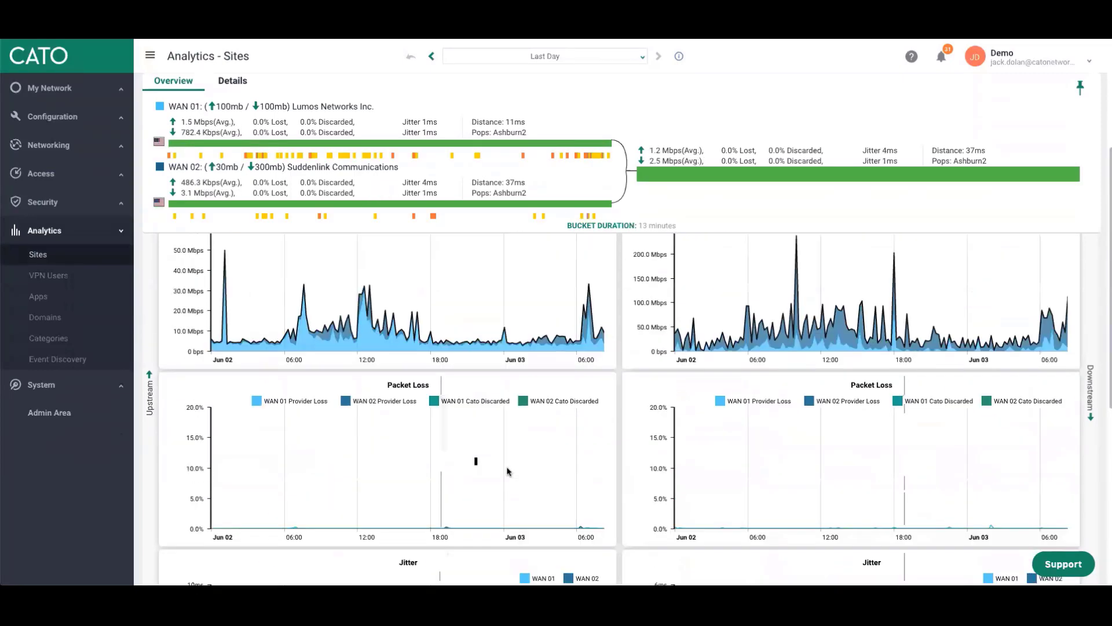
pyautogui.scroll(-3)
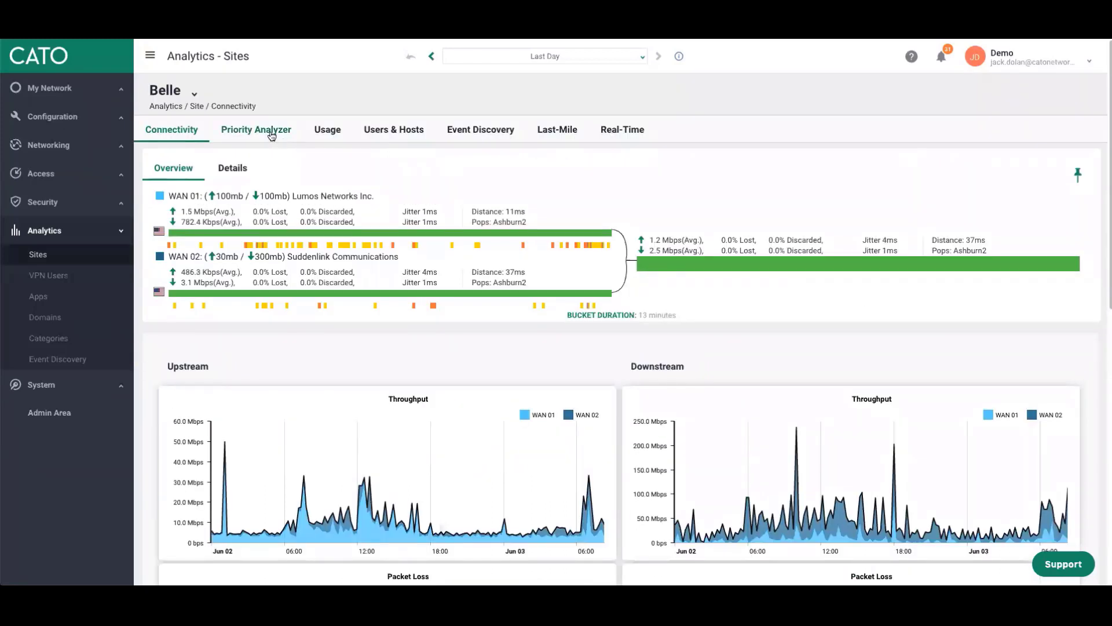
pyautogui.click(255, 129)
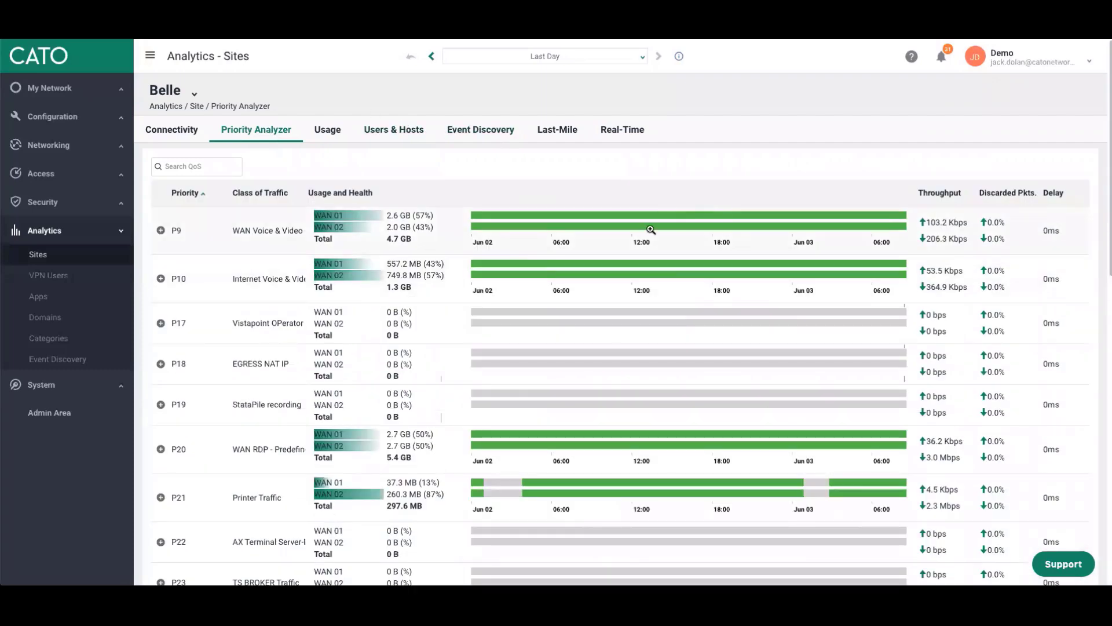
pyautogui.moveTo(667, 275)
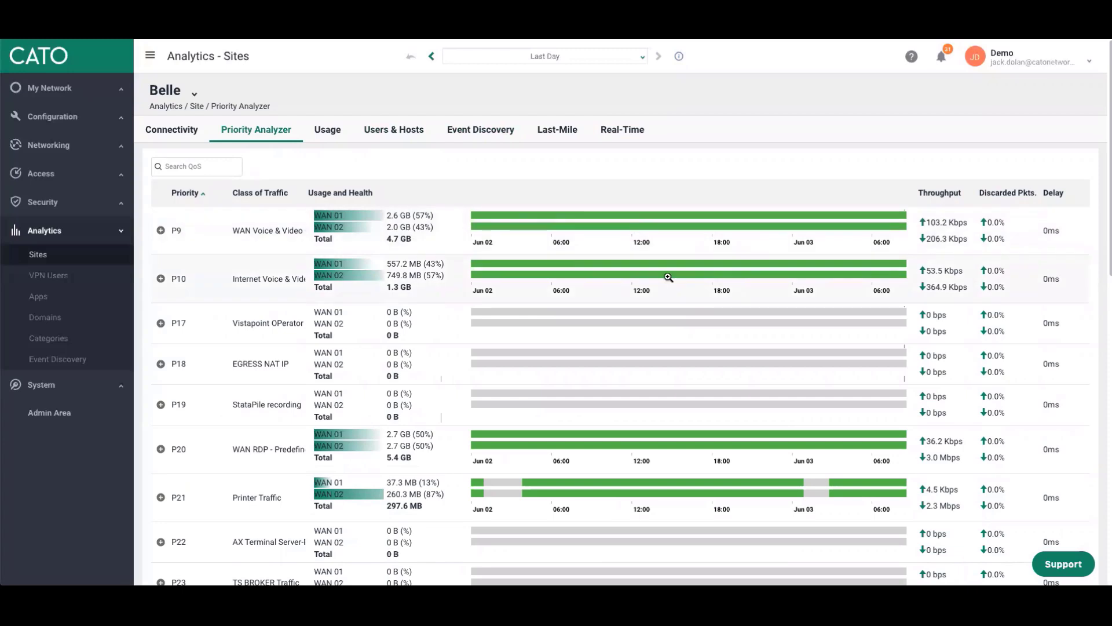
pyautogui.moveTo(672, 277)
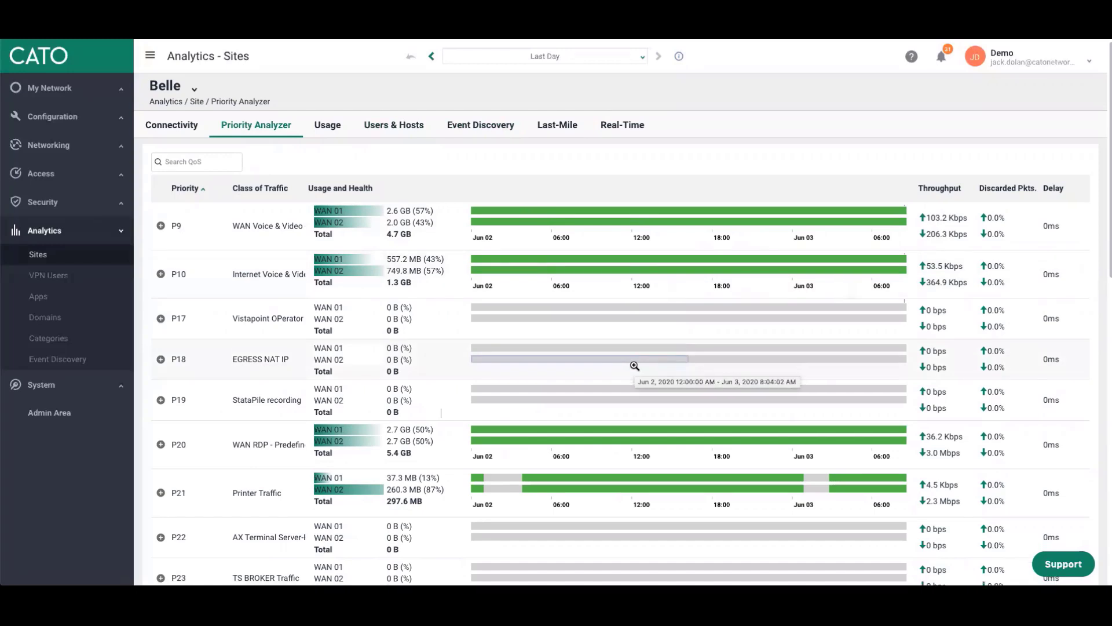
pyautogui.scroll(-3)
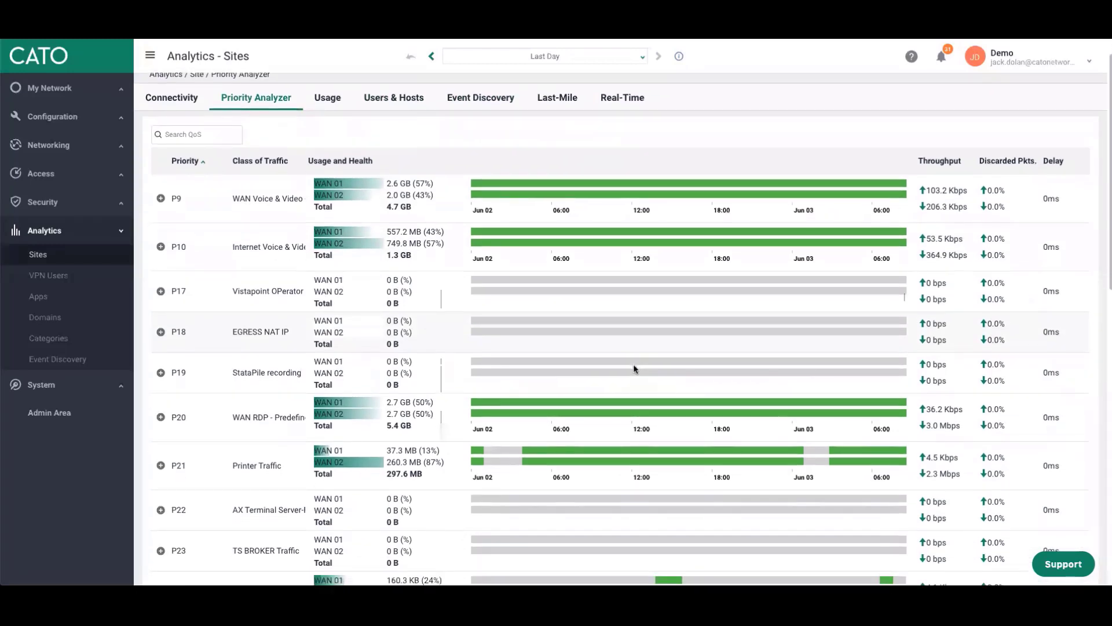
pyautogui.scroll(-3)
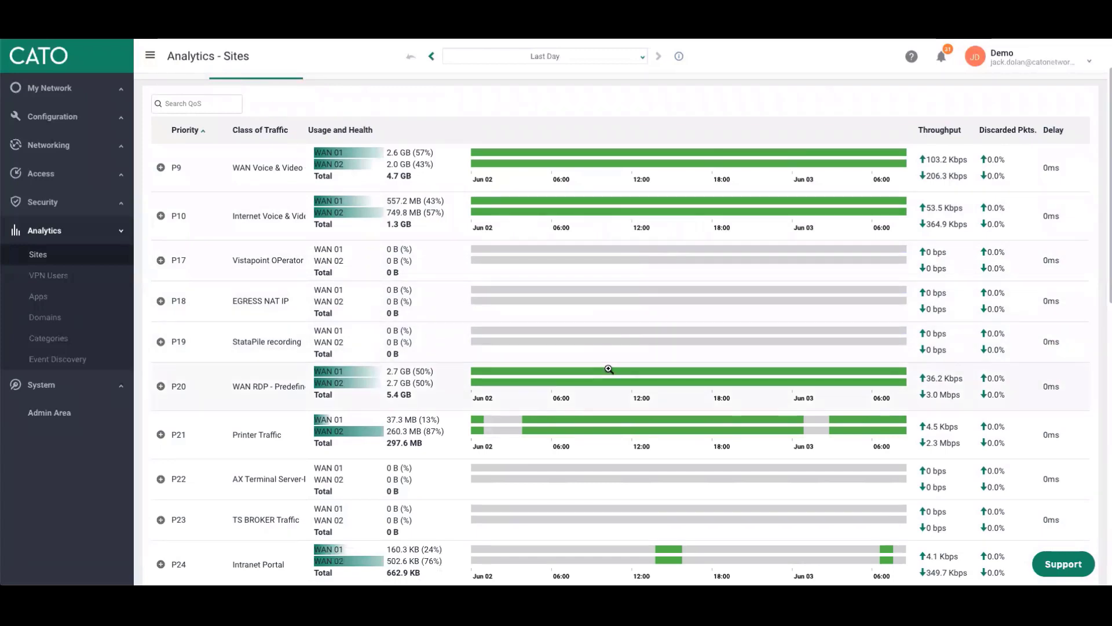
pyautogui.scroll(-3)
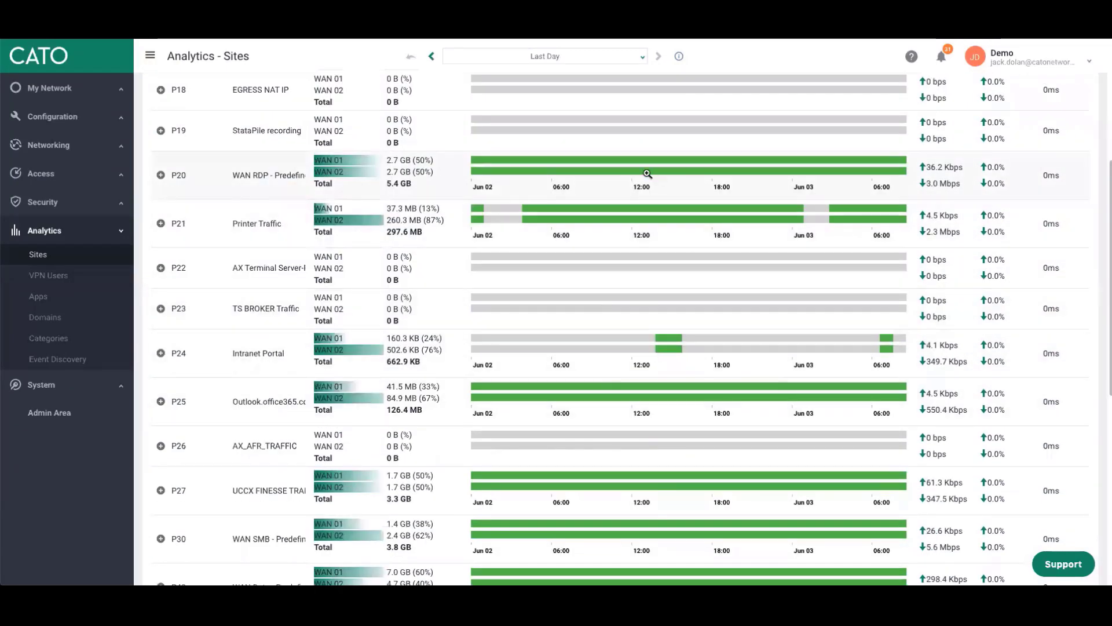
pyautogui.scroll(-3)
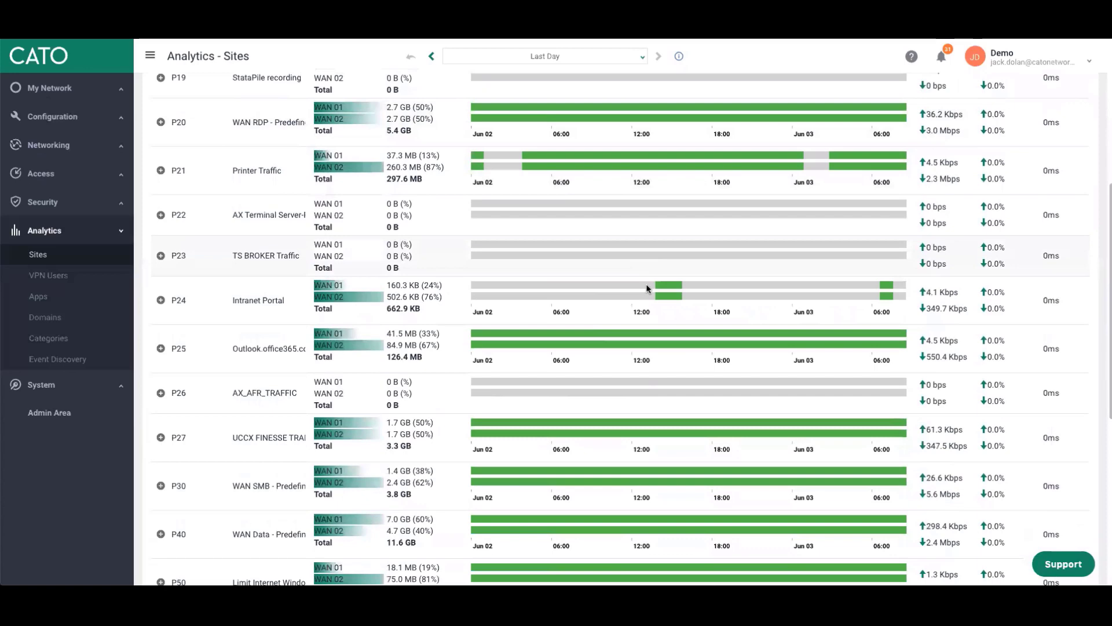
pyautogui.scroll(-3)
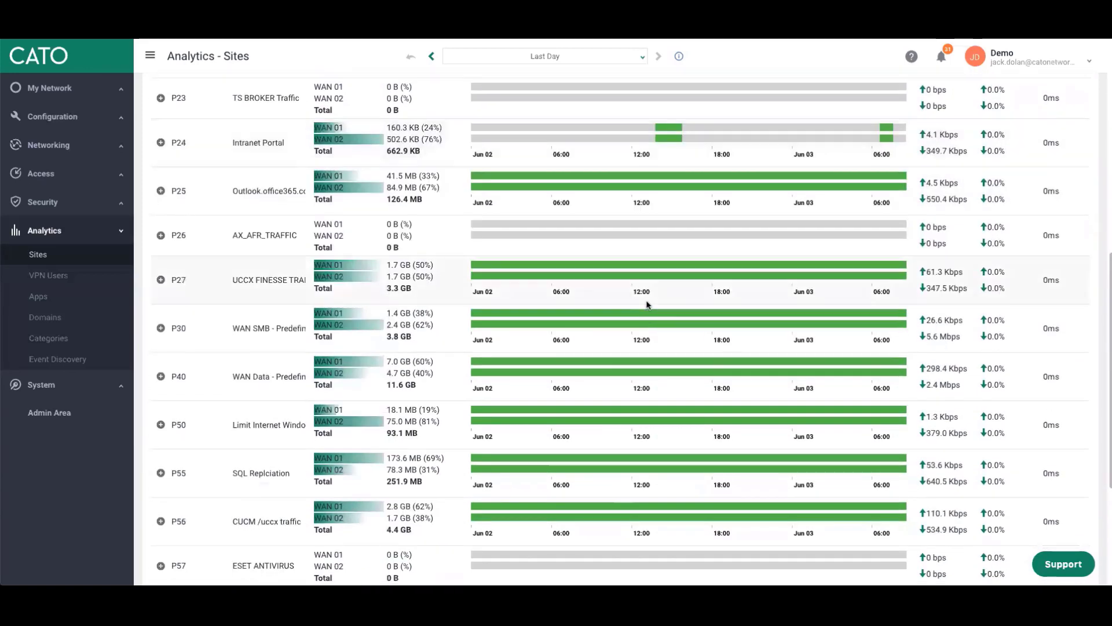
pyautogui.scroll(-3)
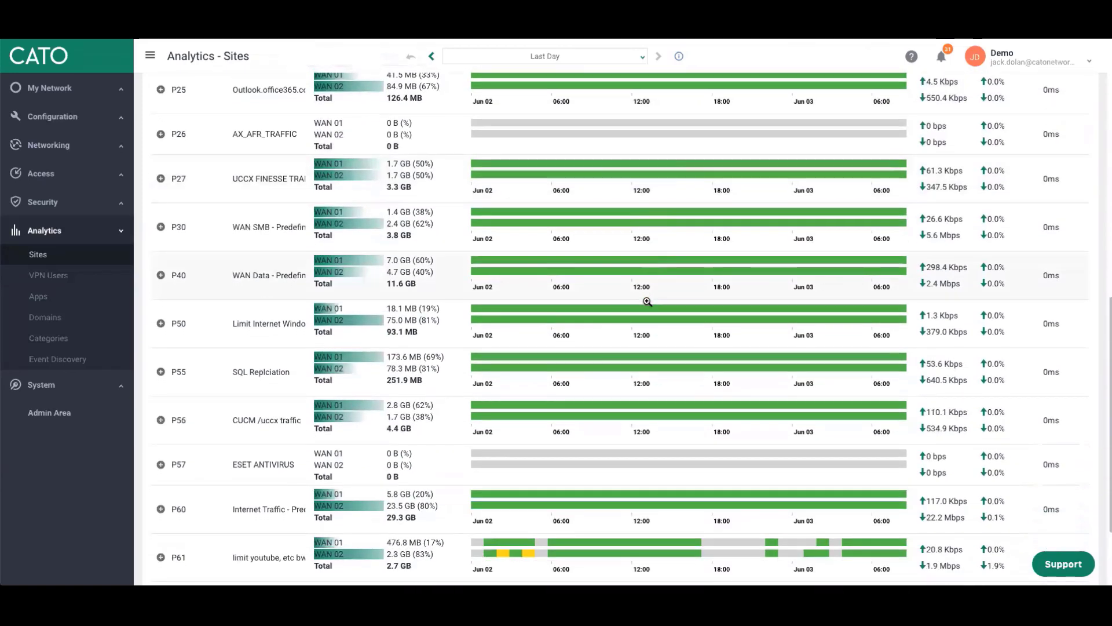
pyautogui.scroll(-3)
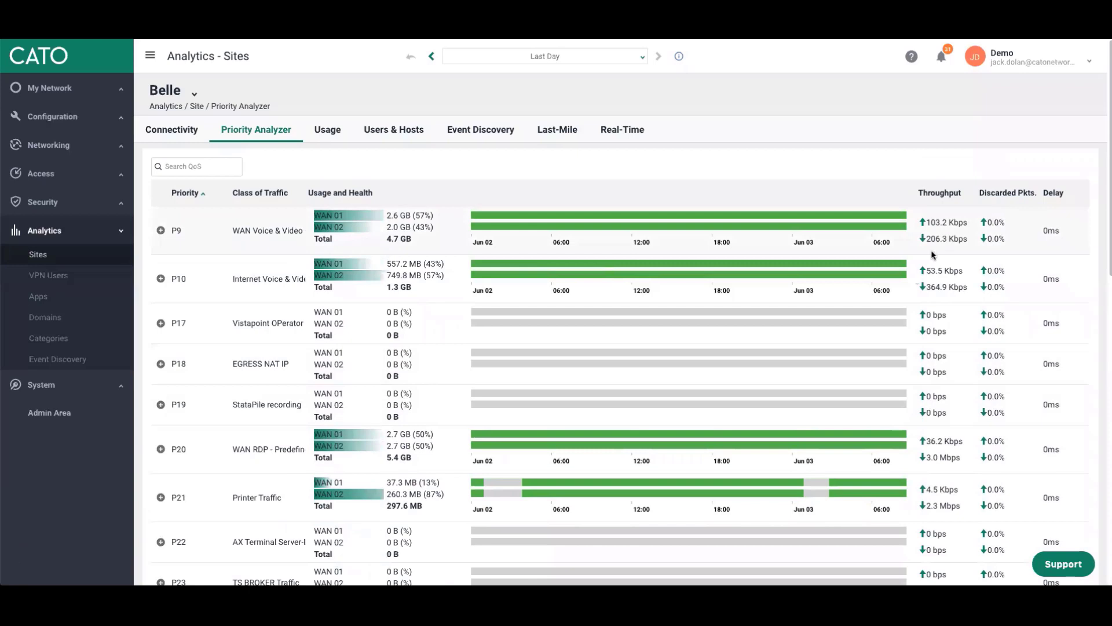
pyautogui.moveTo(870, 392)
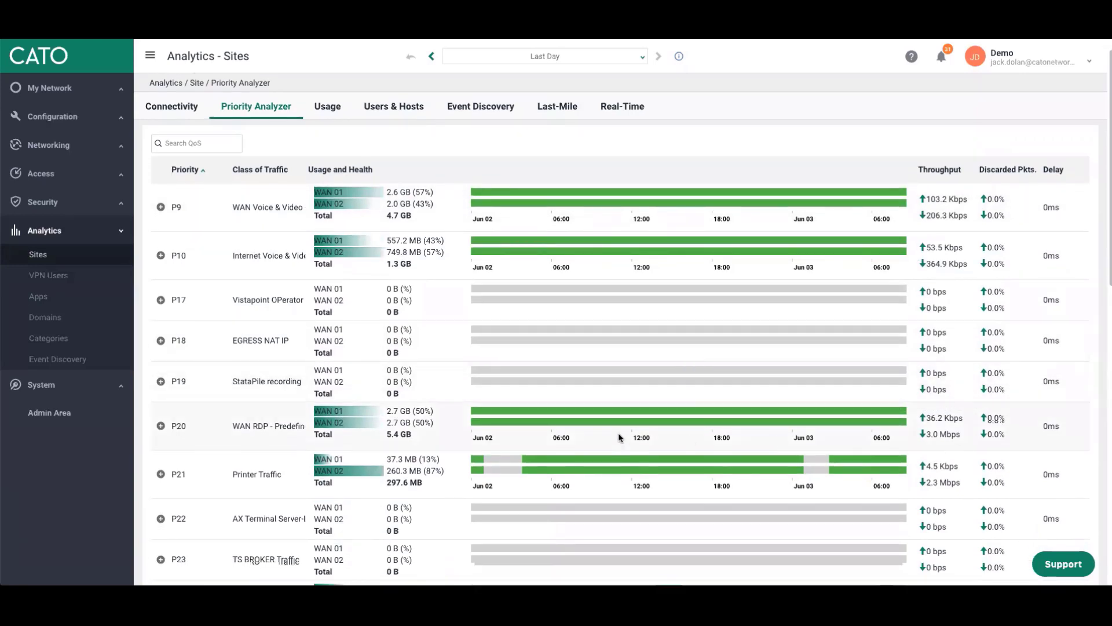
pyautogui.scroll(-3)
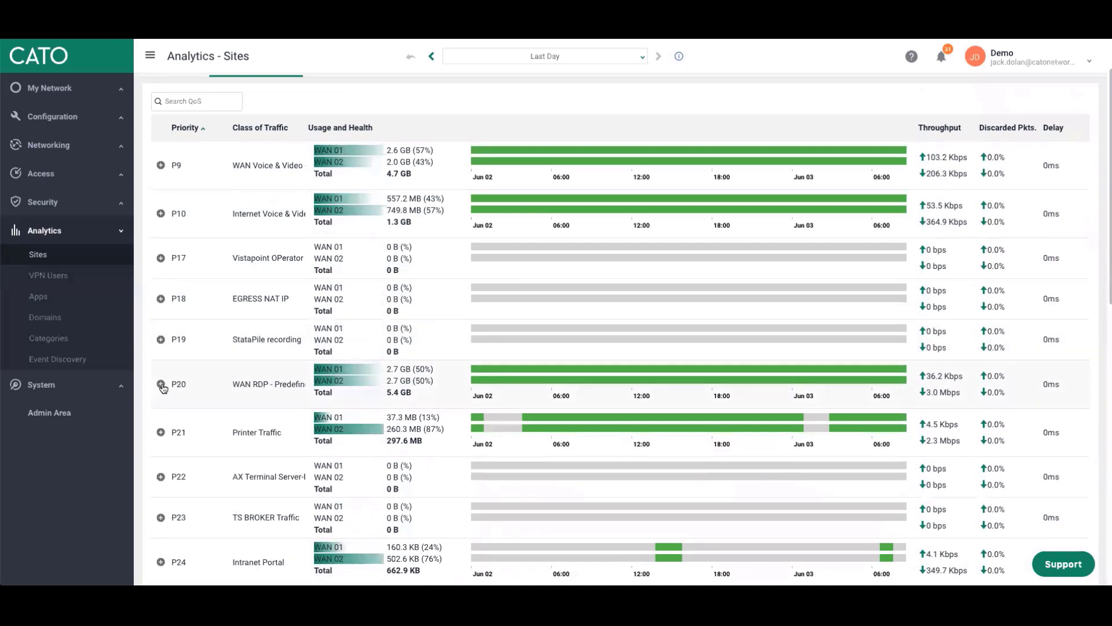
pyautogui.moveTo(161, 387)
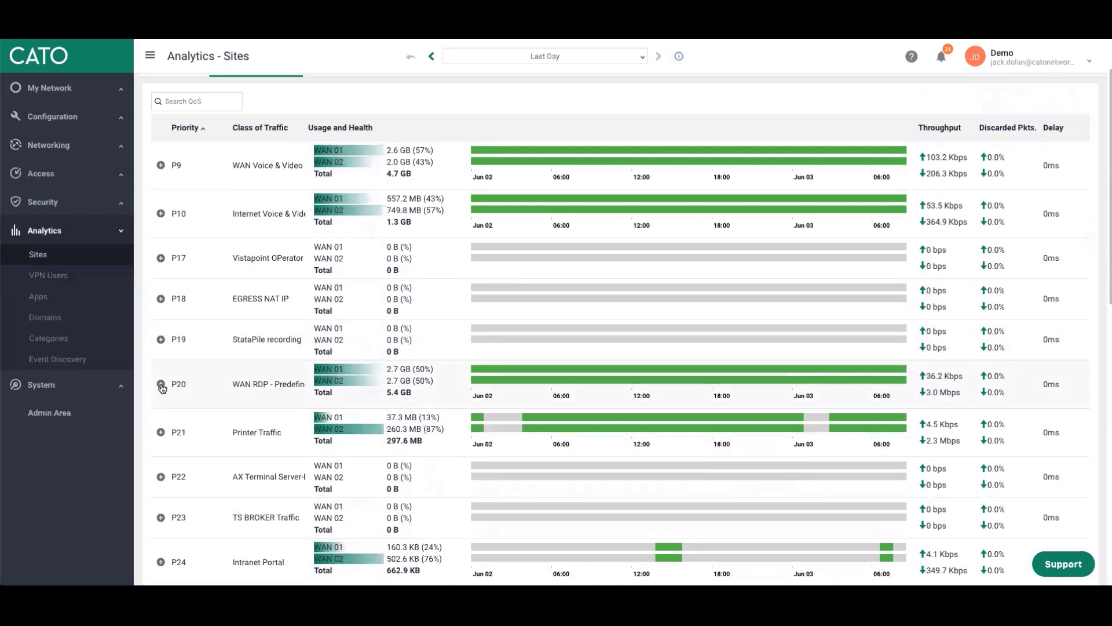
pyautogui.click(162, 384)
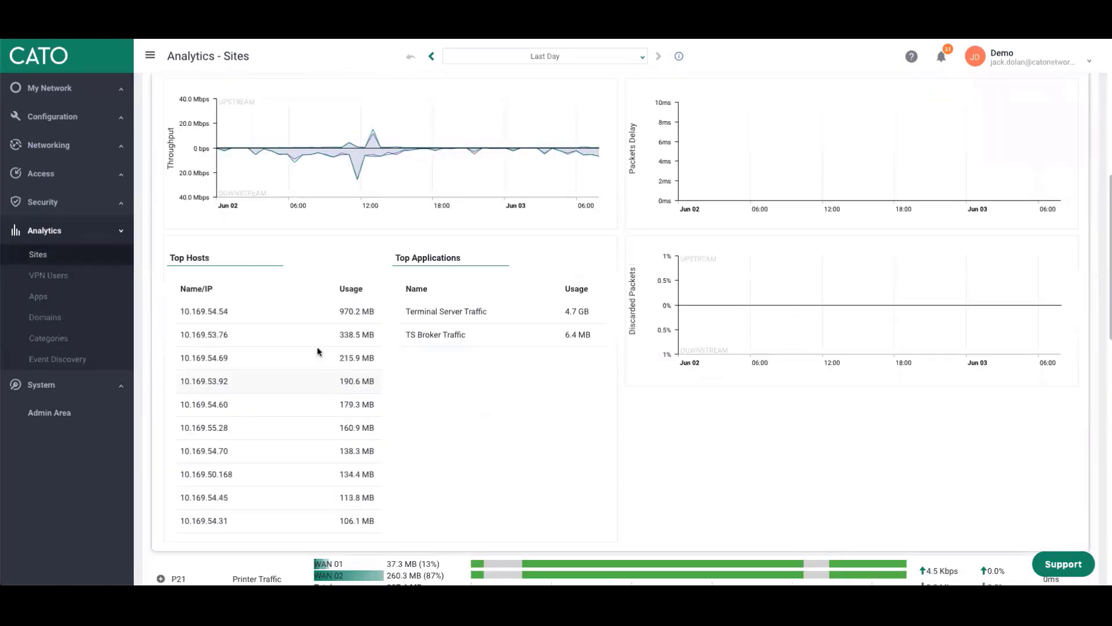
pyautogui.moveTo(446, 335)
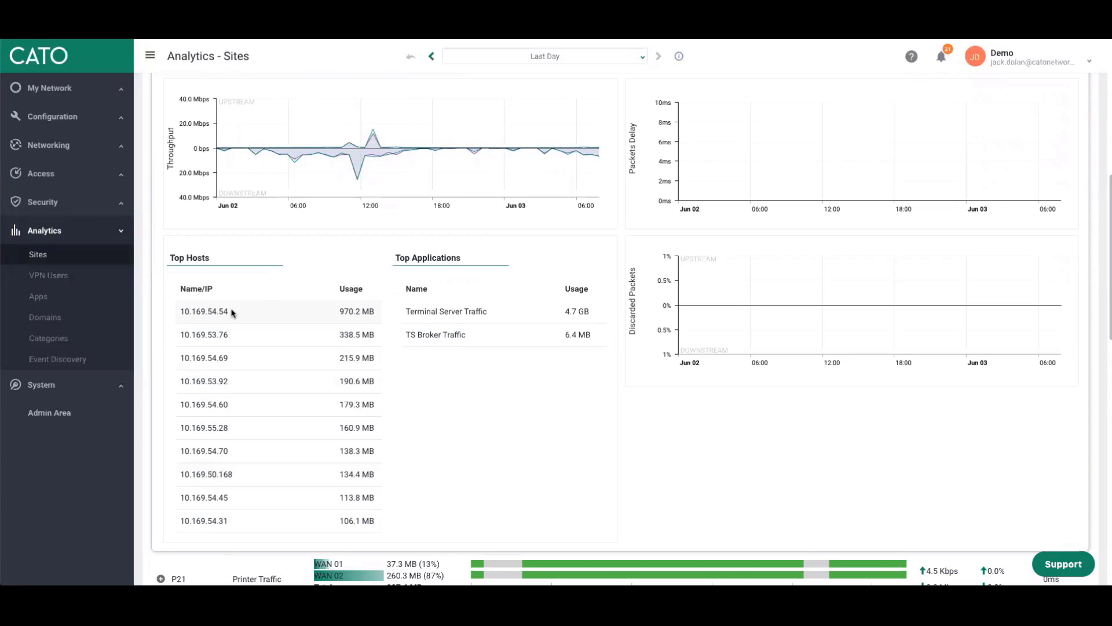
pyautogui.moveTo(245, 327)
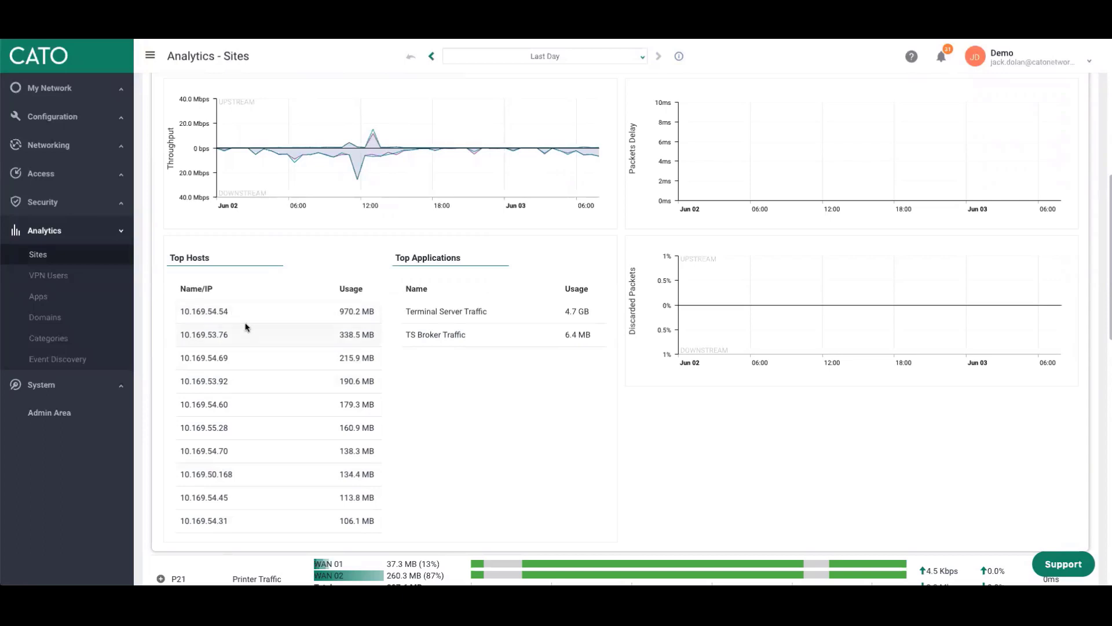
pyautogui.moveTo(264, 370)
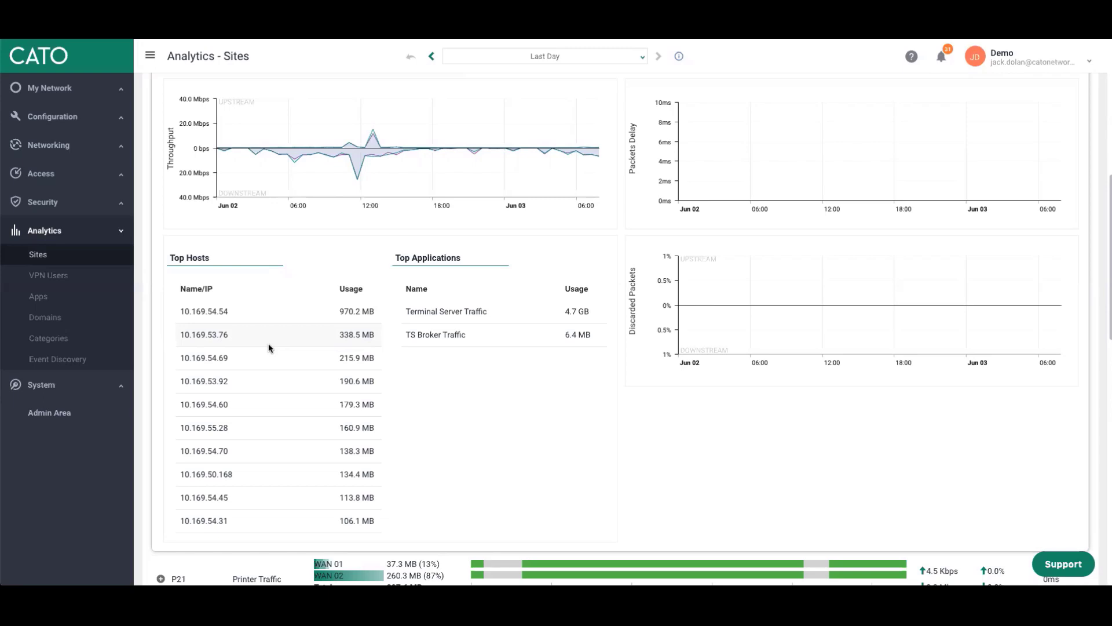
pyautogui.click(255, 74)
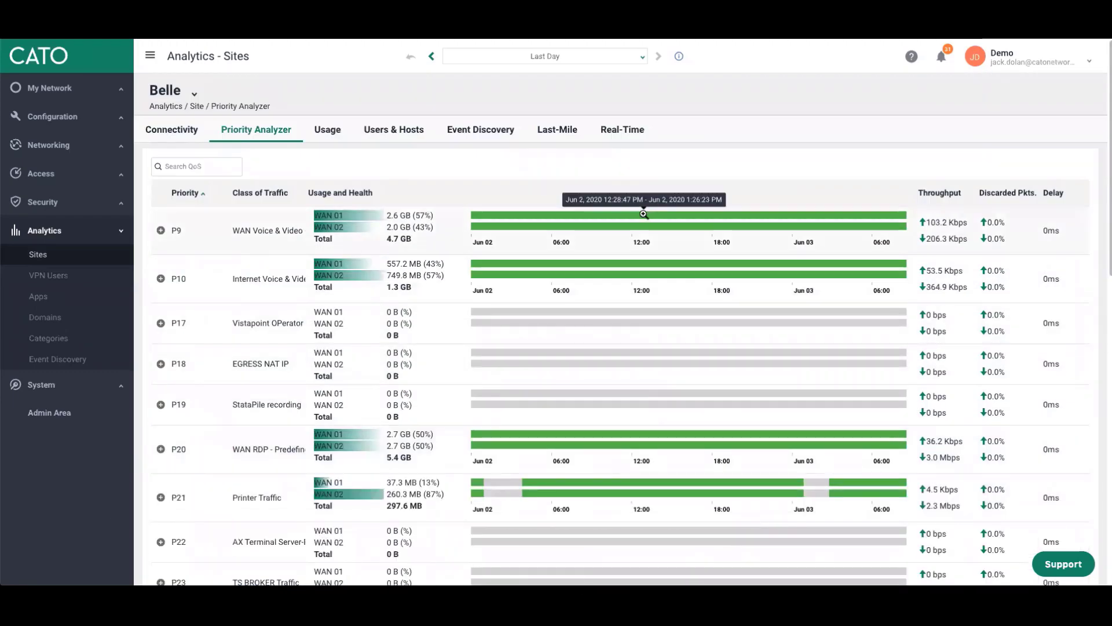
# - View Belle's Real-Time stats, expand WAN 02's top hosts and applications, then switch to per-QoS-class view
pyautogui.click(621, 129)
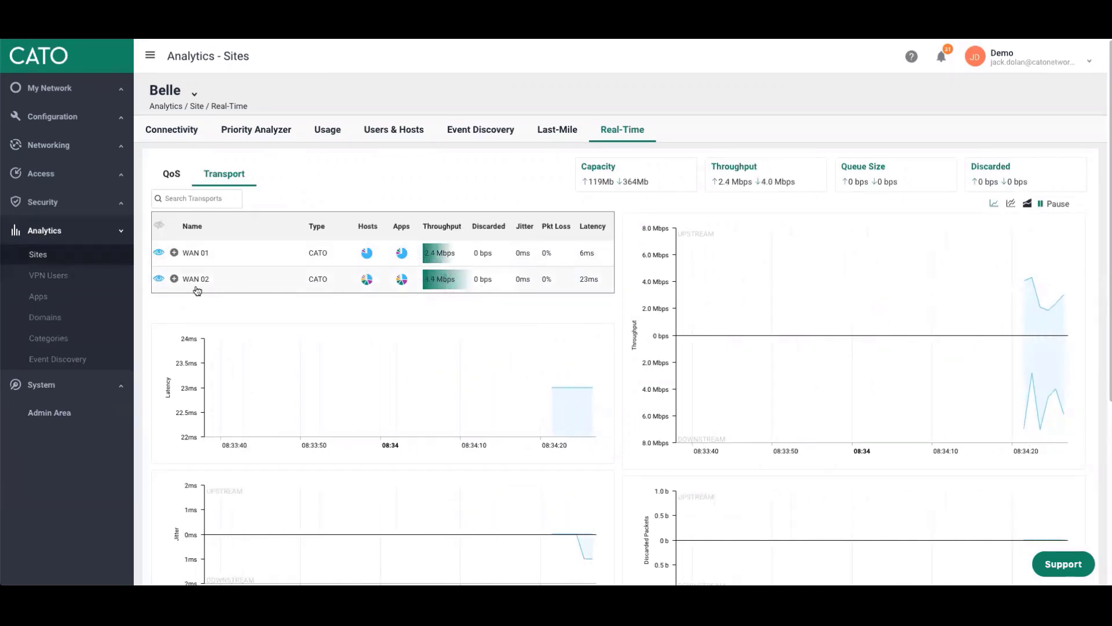
pyautogui.click(173, 279)
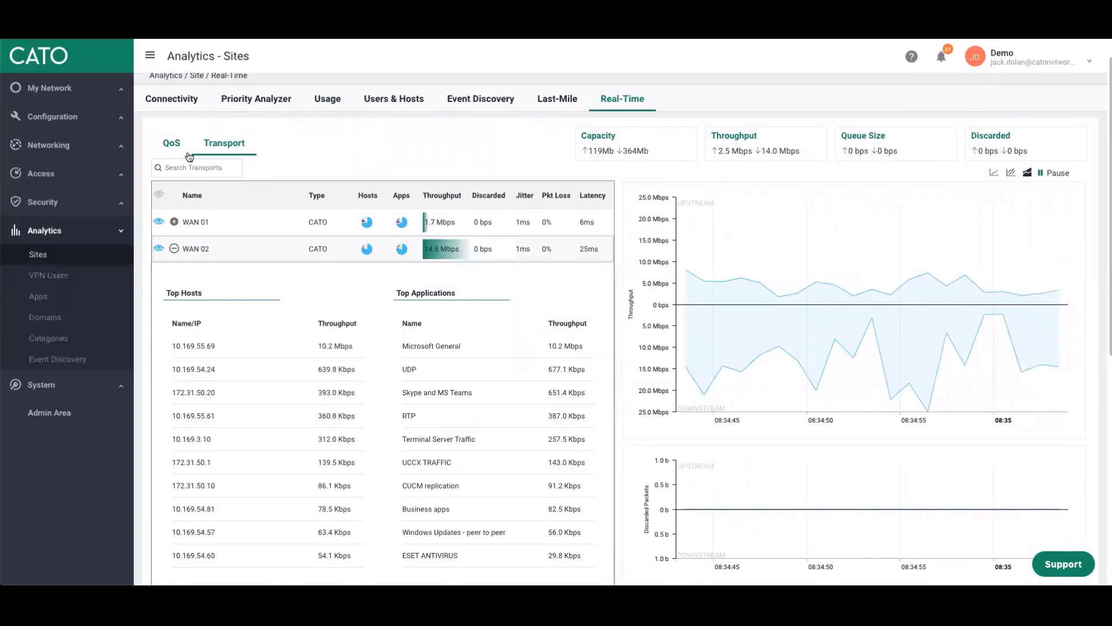
pyautogui.click(172, 143)
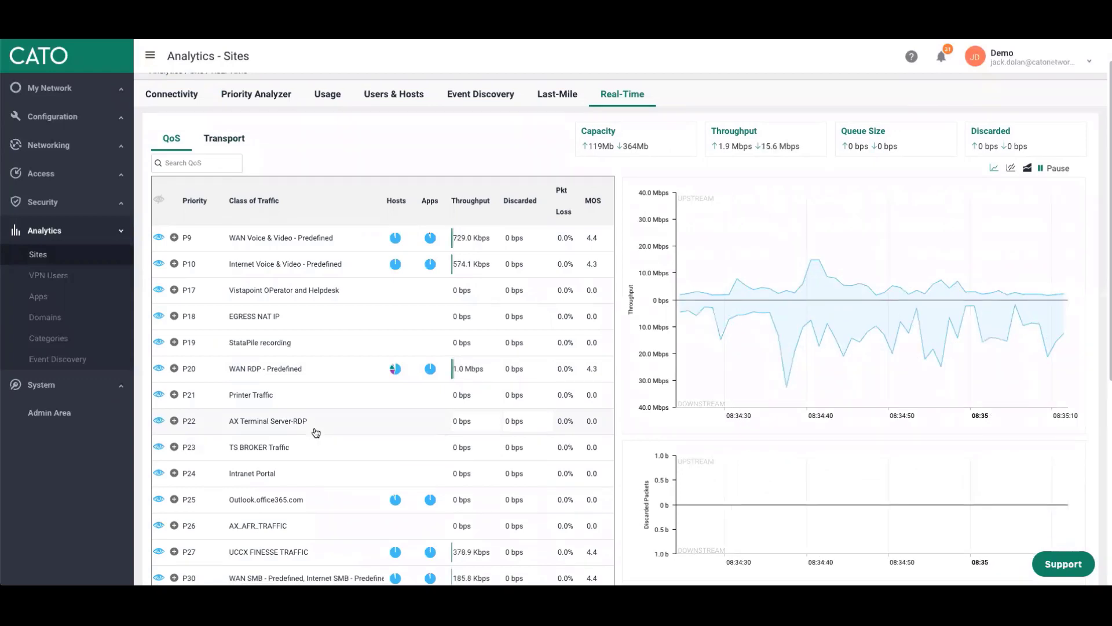
# - Expand the P61 'limit youtube, etc bw' class to list its top hosts and applications
pyautogui.scroll(-3)
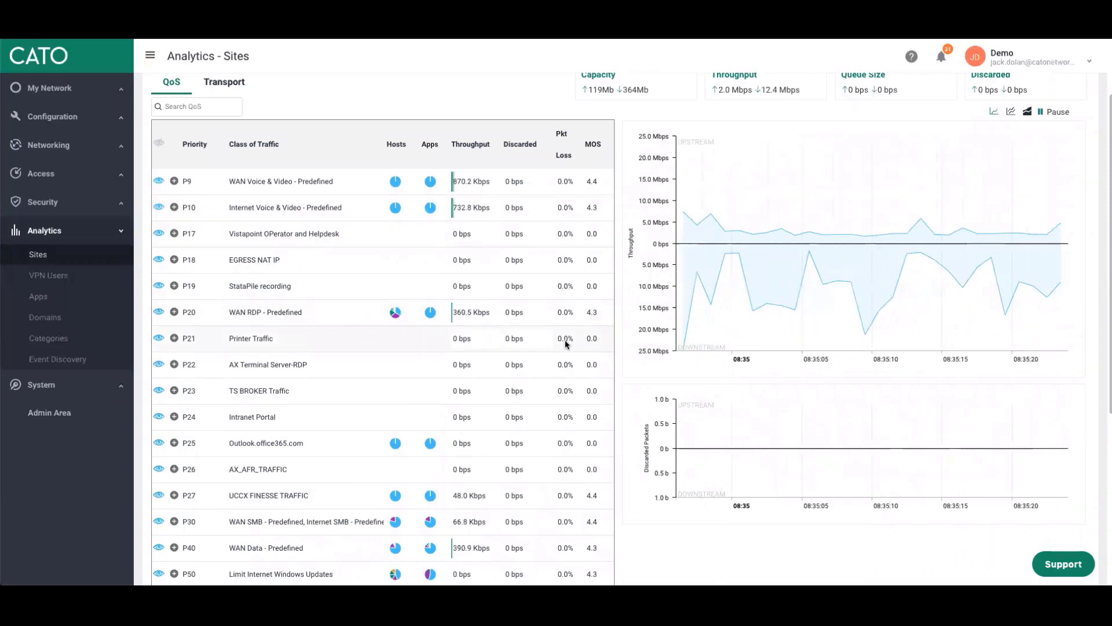
pyautogui.scroll(-3)
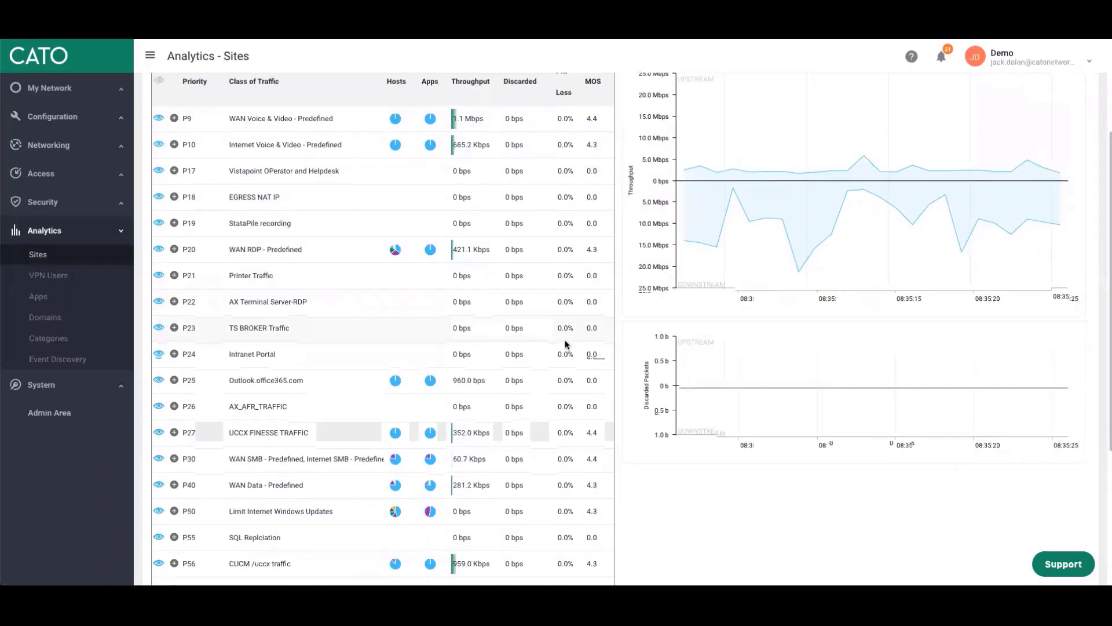
pyautogui.scroll(-3)
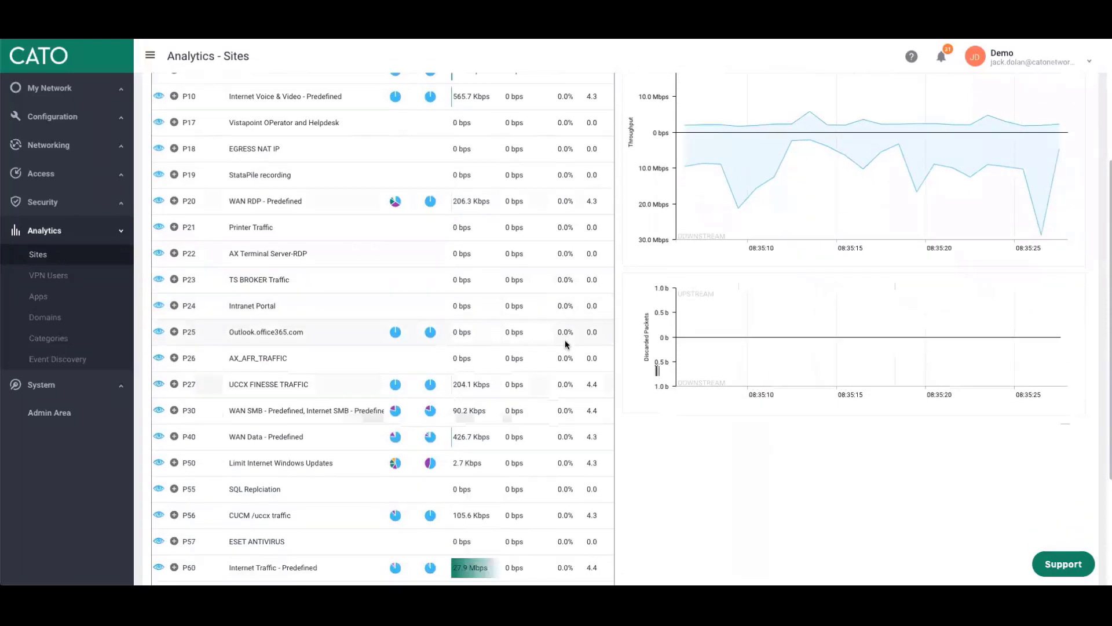
pyautogui.scroll(-3)
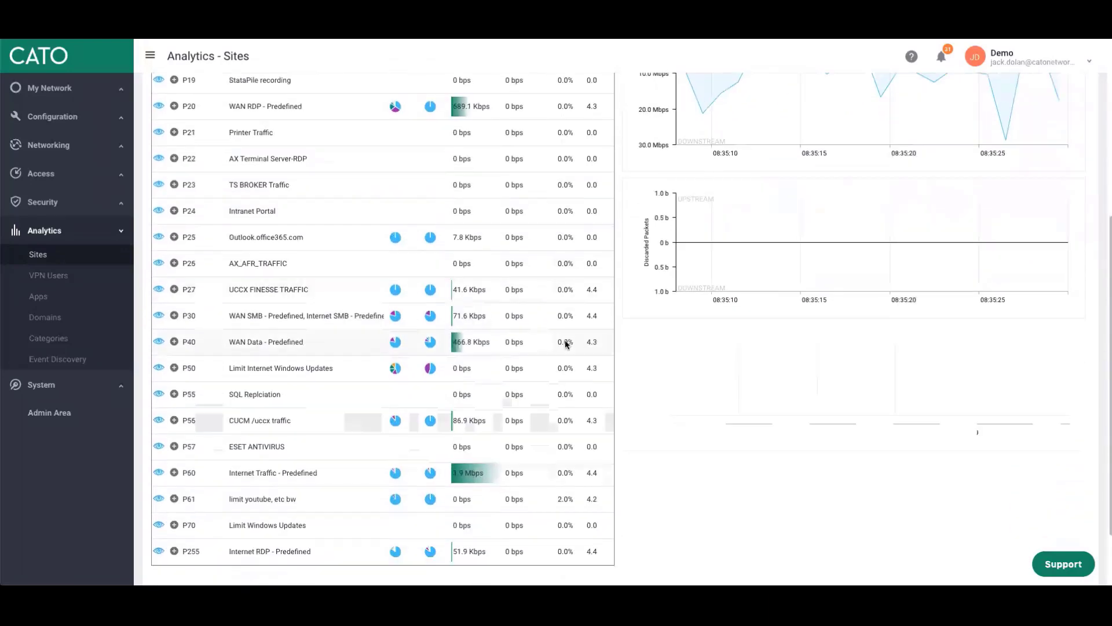
pyautogui.scroll(-3)
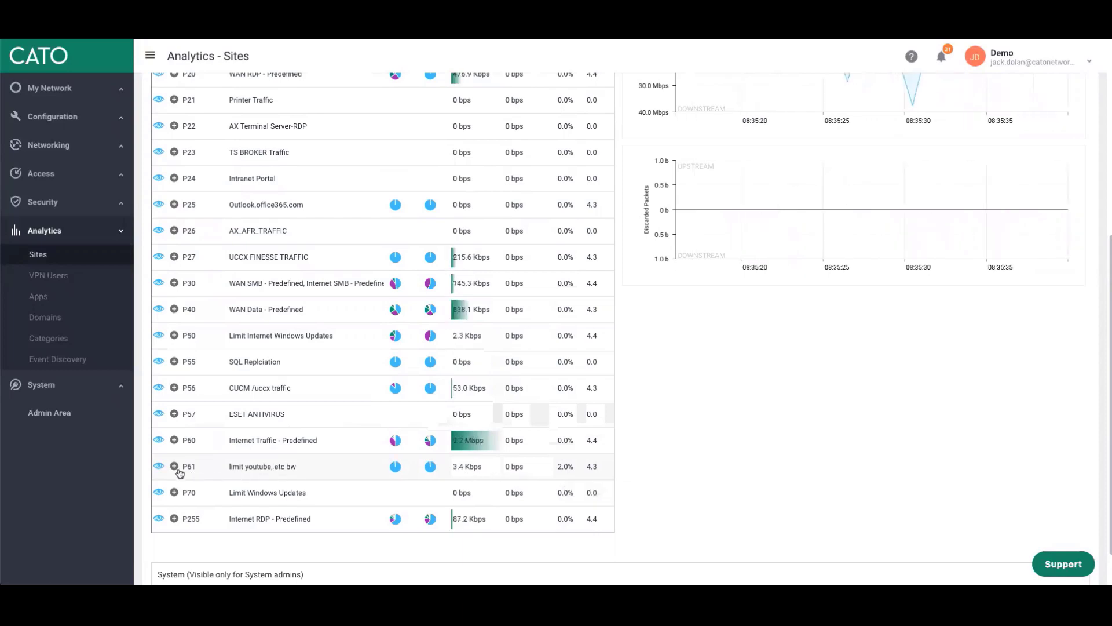
pyautogui.click(174, 466)
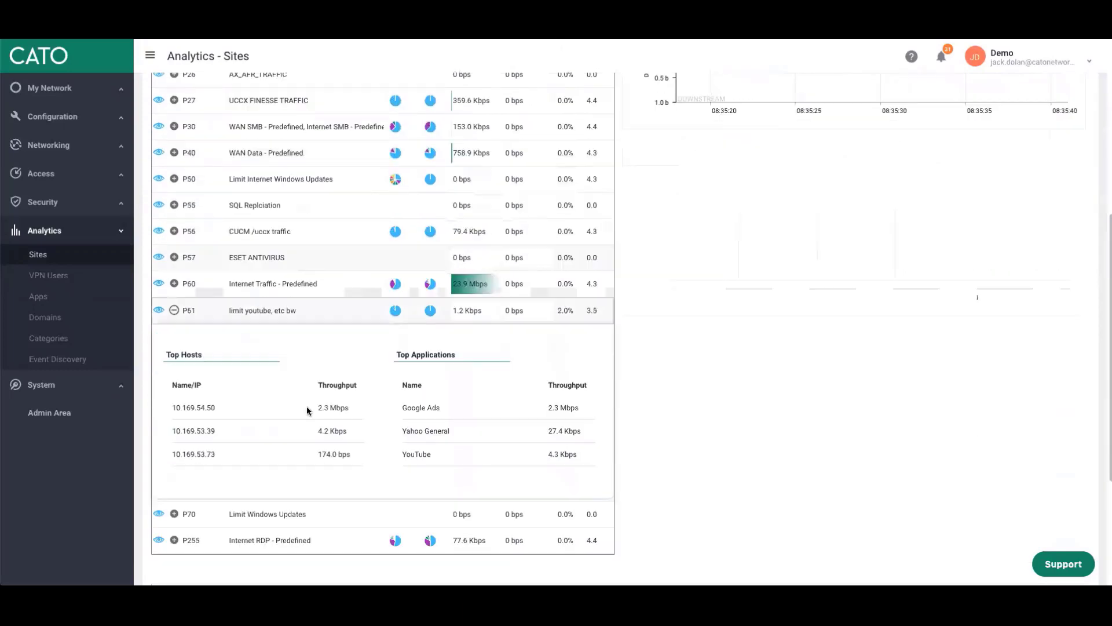
pyautogui.scroll(-3)
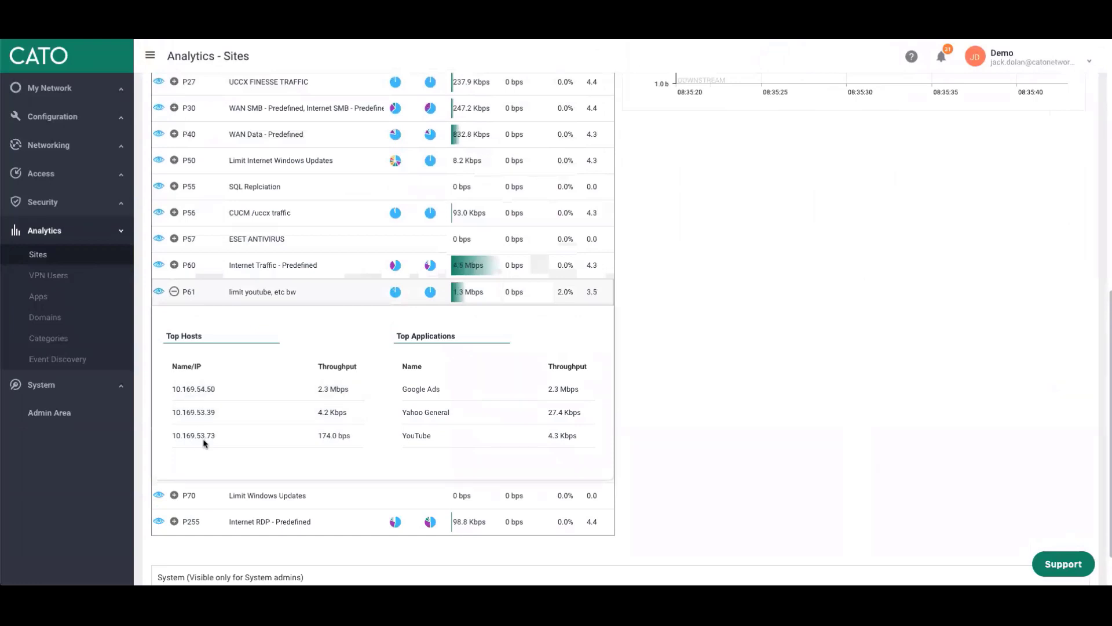